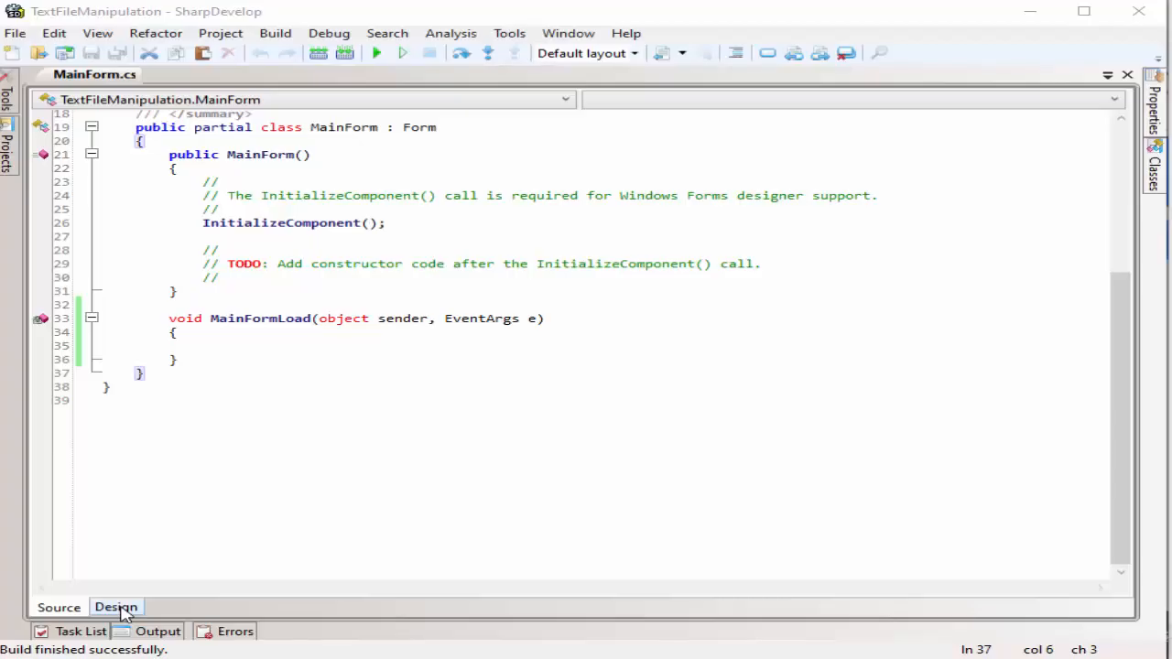
Open the TextFileManipulation form in the designer and drag it much wider.
click(115, 607)
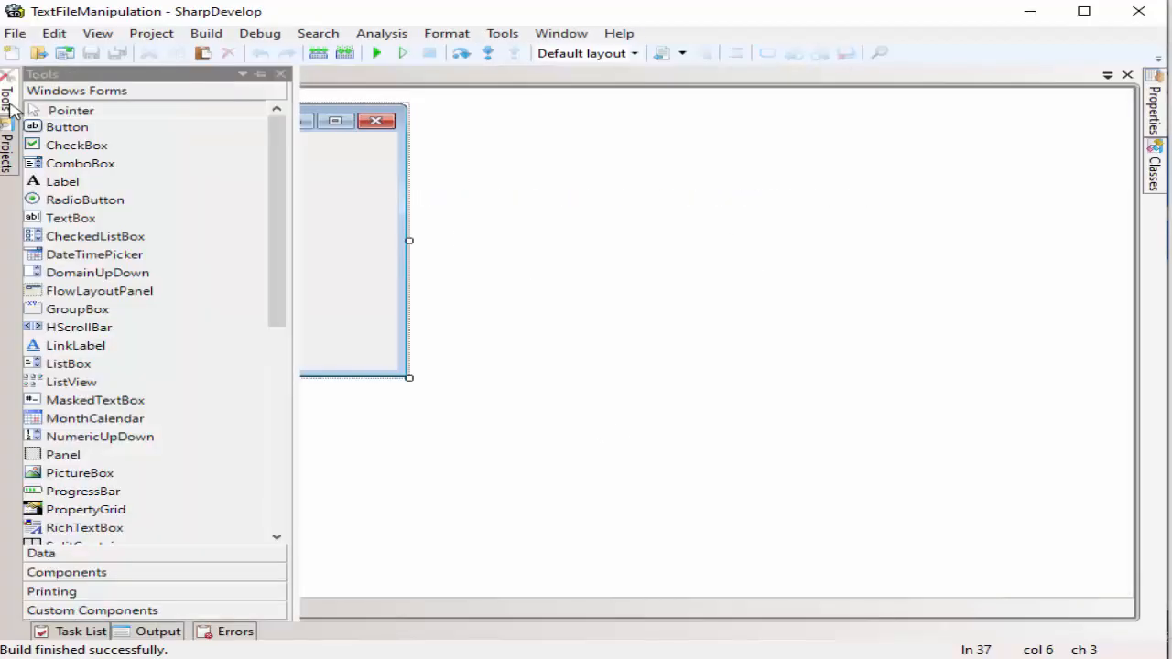
drag(409, 376, 1062, 444)
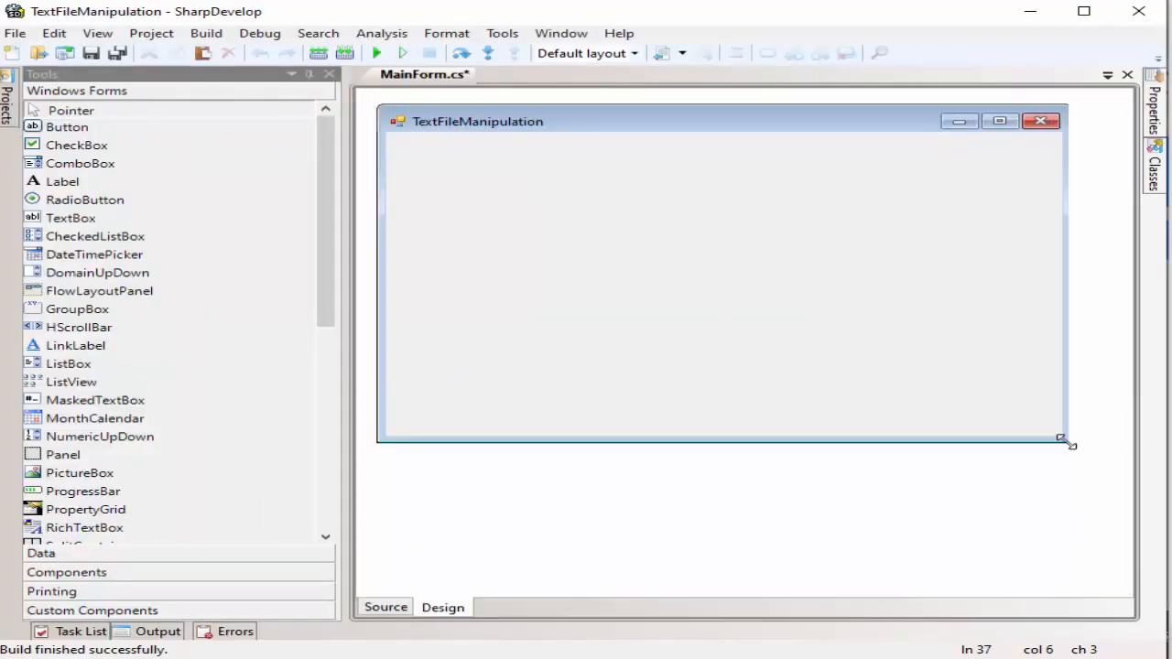
scroll(down, 3)
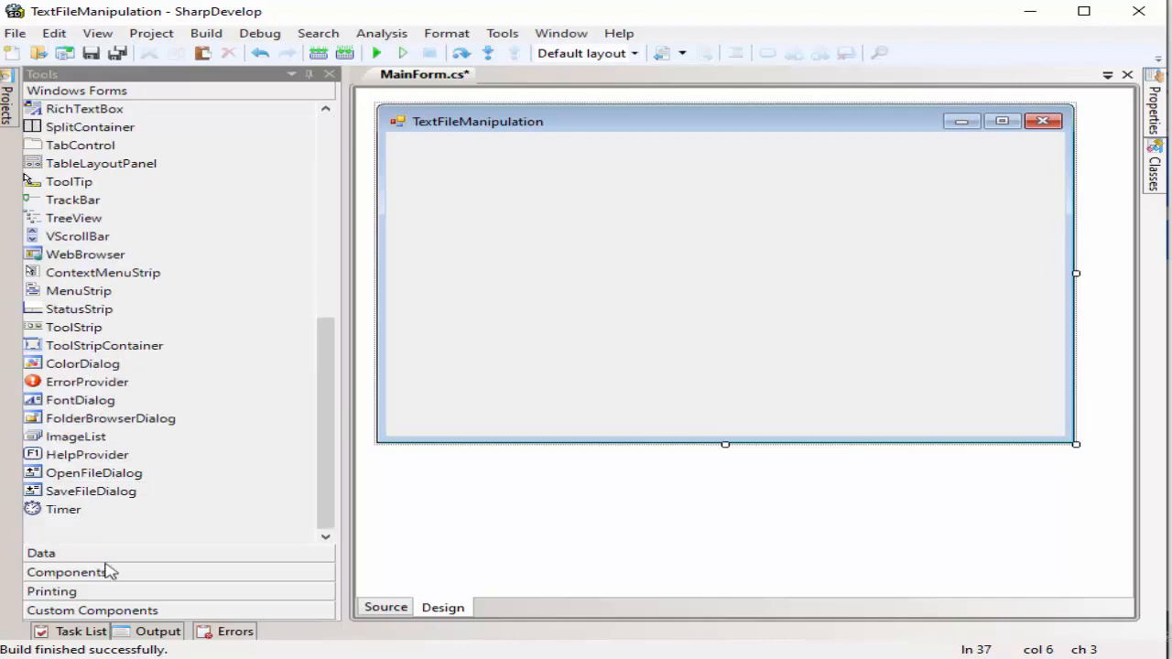
Add three text boxes and a list view whose third column header is MiddleName.
click(70, 572)
text(Fi)
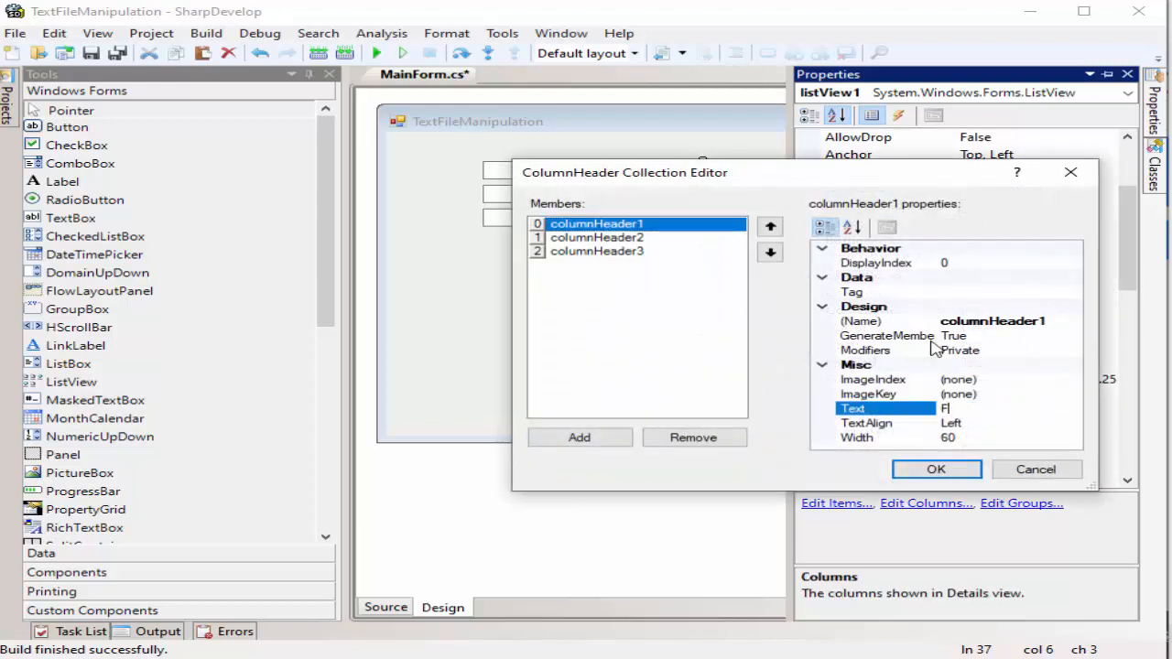
click(597, 237)
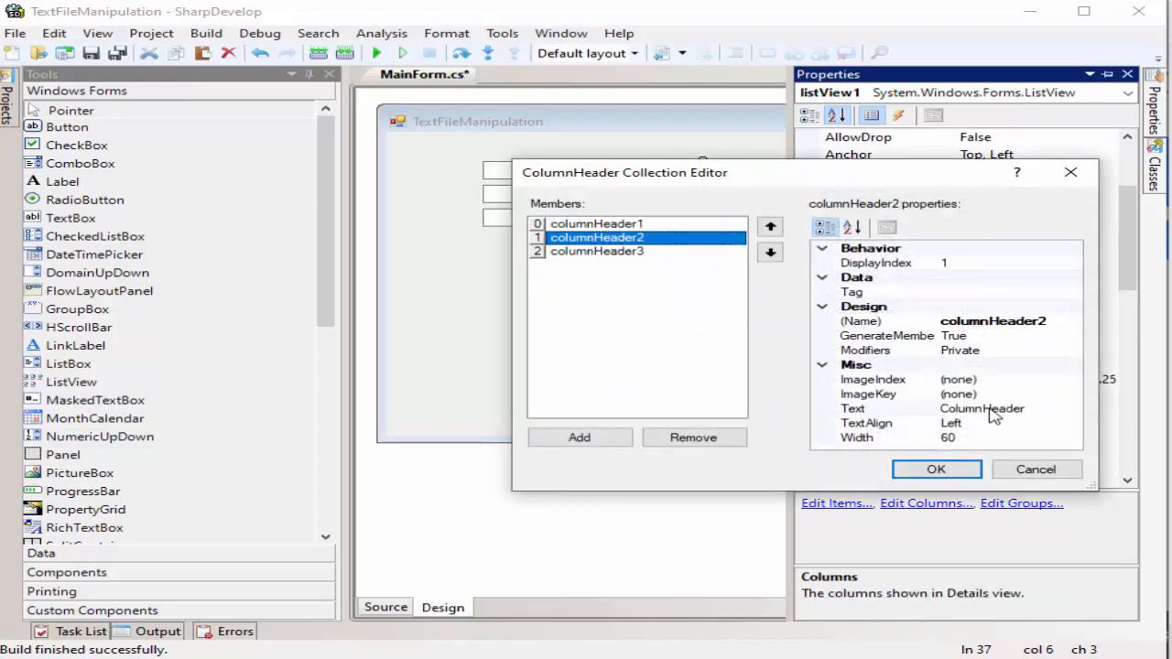
click(596, 250)
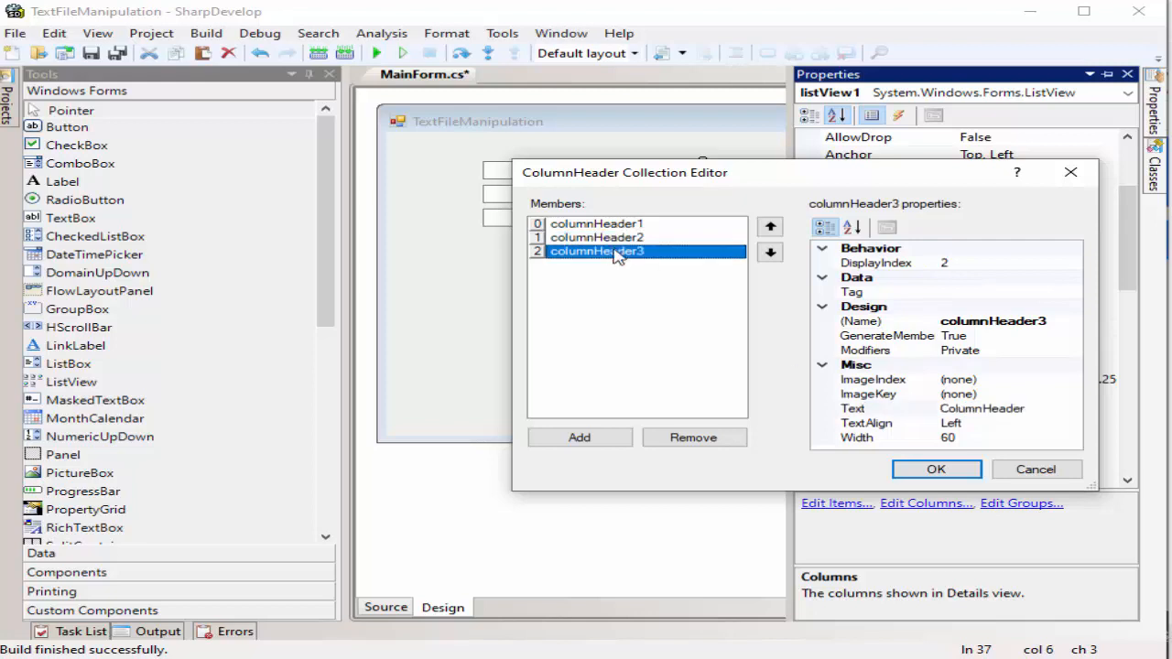
text(MiddleName)
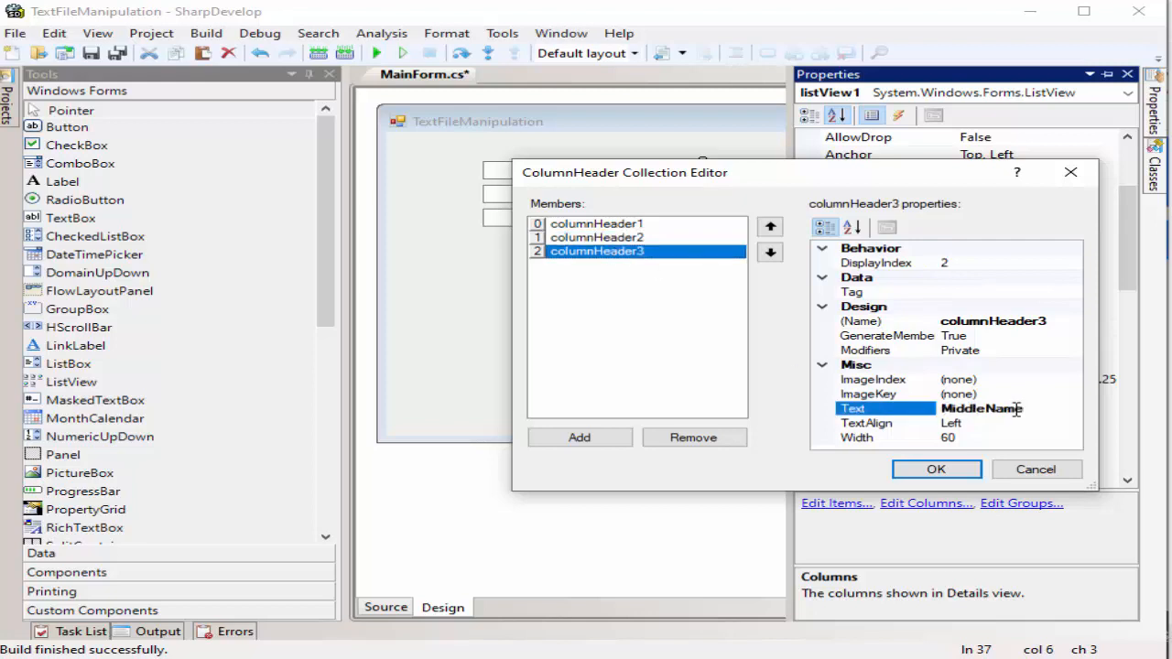
click(936, 469)
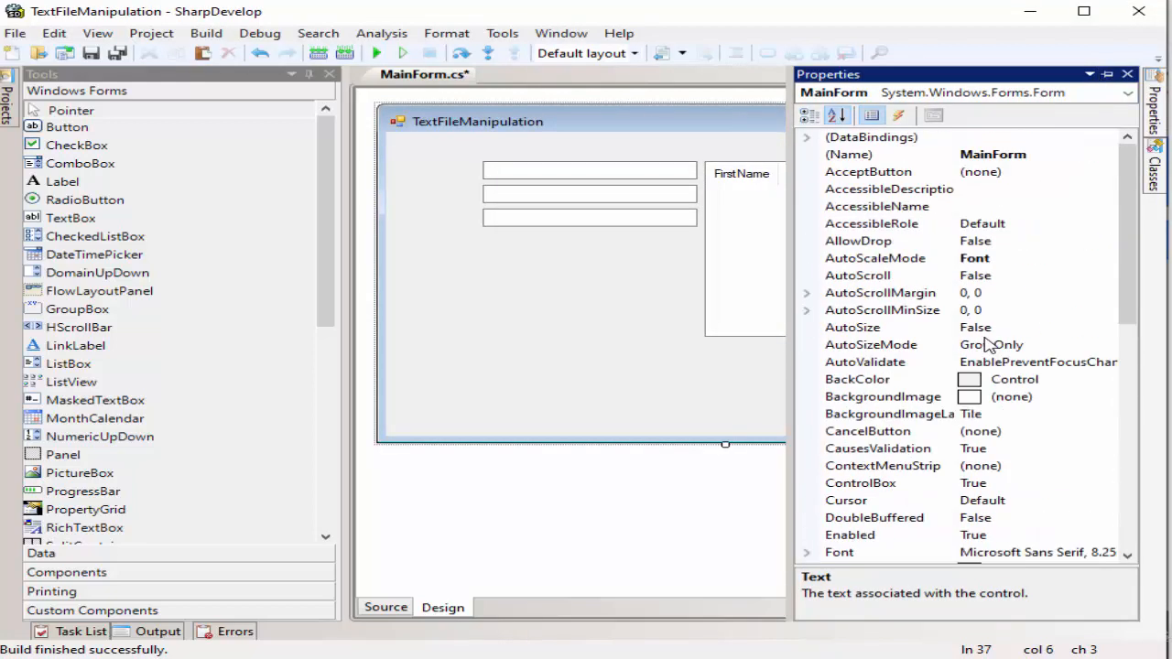
Enlarge the list view so FirstName, LastName and MiddleName columns are visible.
scroll(down, 3)
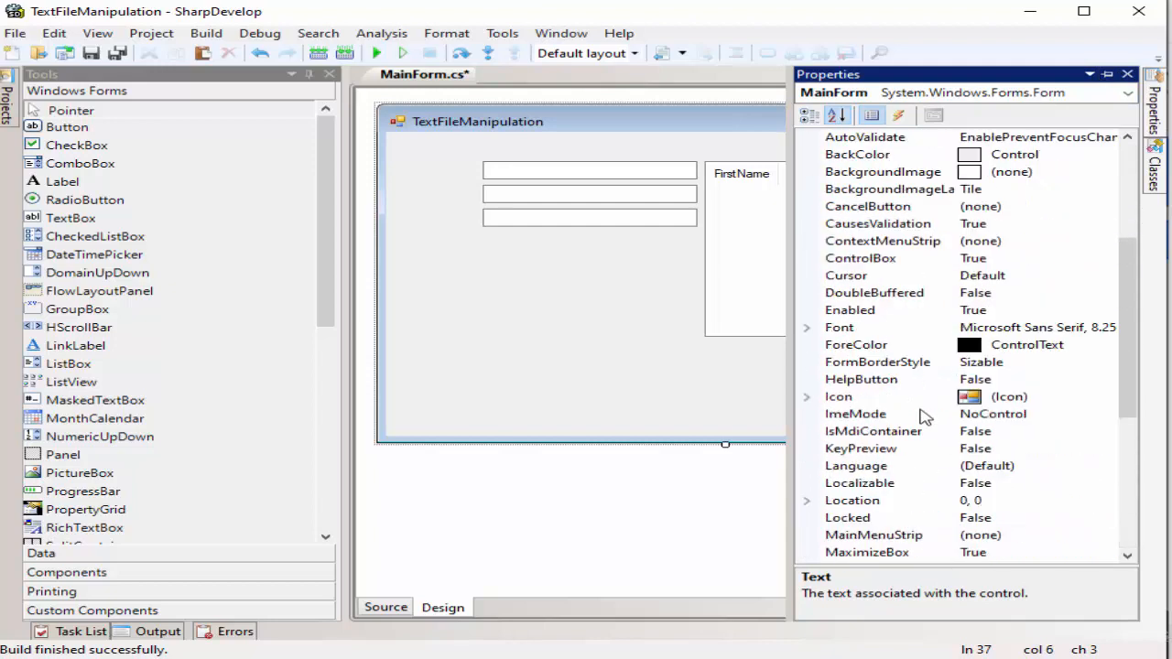
scroll(down, 3)
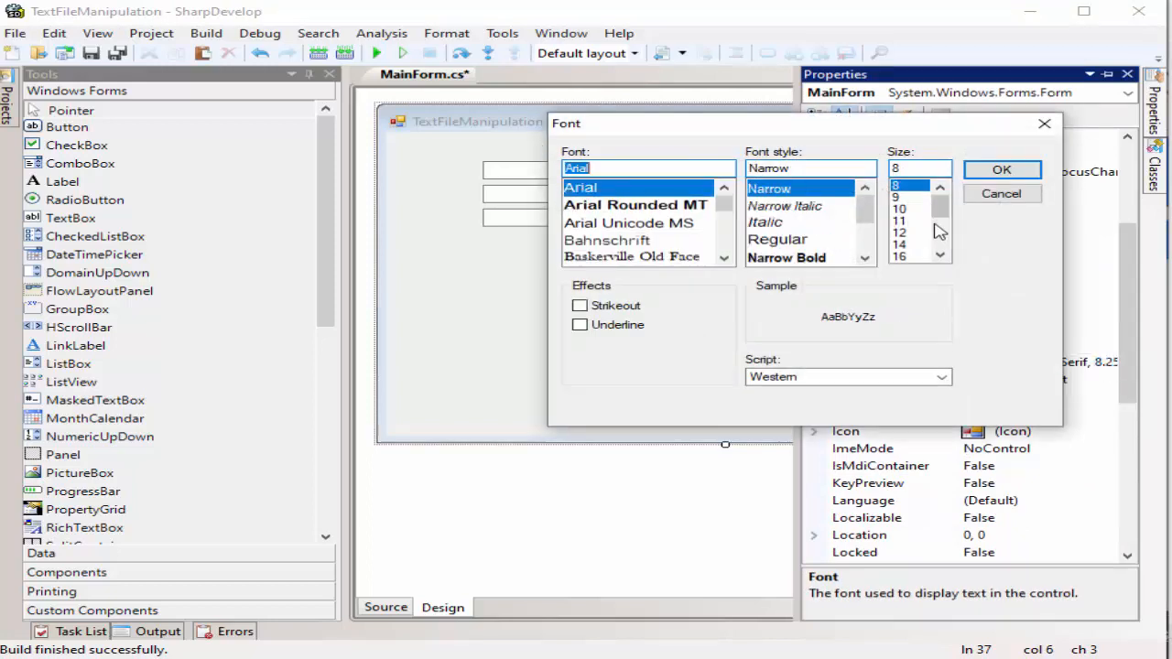
click(1000, 169)
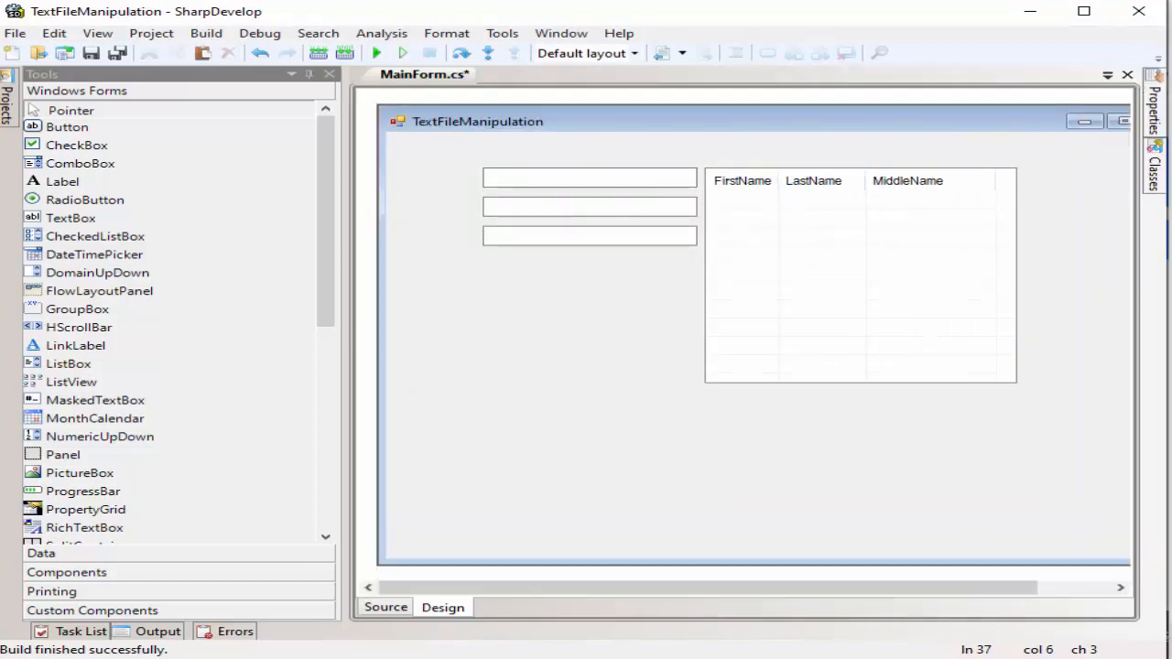
click(851, 274)
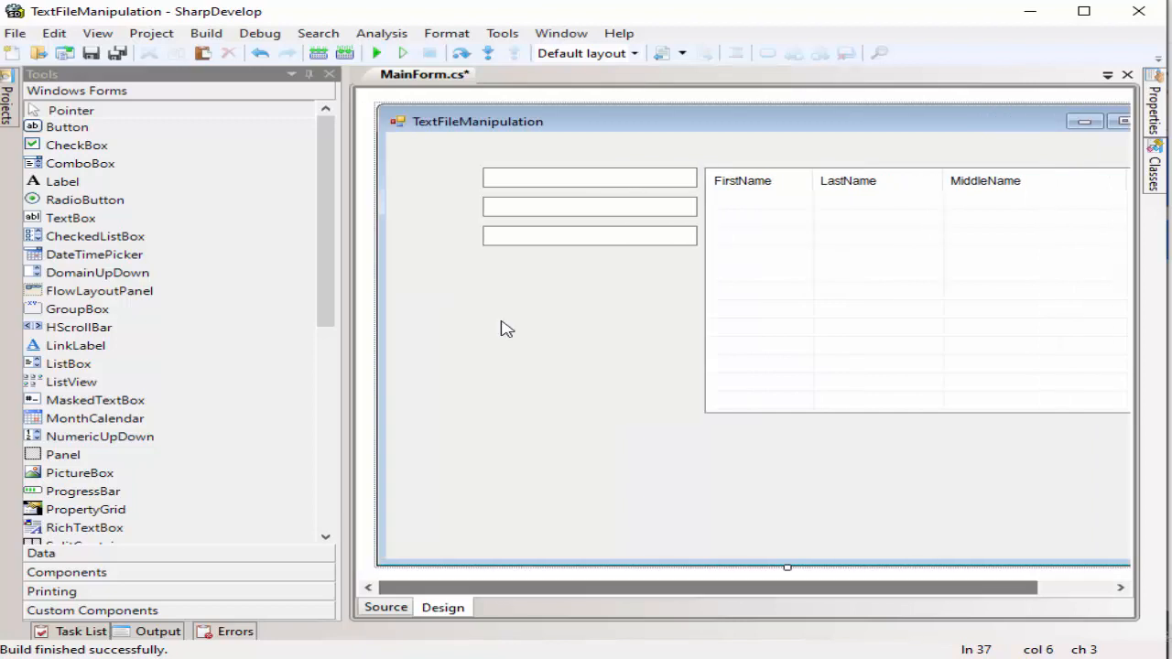
Put the text boxes in a group box with FirstName/LastName/Middlename labels and a button below.
scroll(down, 3)
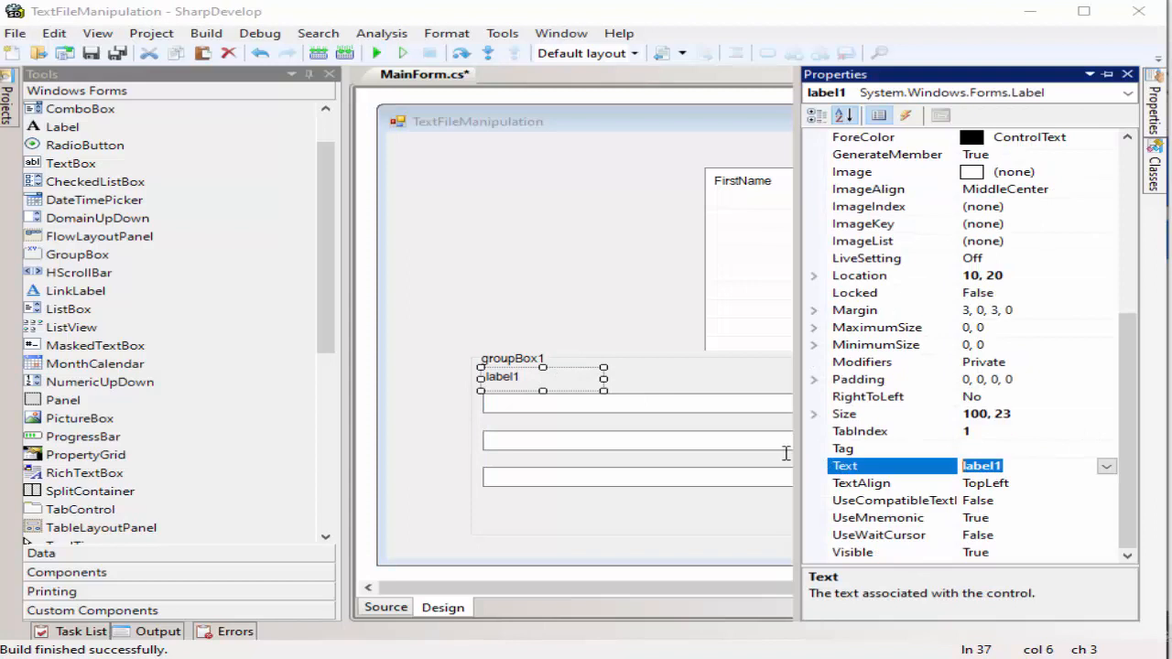
text(Fir)
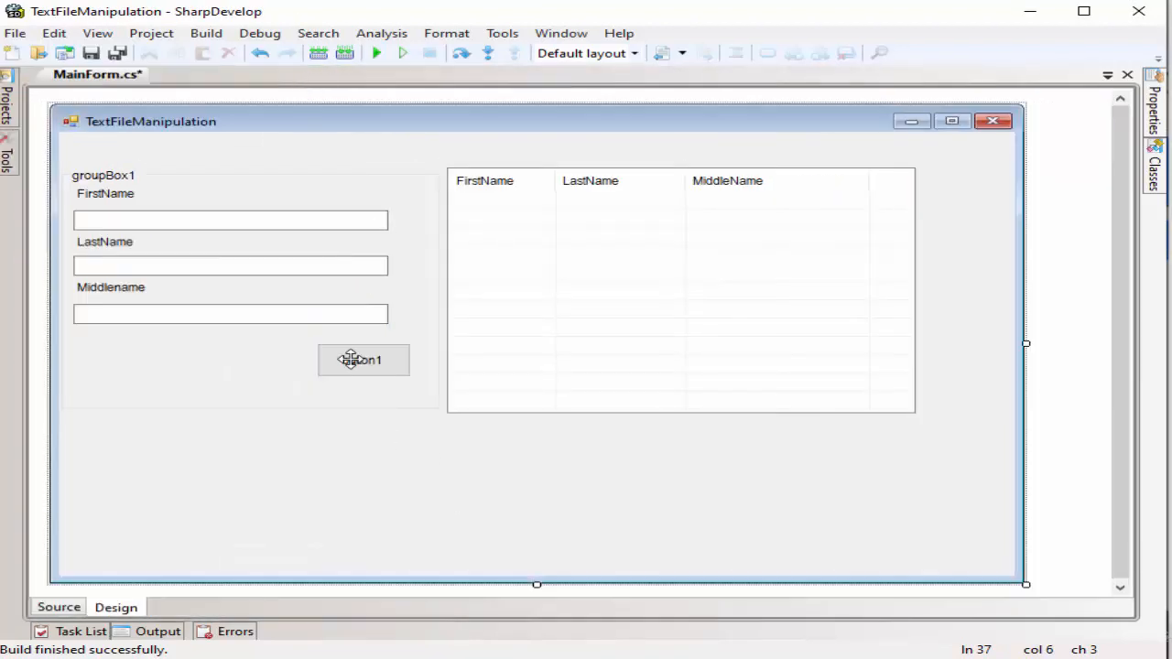
drag(364, 360, 341, 347)
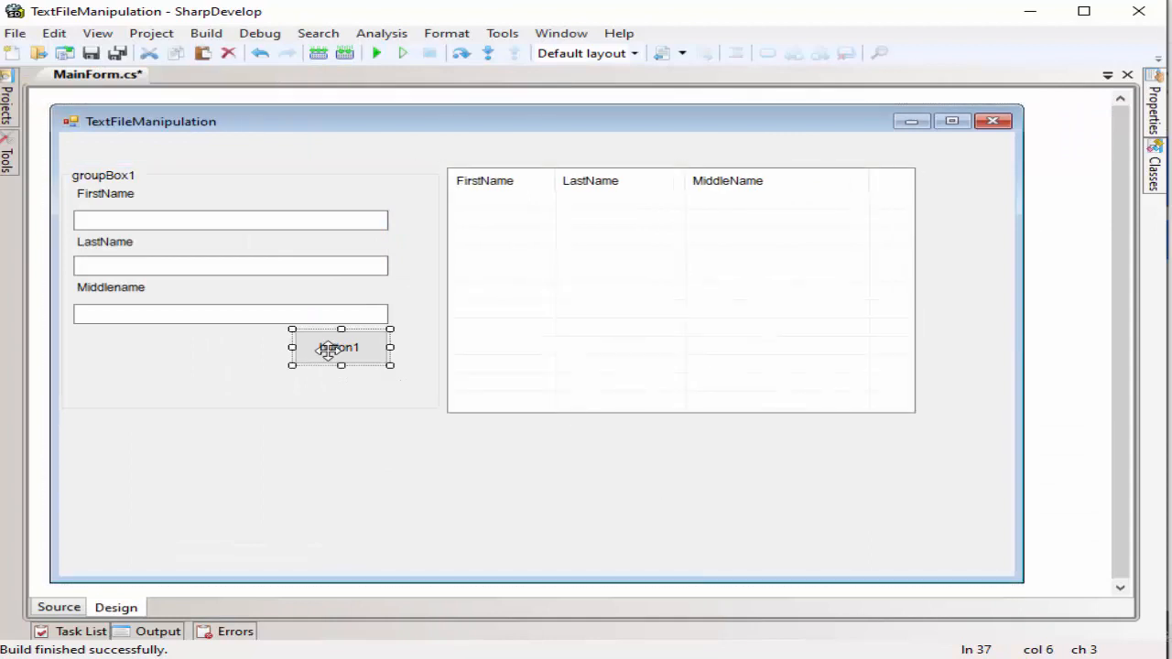
In the source code, add a using directive and declare a createFile() method.
click(62, 607)
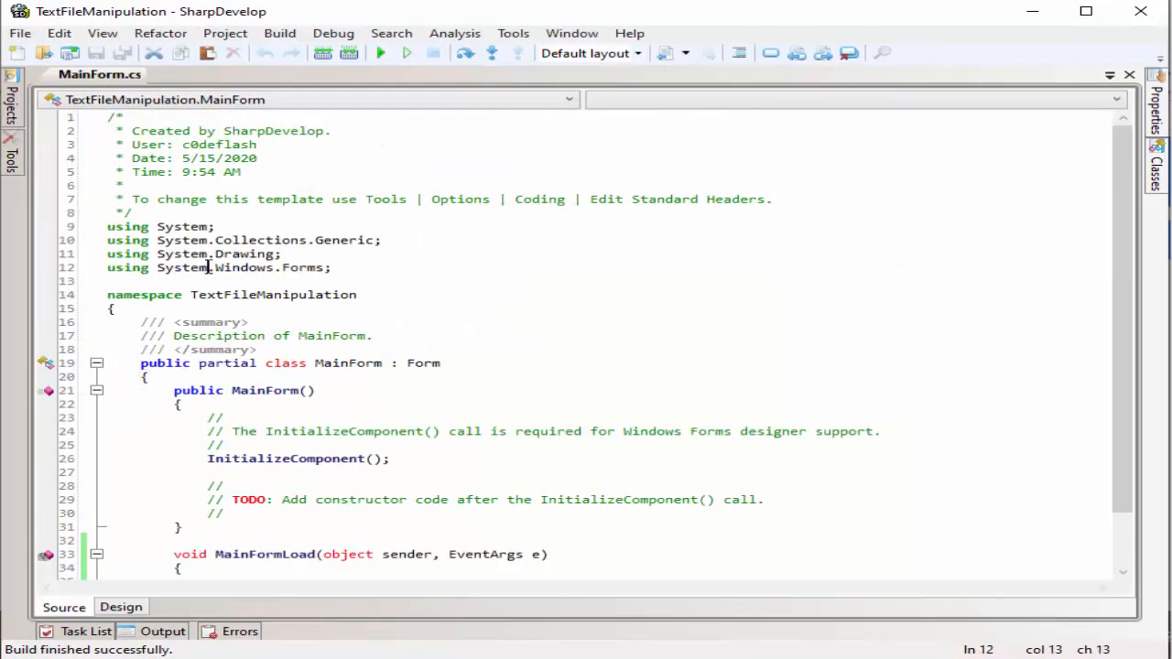
text(using System.CodeDom)
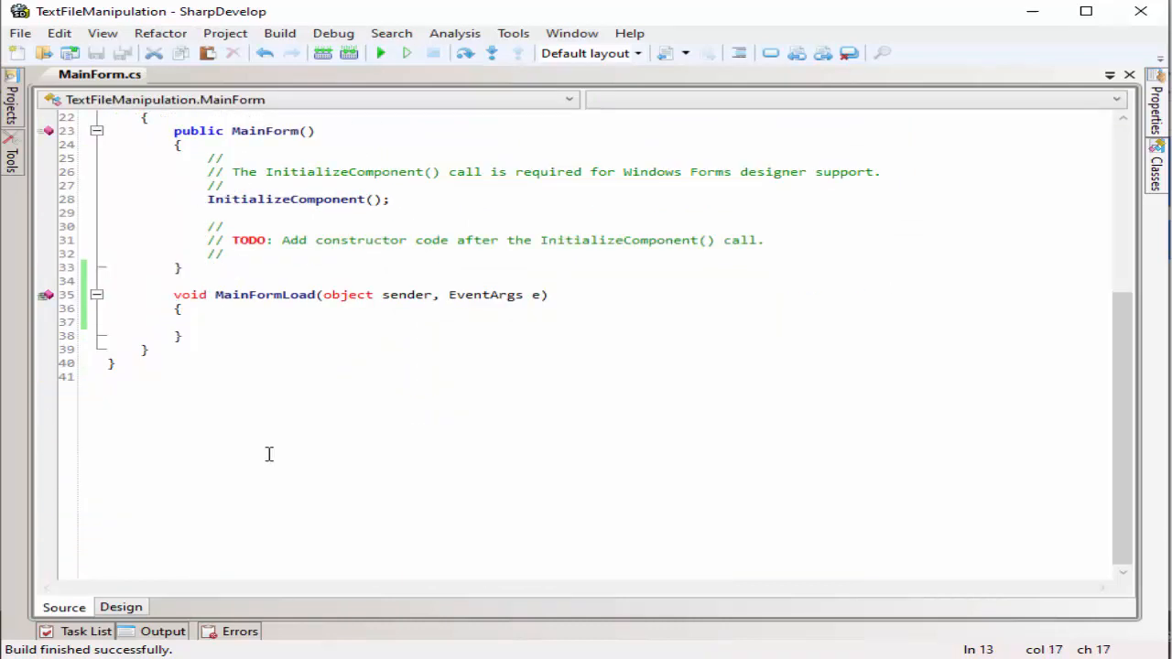
text(void)
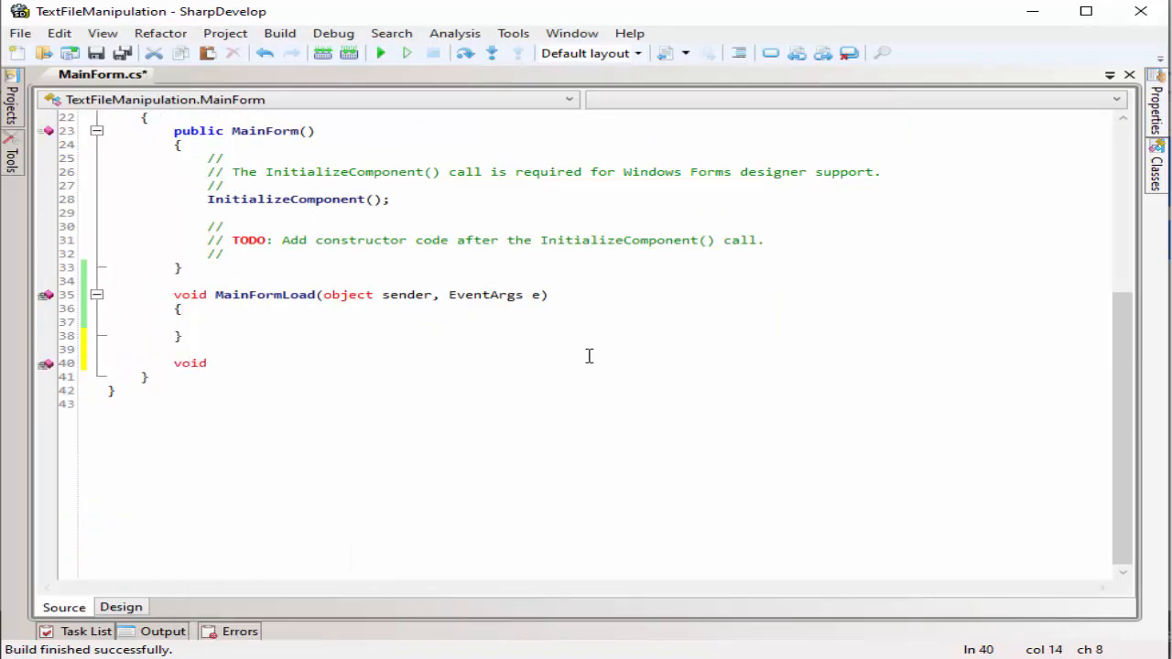
text(createFile(){)
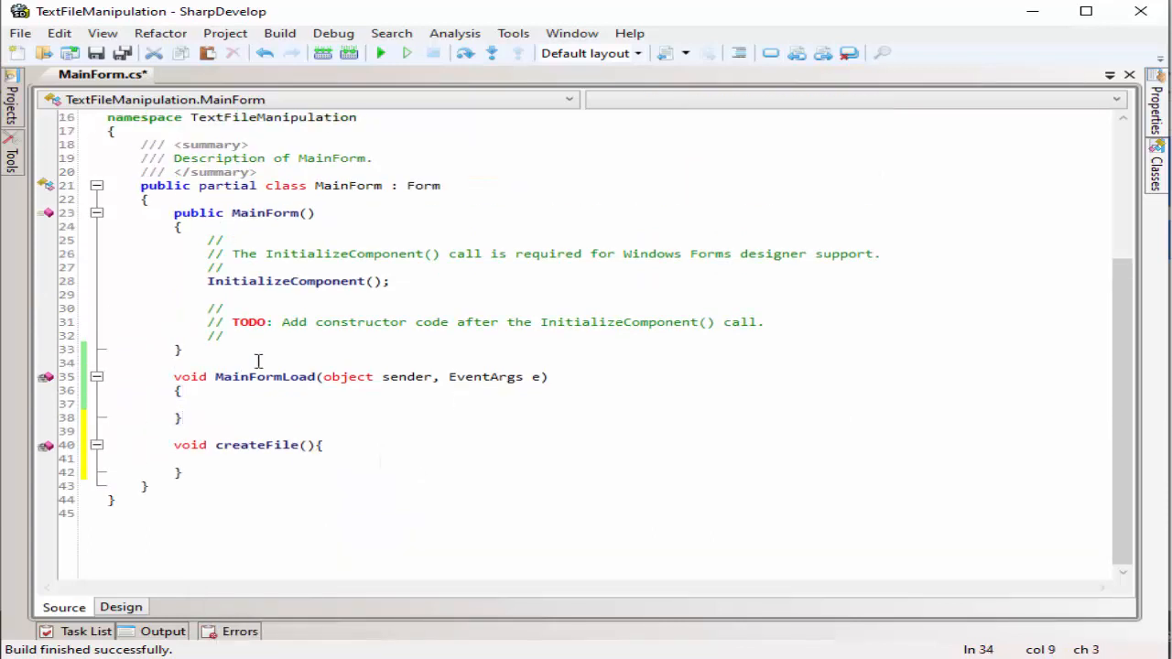
Set pathReg to Application.StartupPath + "\Reg.txt" and create the file if it doesn't exist.
text(string pathReg = a)
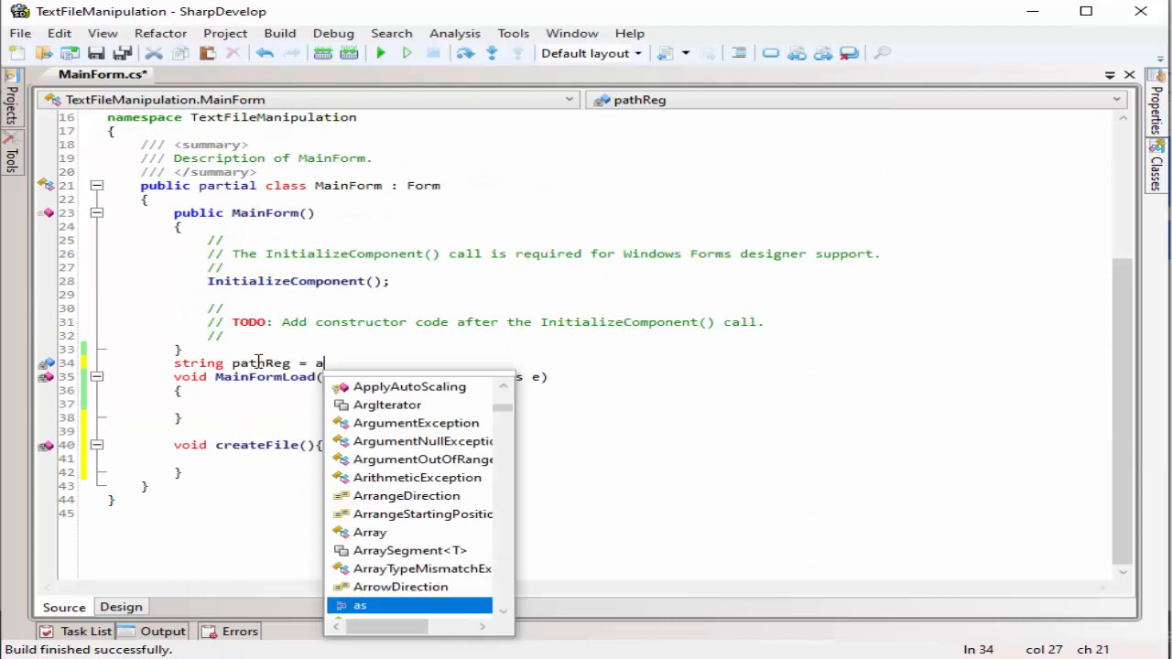
text(pplication.StartupPath)
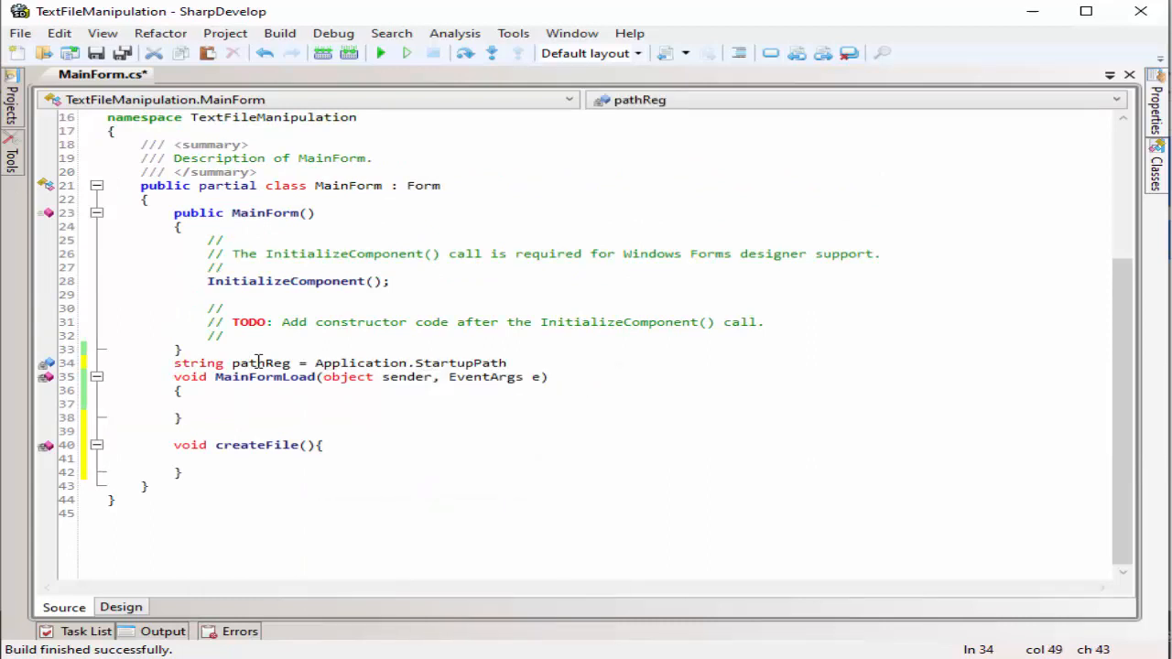
text(+ "\\Reg.txt";)
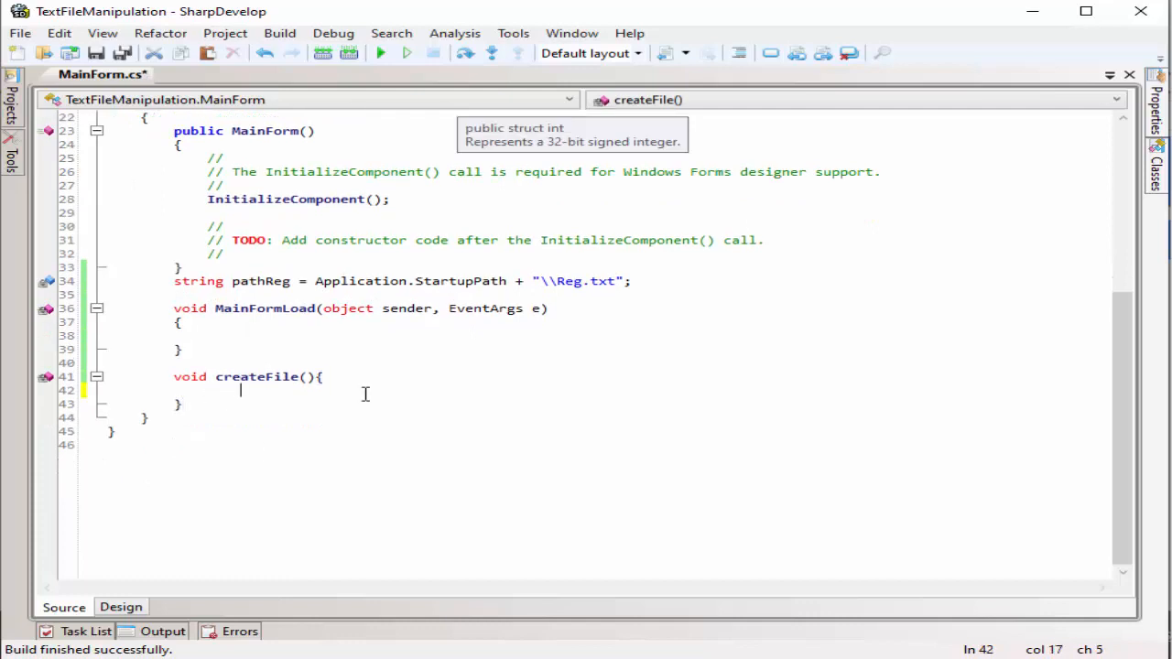
text(if(file.Exists(pathReg)){)
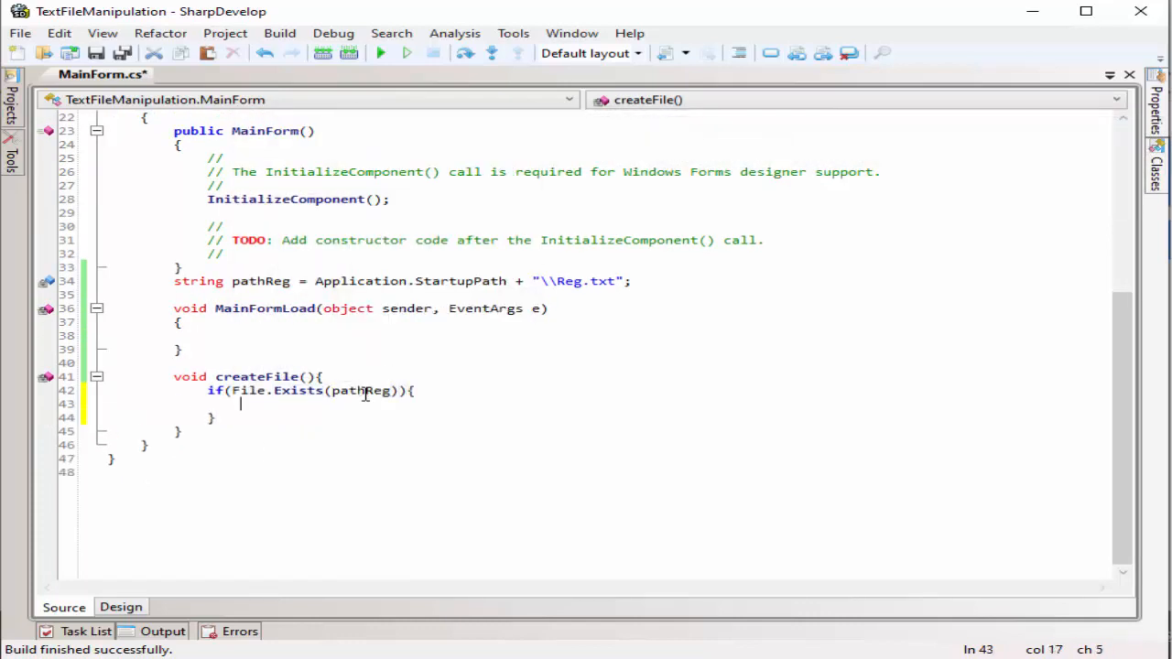
text(==false)
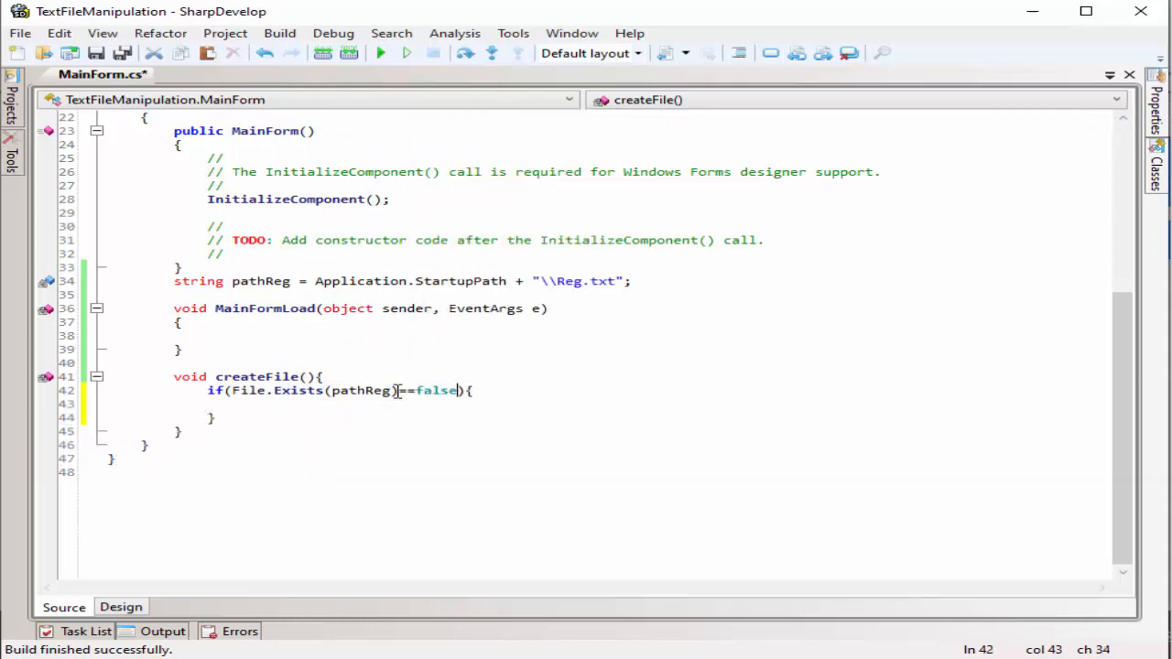
text(File.Create(")
click(643, 335)
text(createFile();)
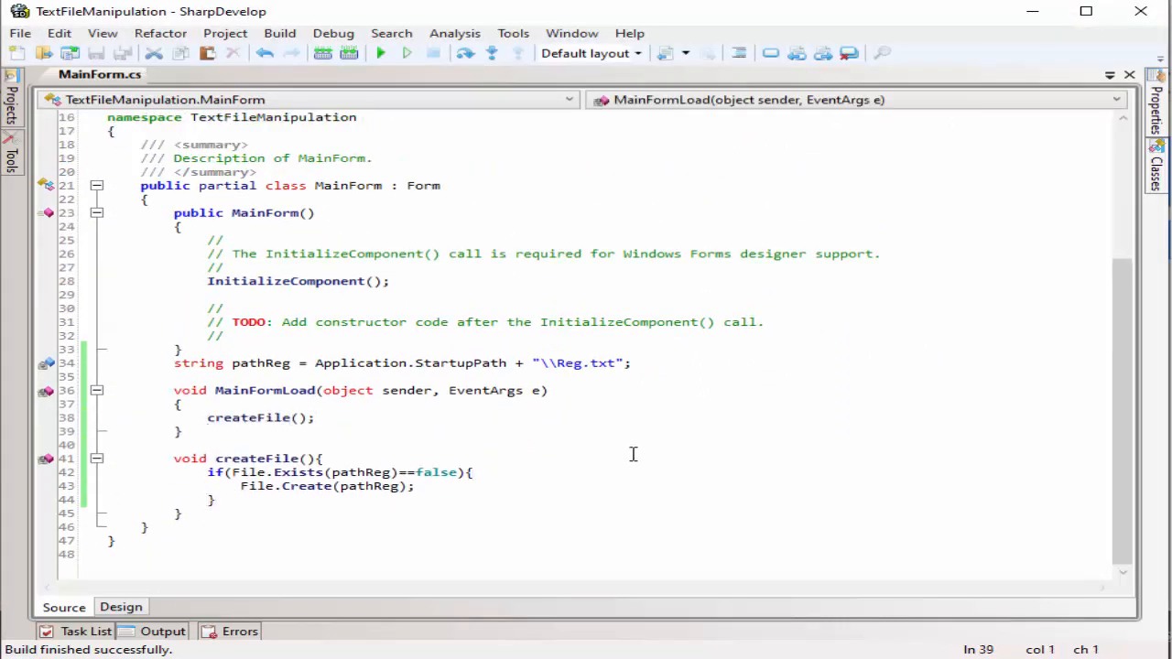
Write readFile() with a StreamReader on pathReg looping ReadLine until null.
click(371, 52)
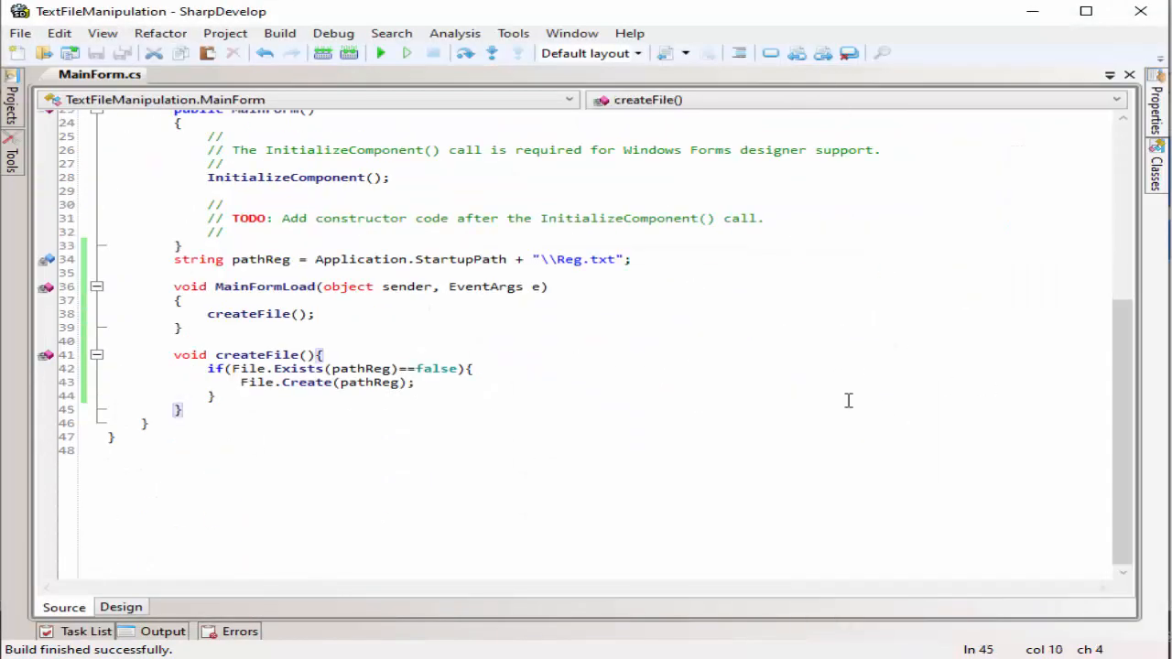
text(void cr)
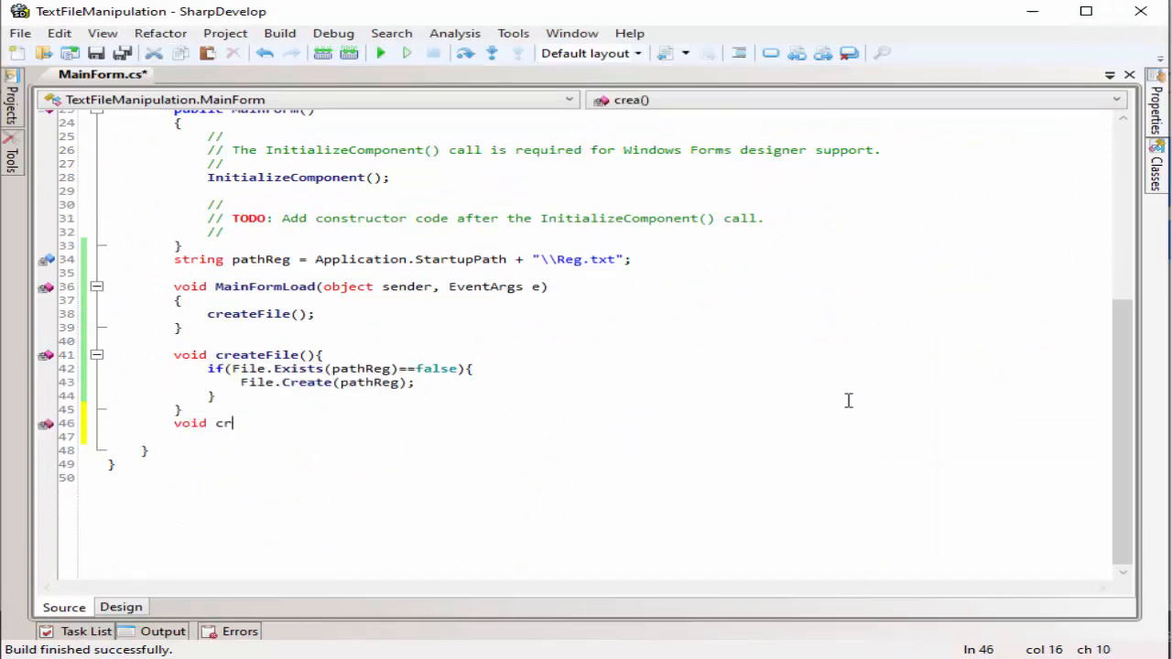
text(eadFile(){)
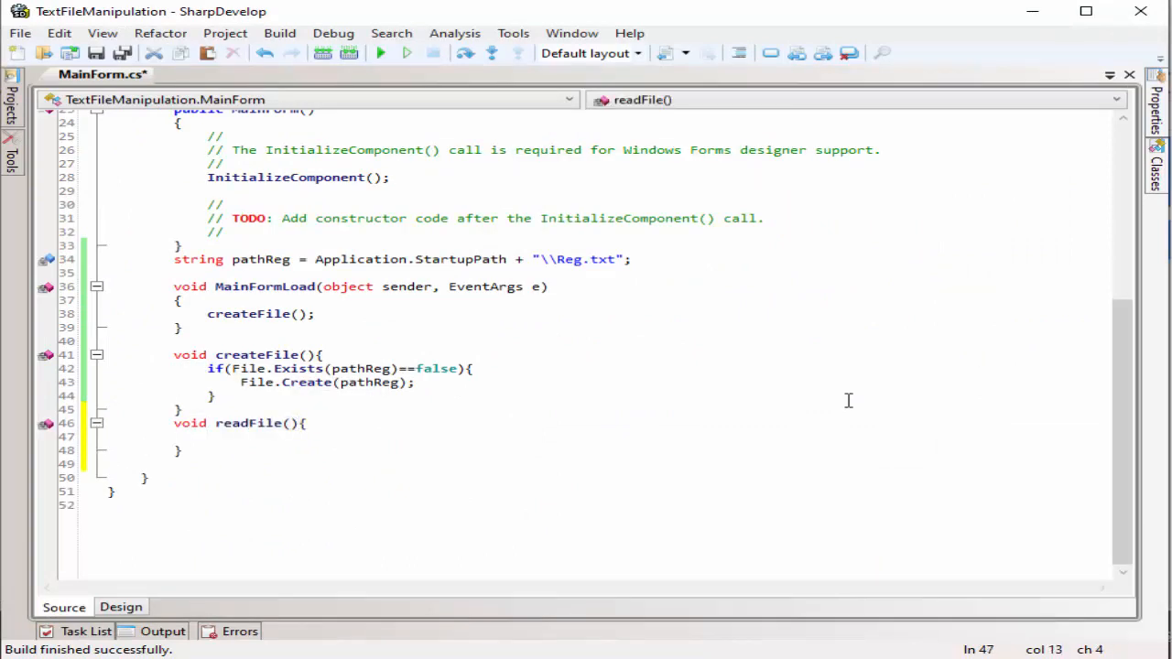
text(StreamReader reader = new StreamReader())
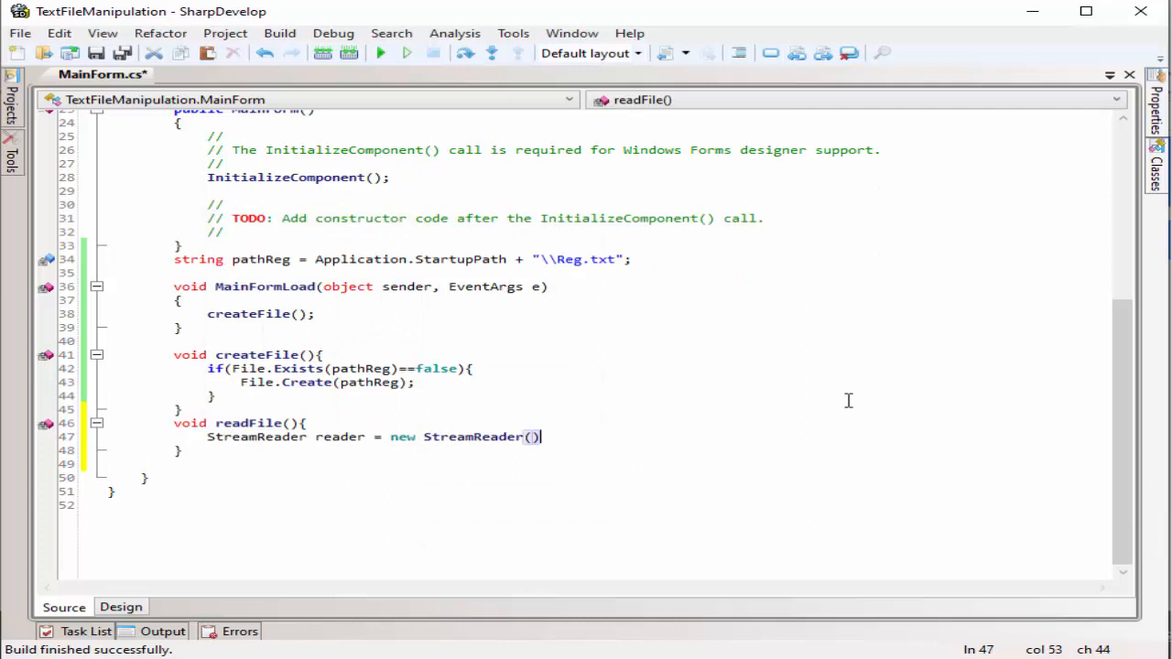
text(pathReg){)
text(while (()) {)
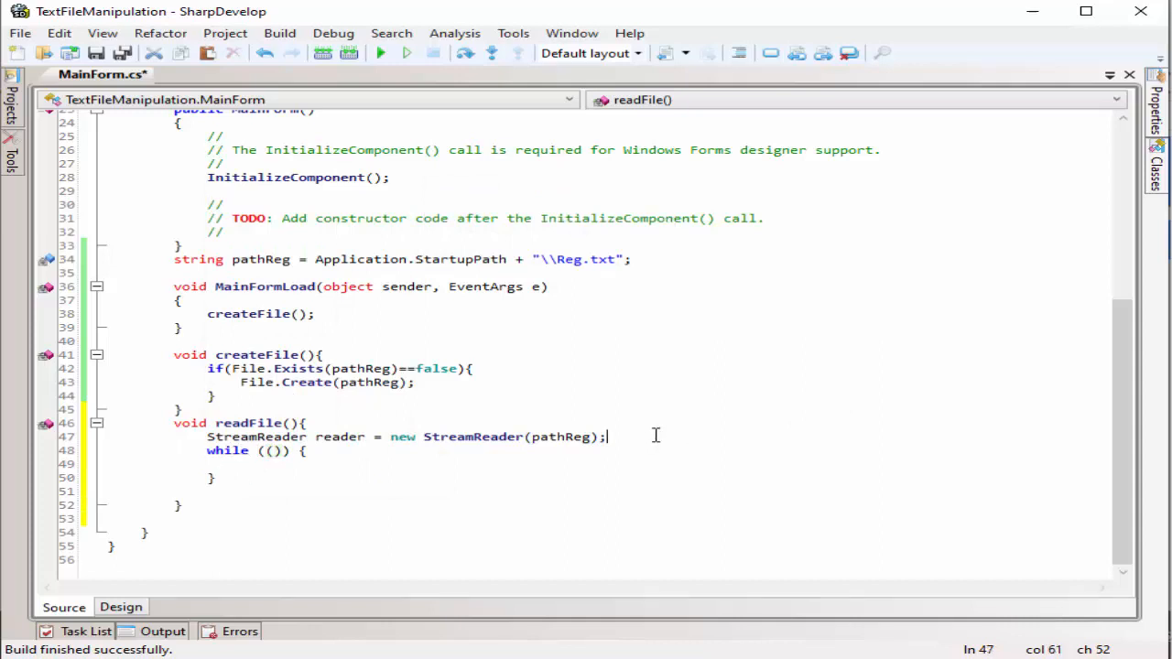
text(String content="";)
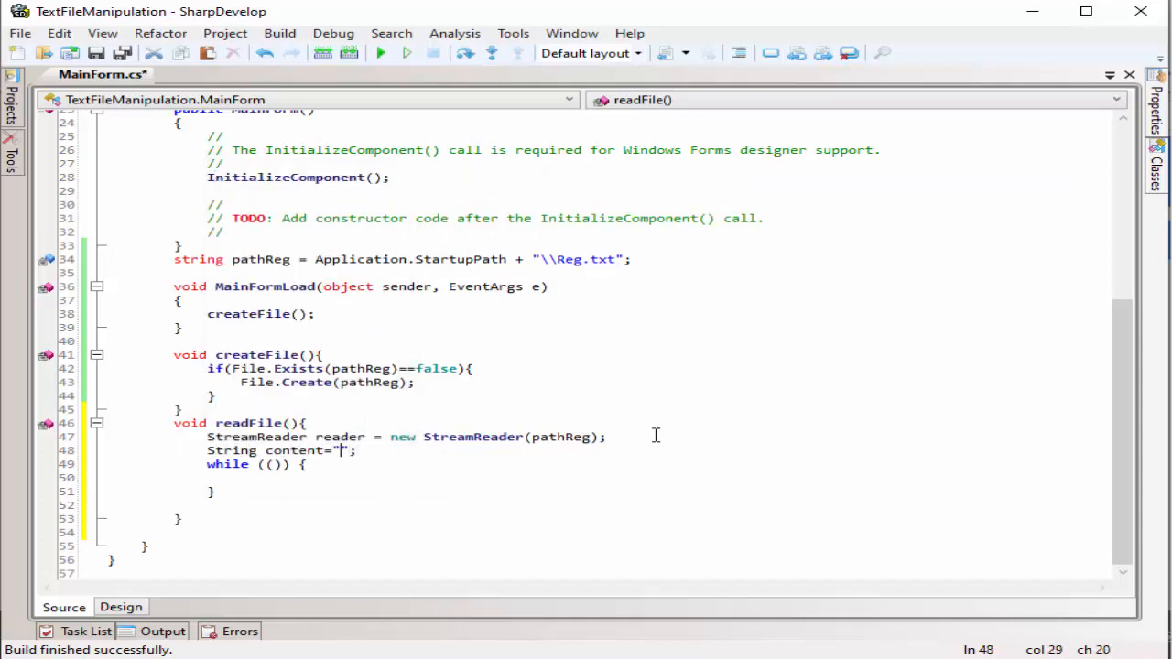
text(c)
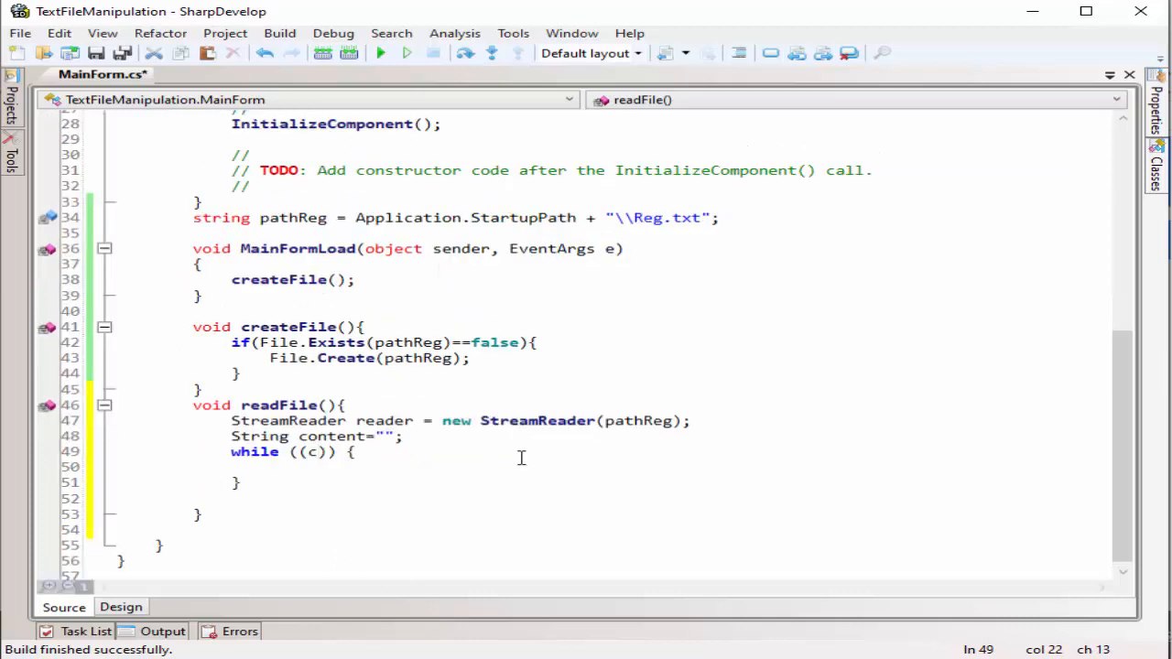
text(content==reader.)
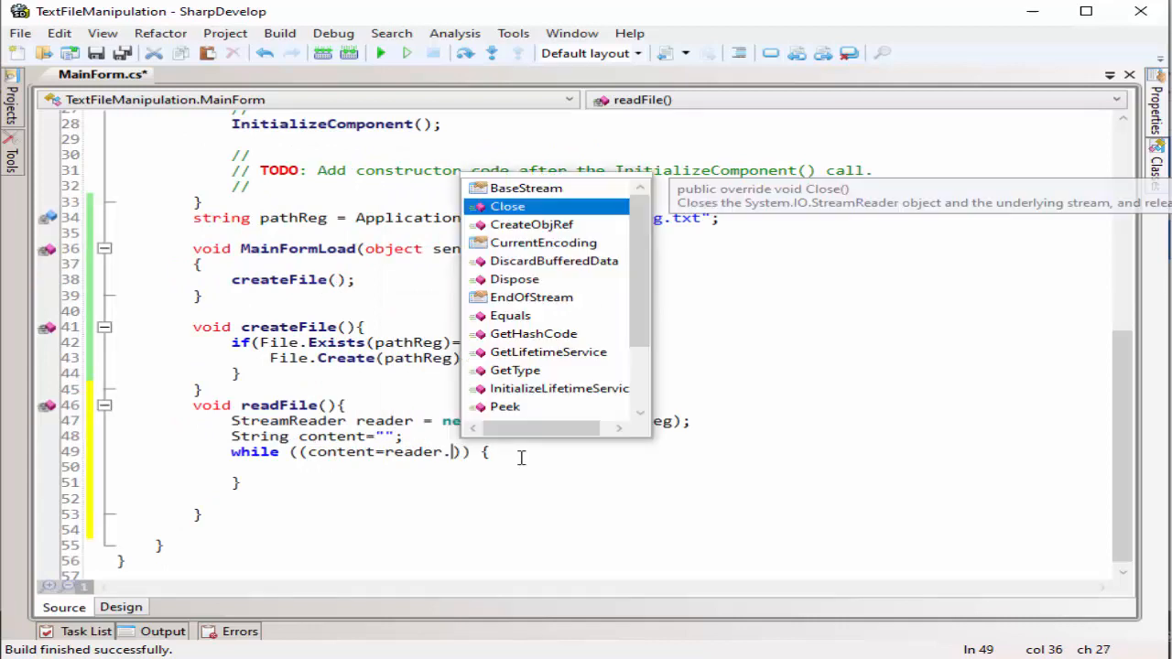
text(ReadLine())!=null)
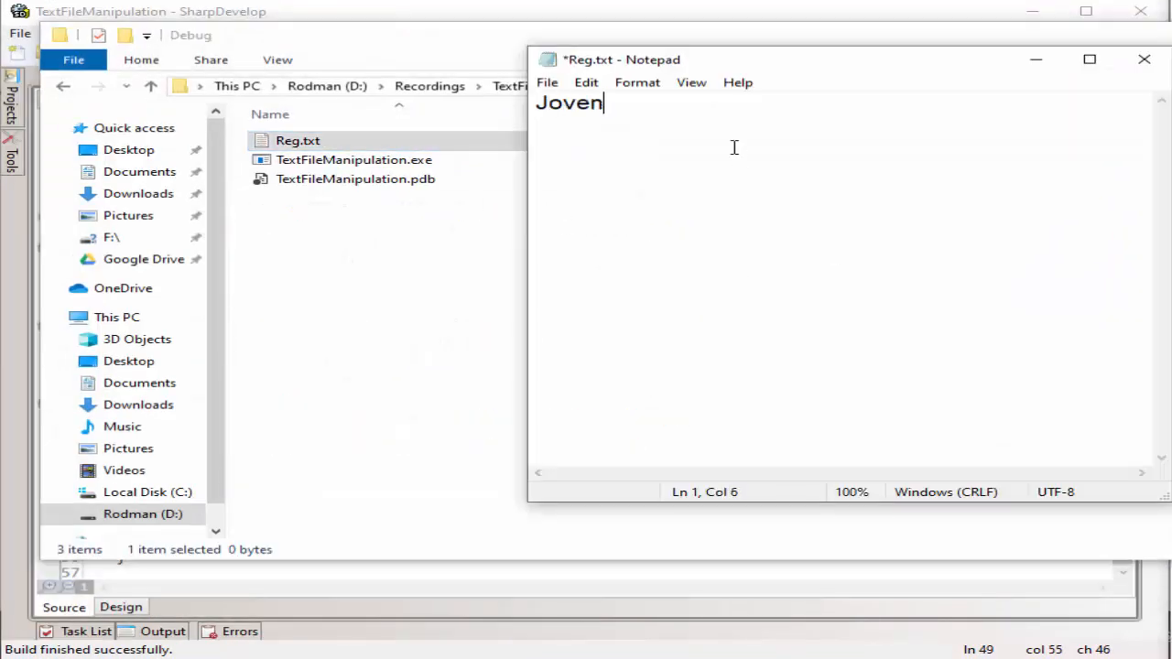
Test the loop with MessageBox.Show(content), call readFile on load, and split into string[] names.
text(,Tolentino)
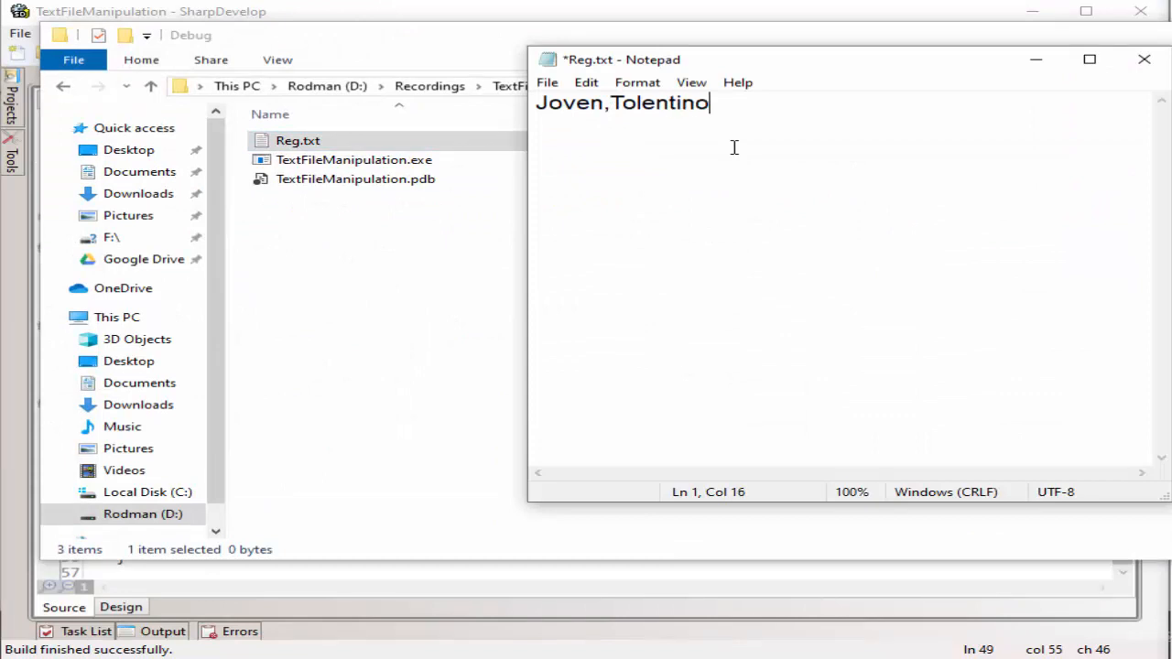
text(,Aguinaldo)
text(MessageBox)
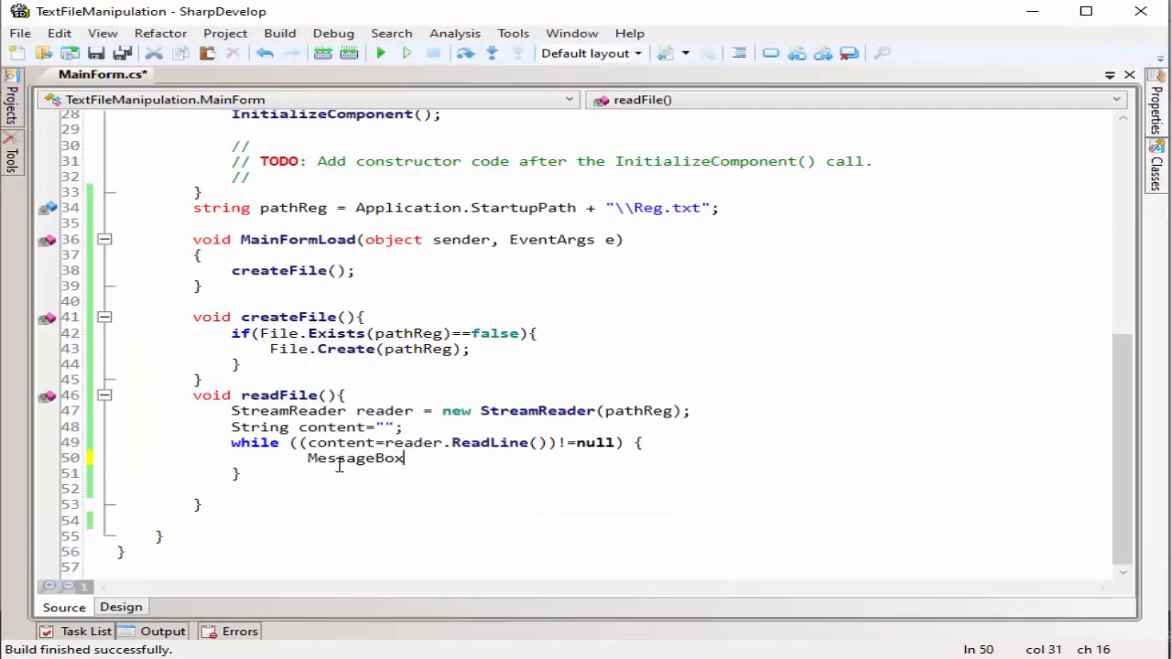
text(.Show(content);)
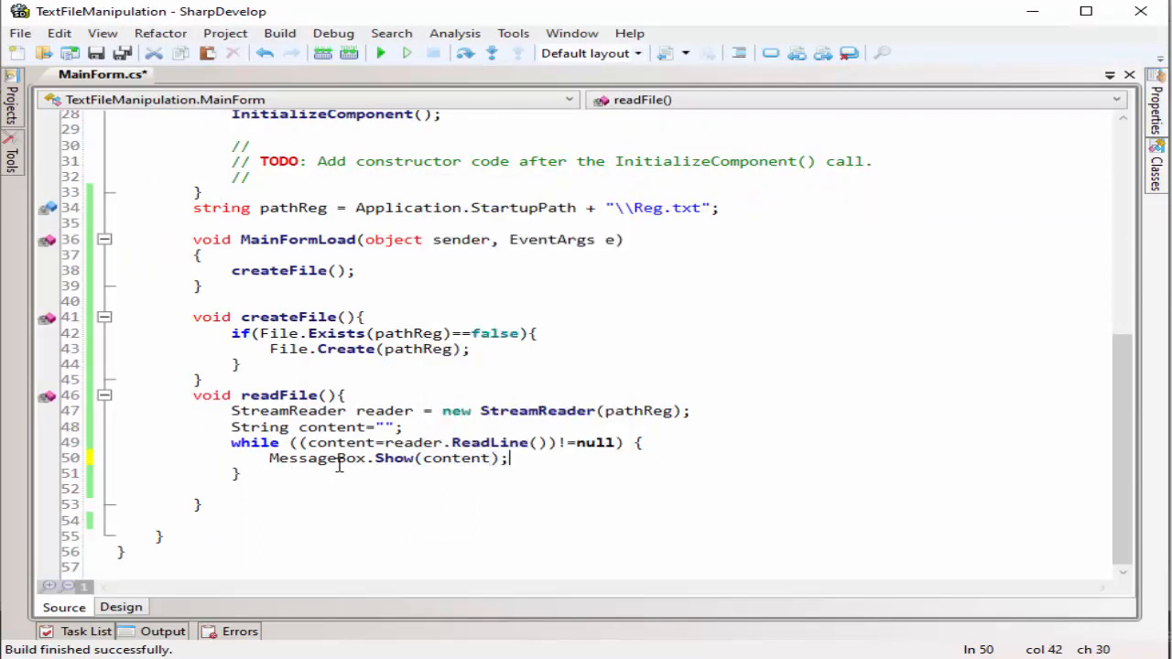
text(readFile)
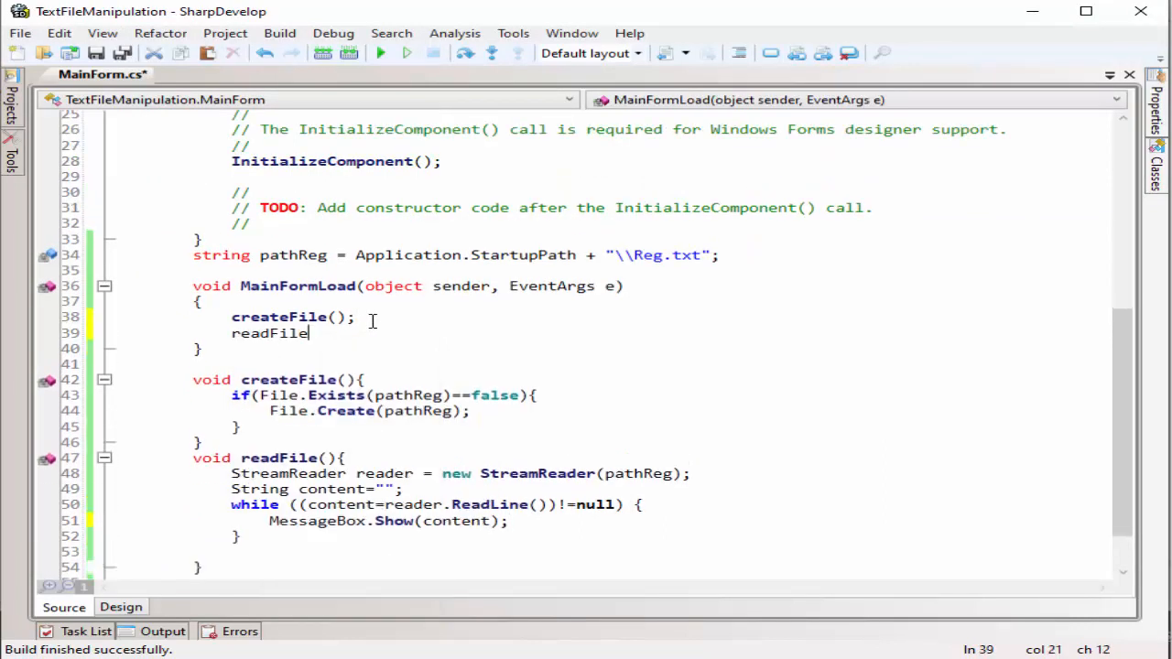
click(380, 52)
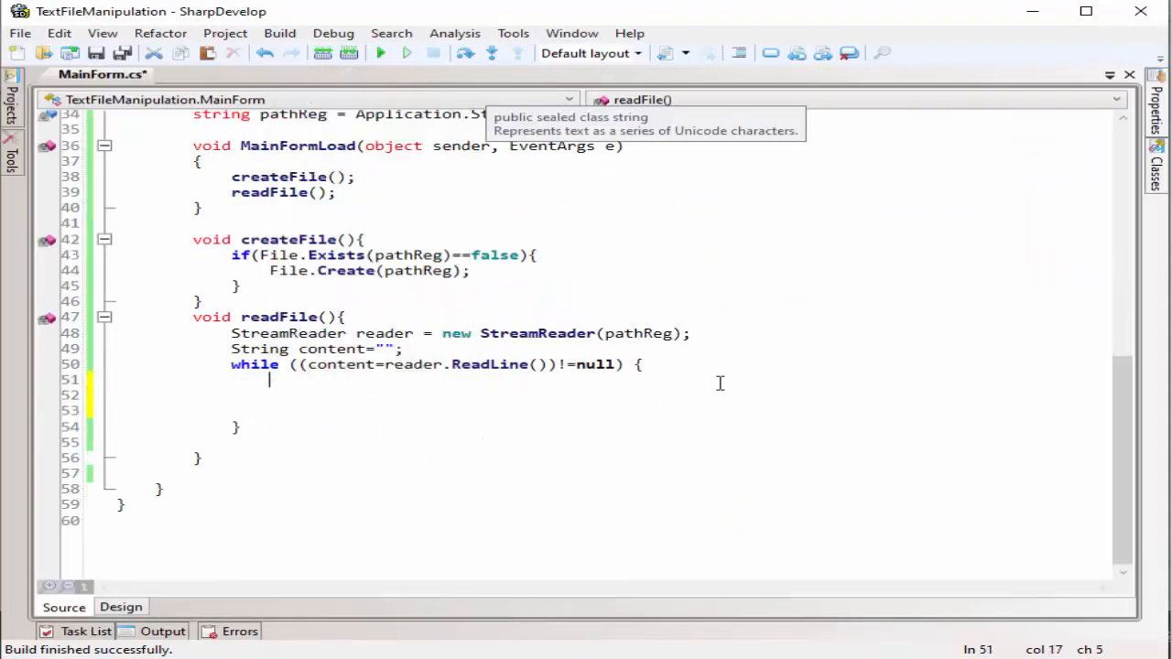
text(string []names =  content.Split(',');)
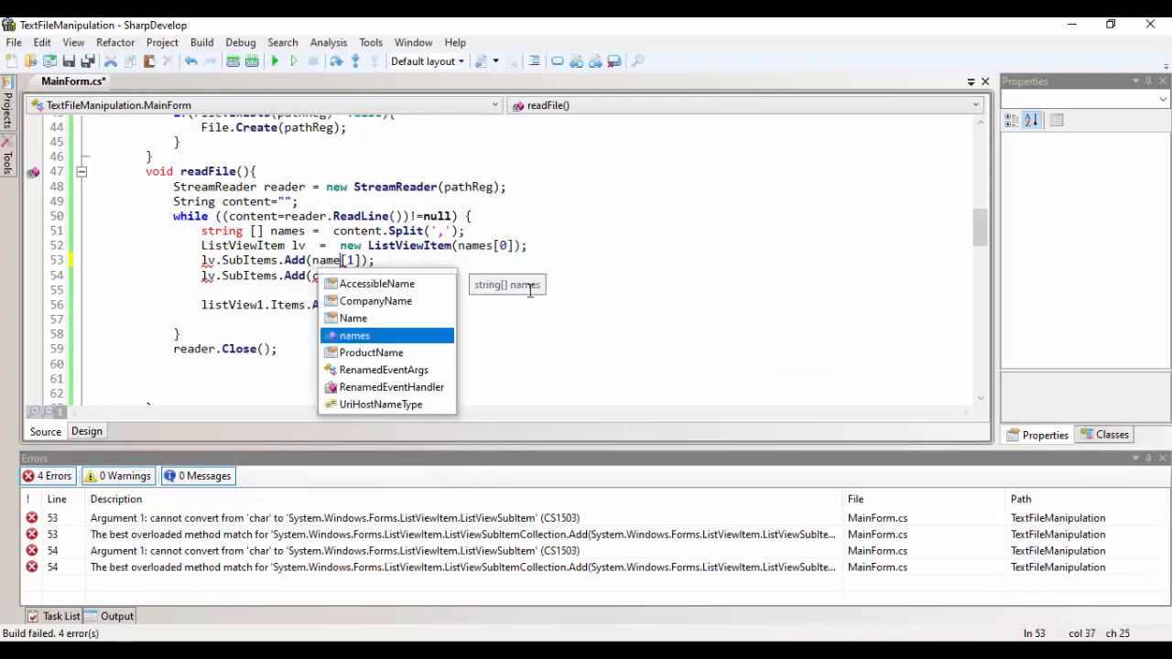
click(275, 61)
text(c)
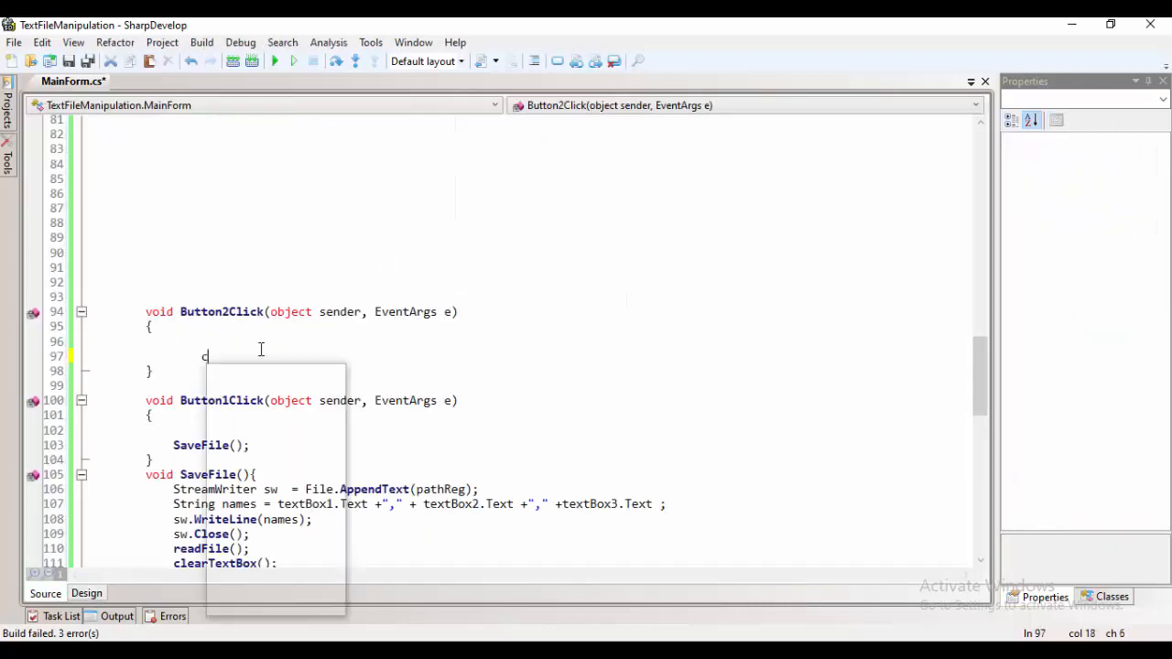
click(273, 60)
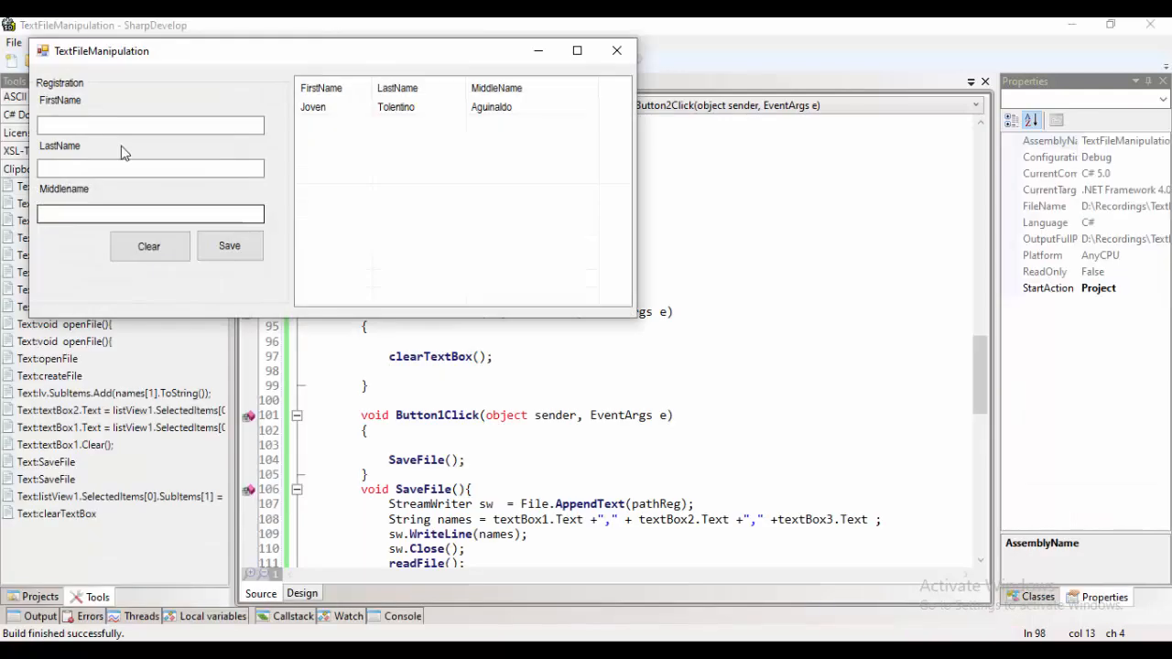
click(615, 50)
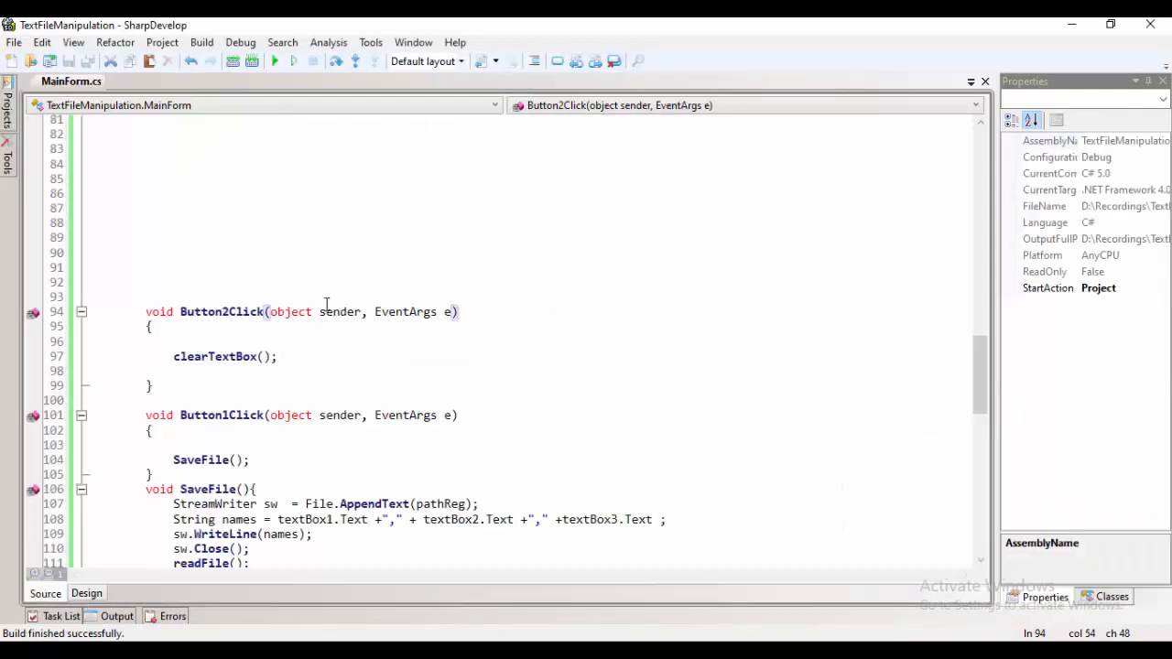
Focus textBox1 after clearing, and copy the selected row's text into textBox1.
text(textBox1.Focus)
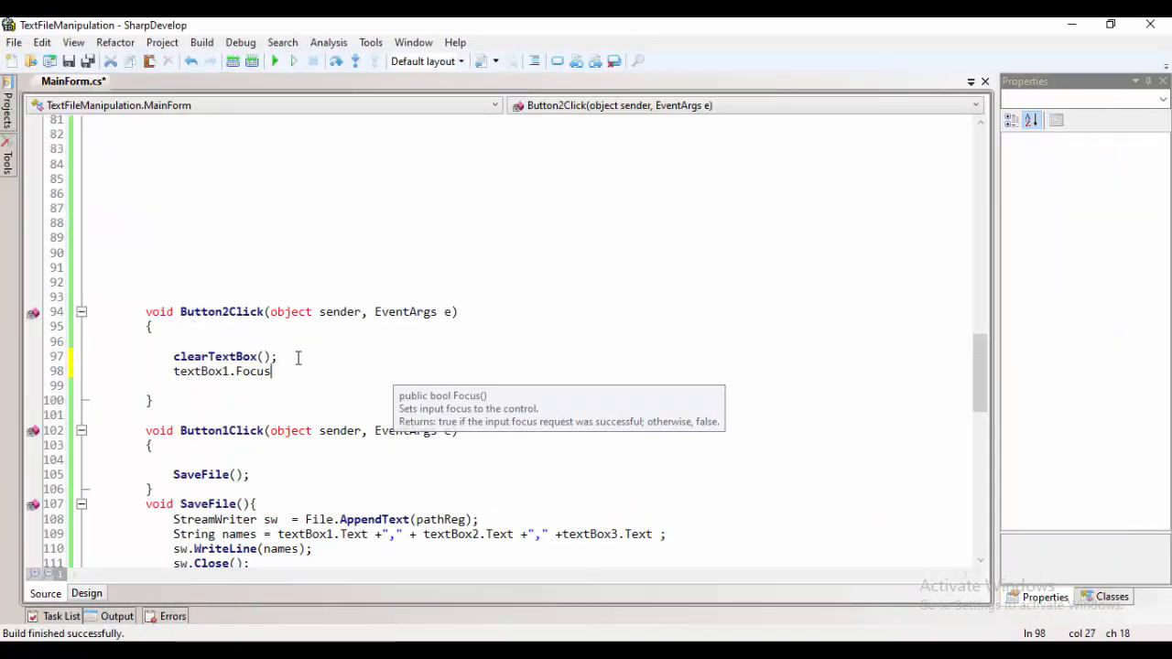
click(86, 592)
text(if(listView1)
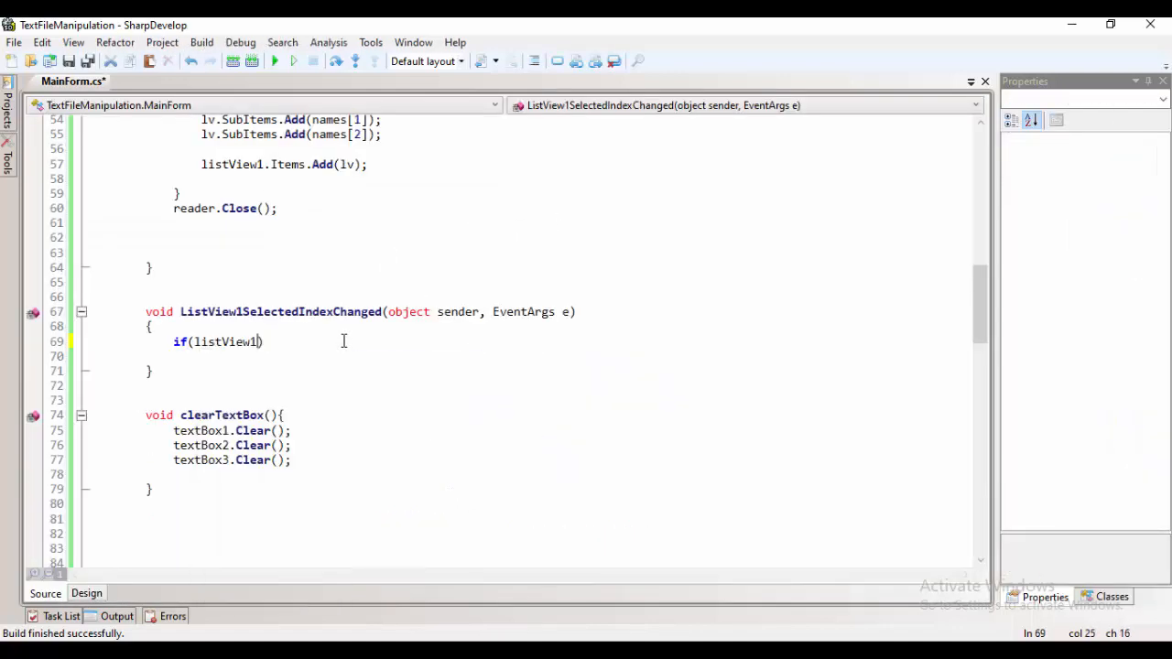
text(.SelectedItems.Count>0))
click(571, 356)
text(textBox1.Text =)
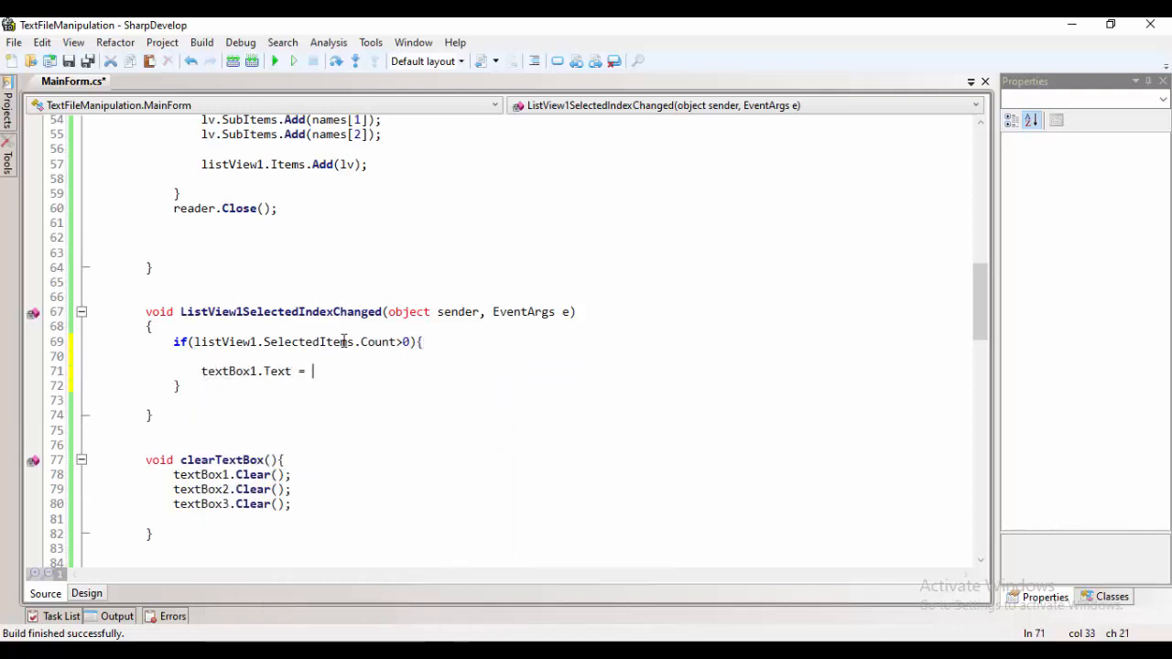
text(listView1.SelectedItems[0].Text)
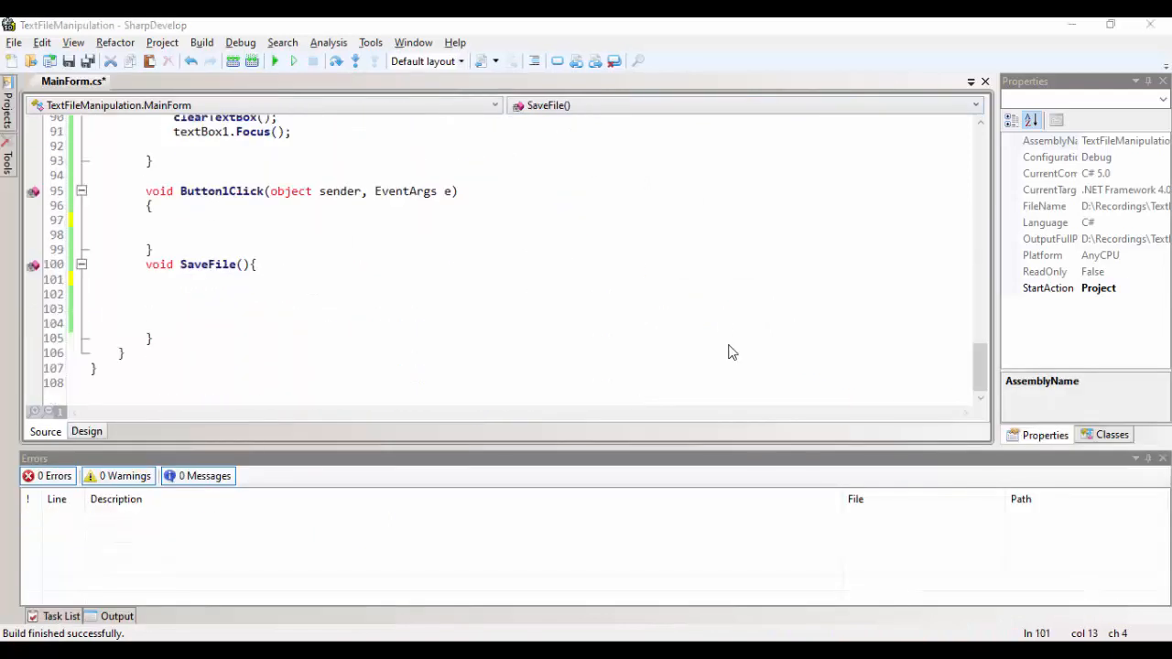
Open a StreamWriter on pathReg and WriteLine the comma-joined text box names.
text(StreamWriter sw  = listView1 s)
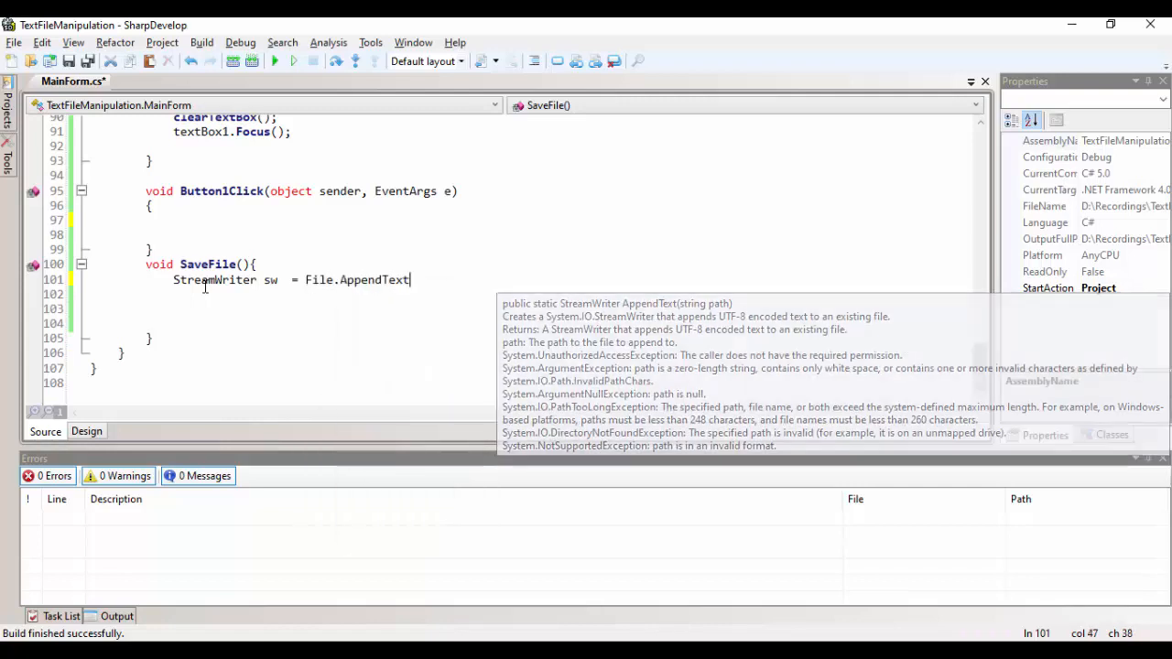
text((PathReg);)
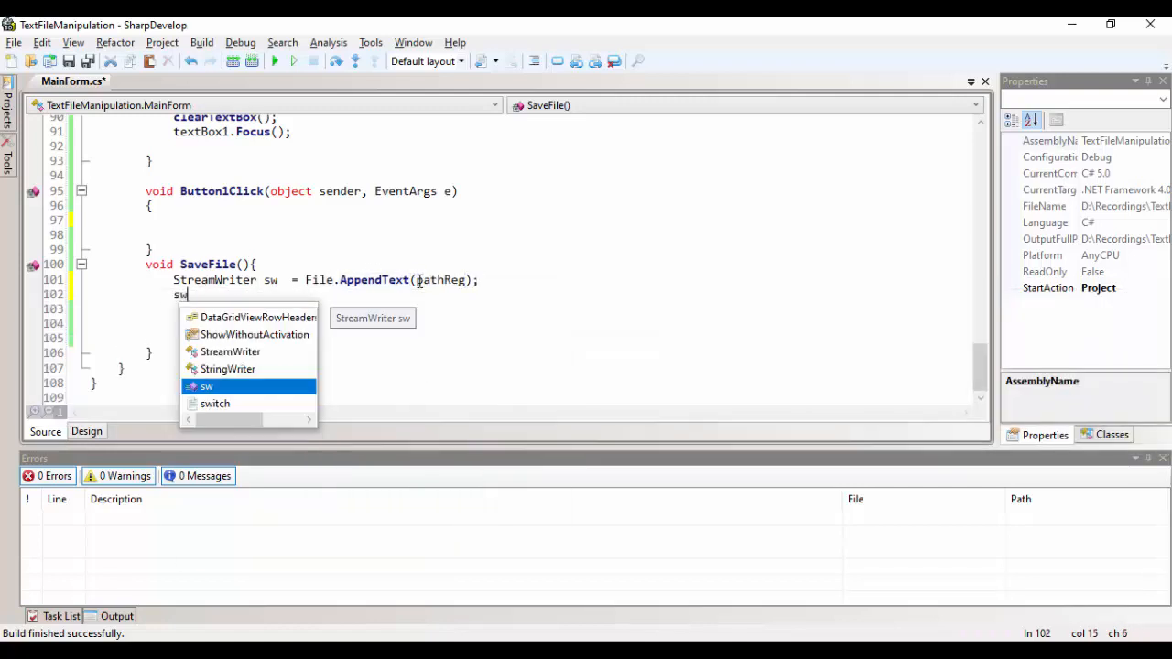
text(na)
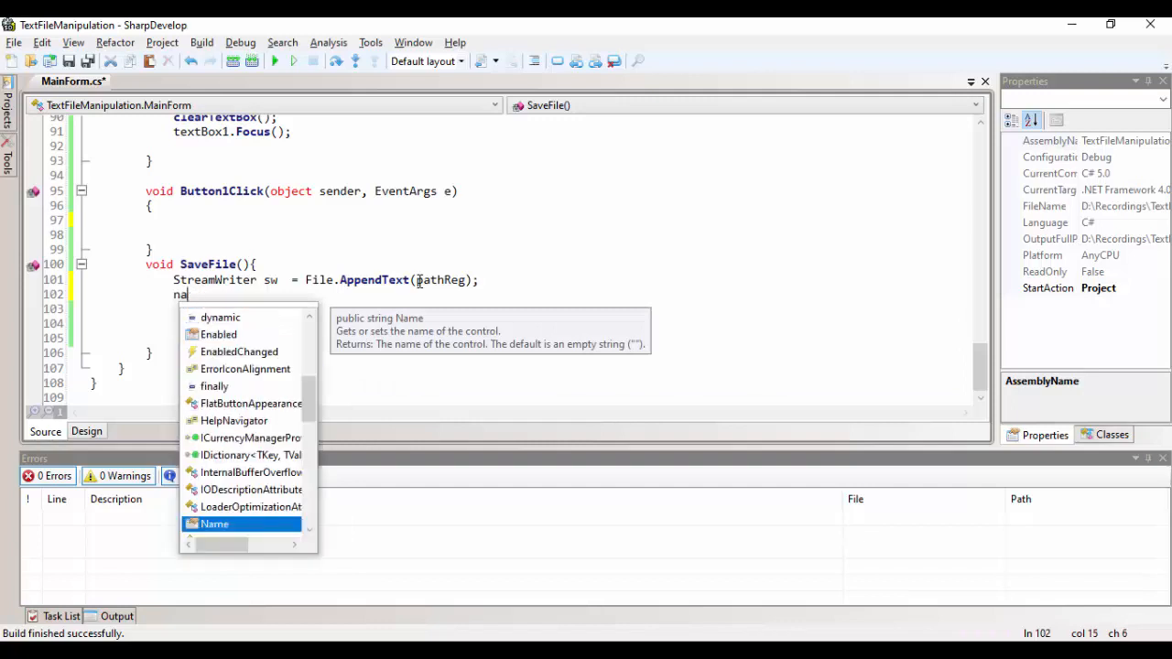
text(String names = textBox1.Text +"," +)
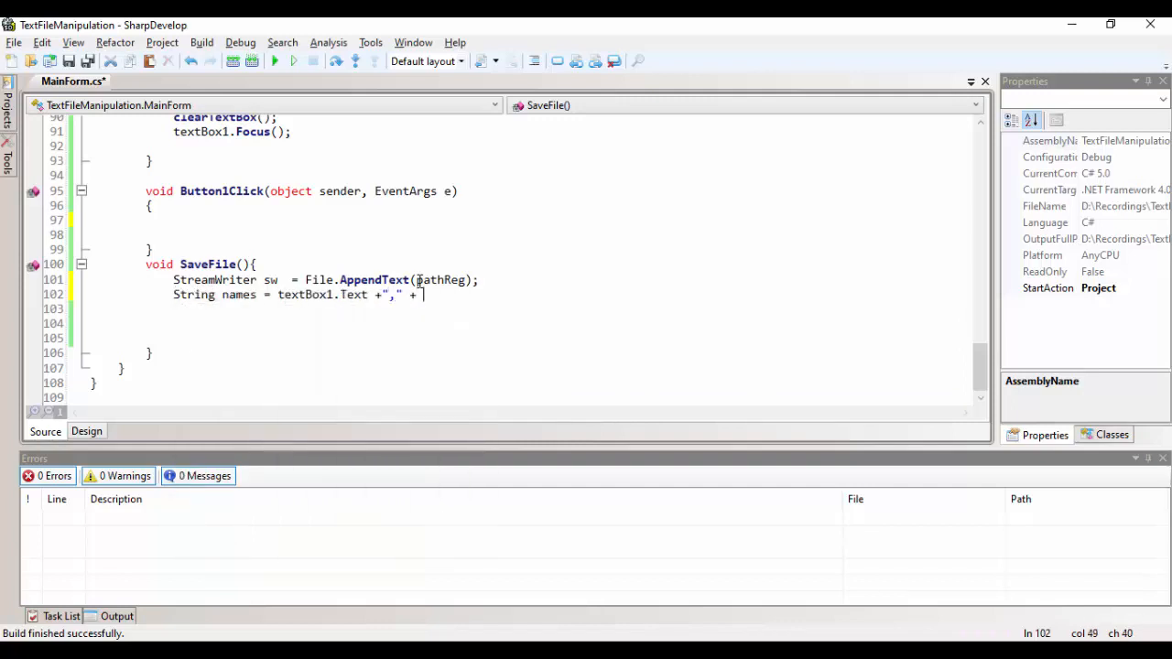
text(textBox2.Text "," +textBox3.Text ")
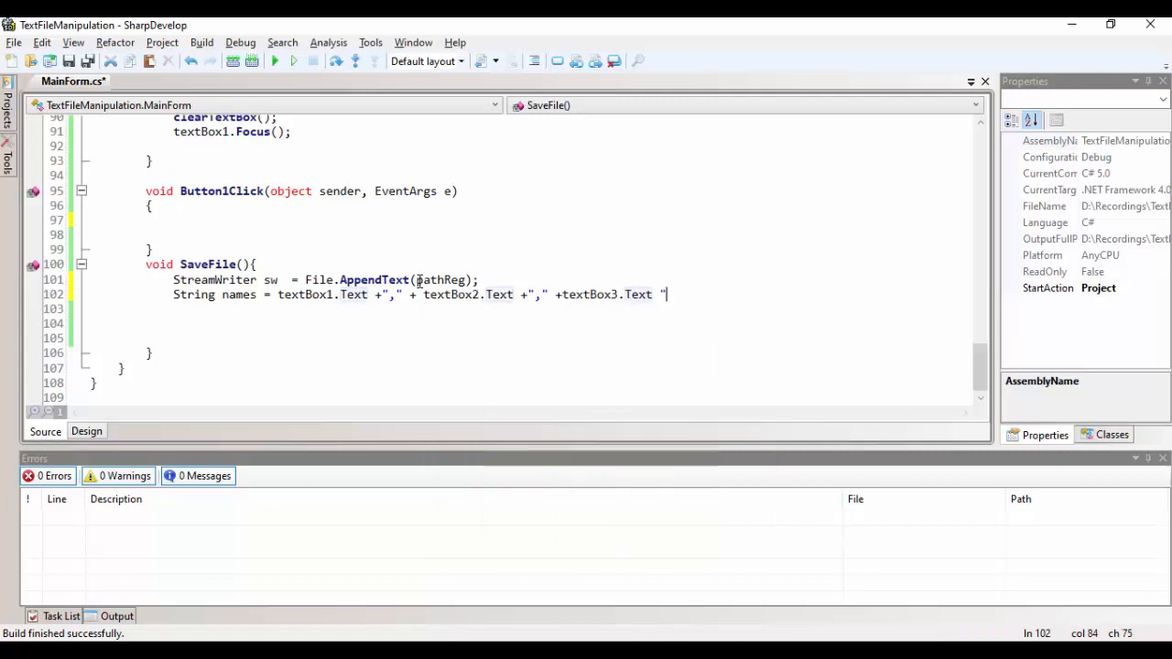
text(sw.WriteLine())
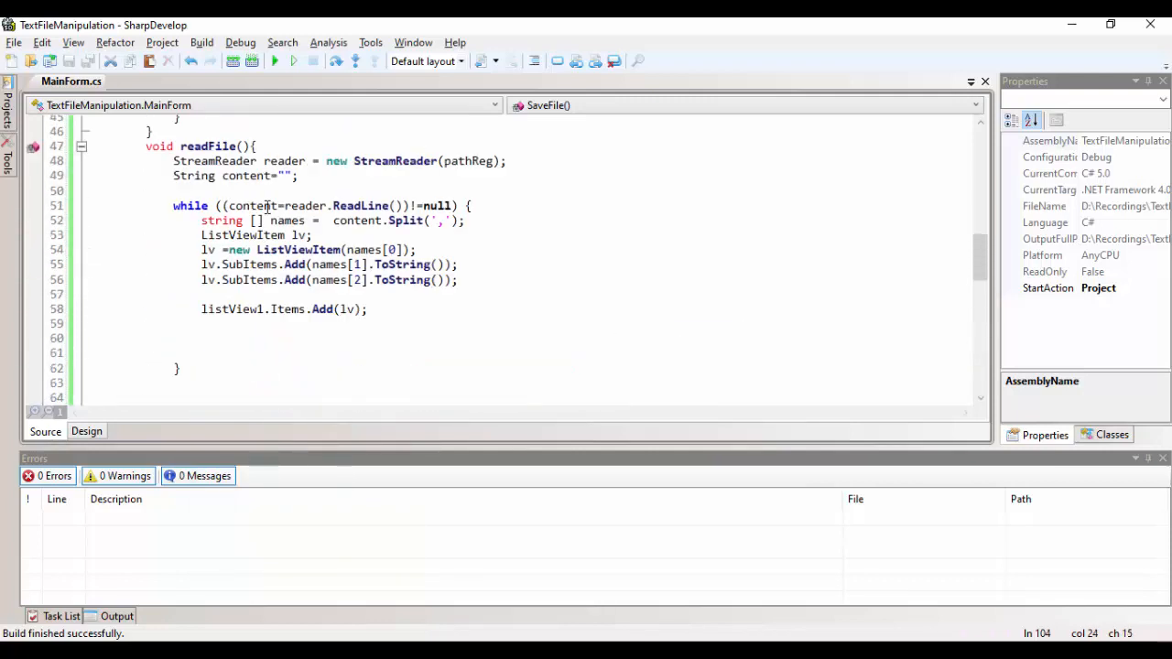
After writing, reload the list with readFile() and refocus textBox1.
text(listView1)
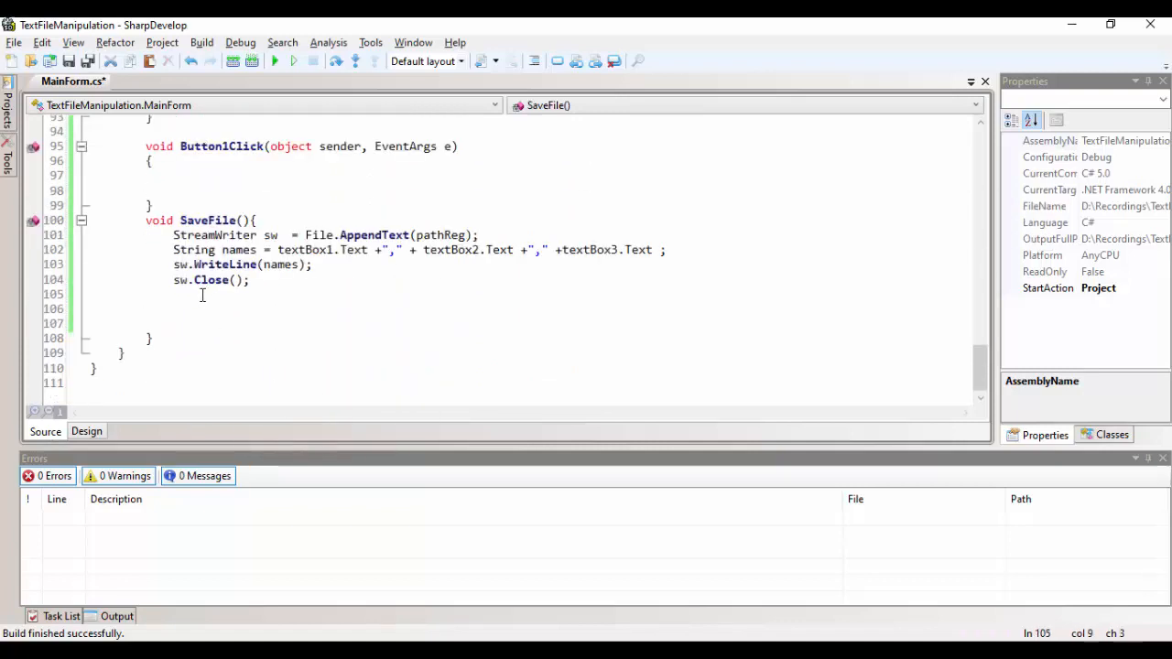
text(readFile();)
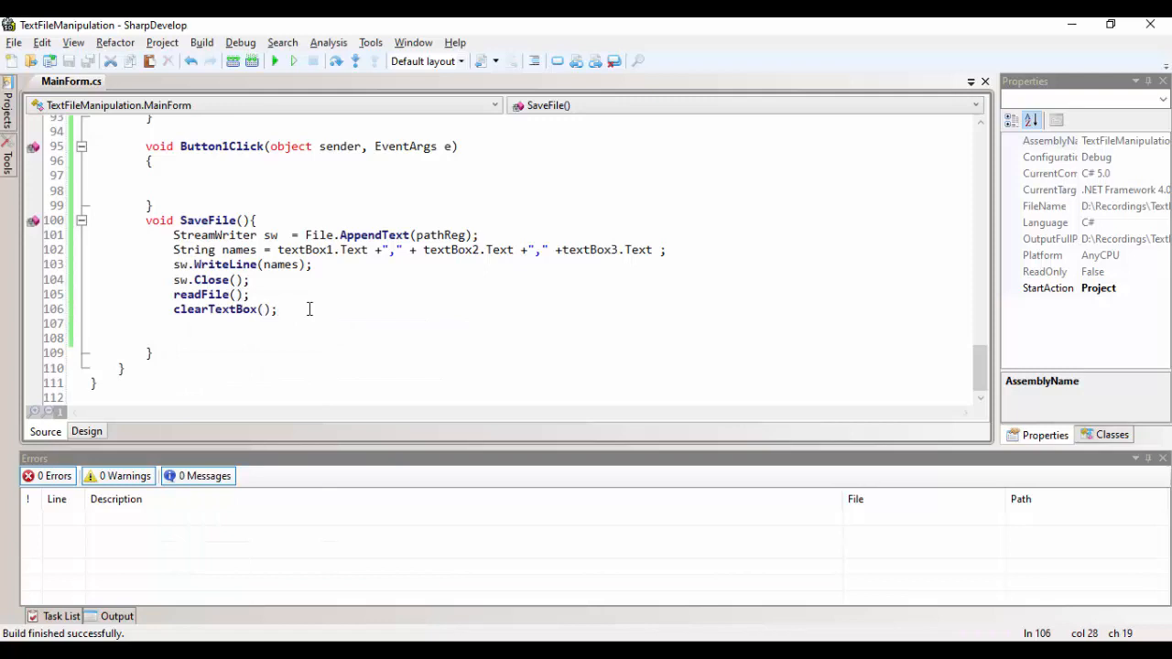
text(textBox1.Focus();)
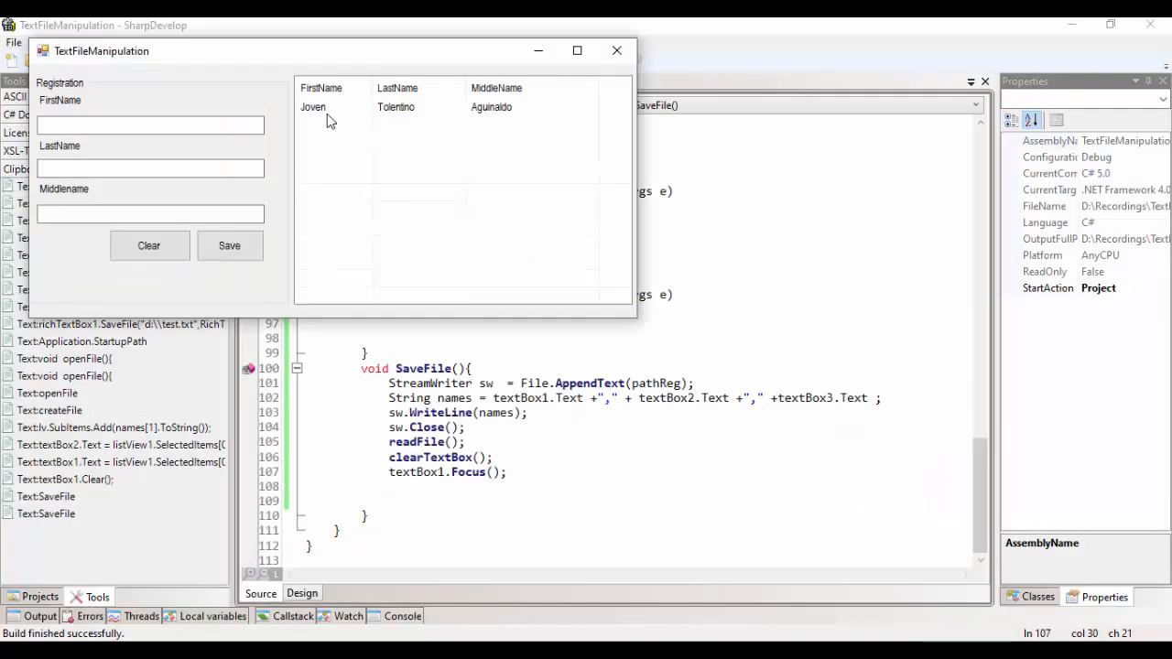
text(test)
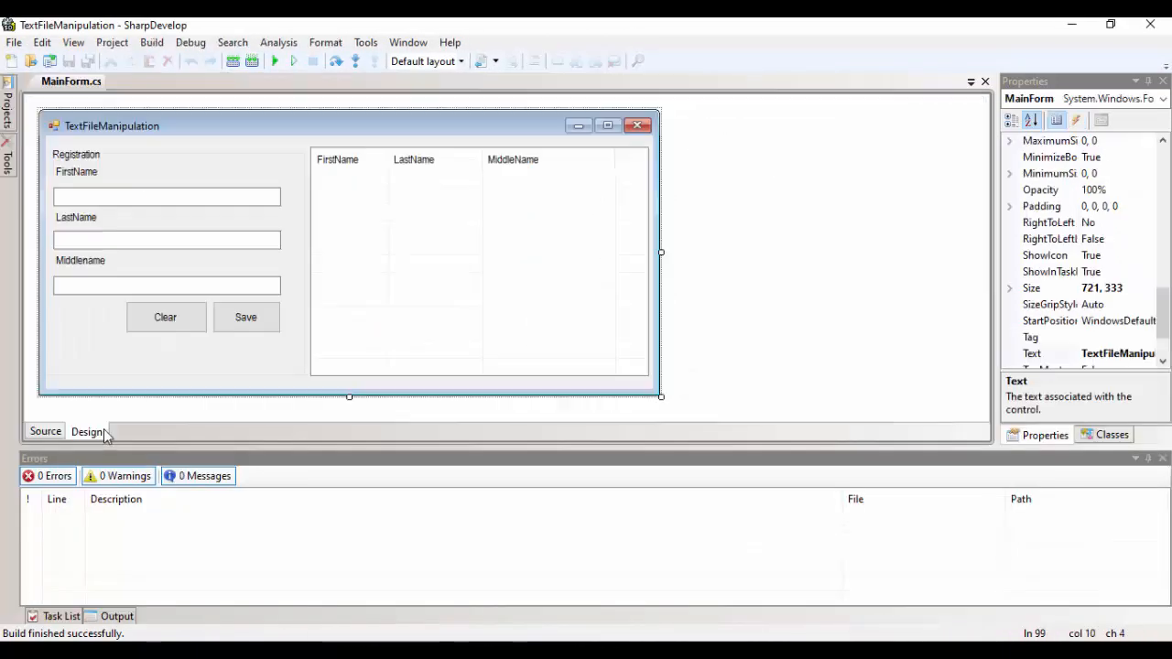
Run the app and save test names, triggering a file-in-use exception.
click(44, 431)
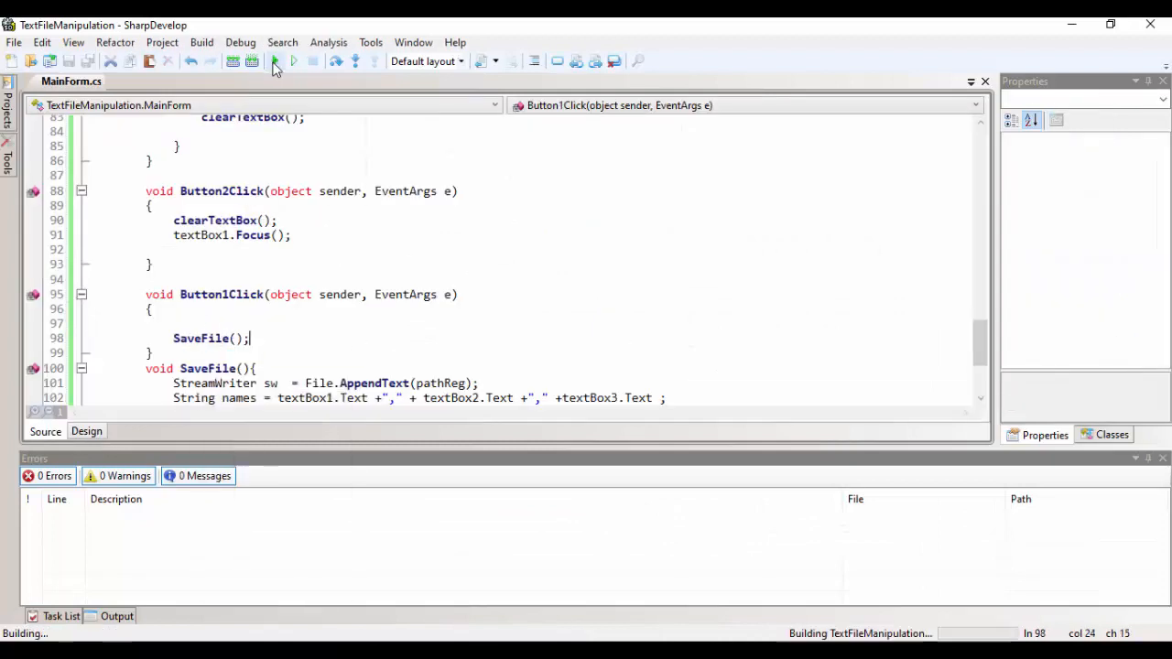
click(293, 60)
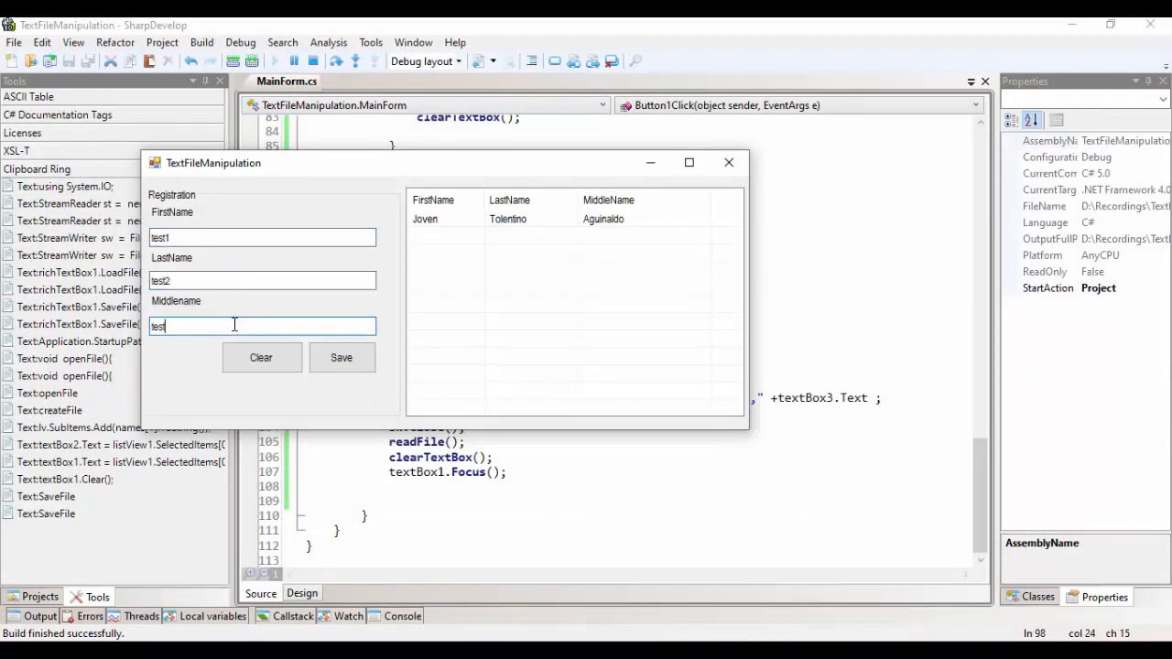
click(341, 357)
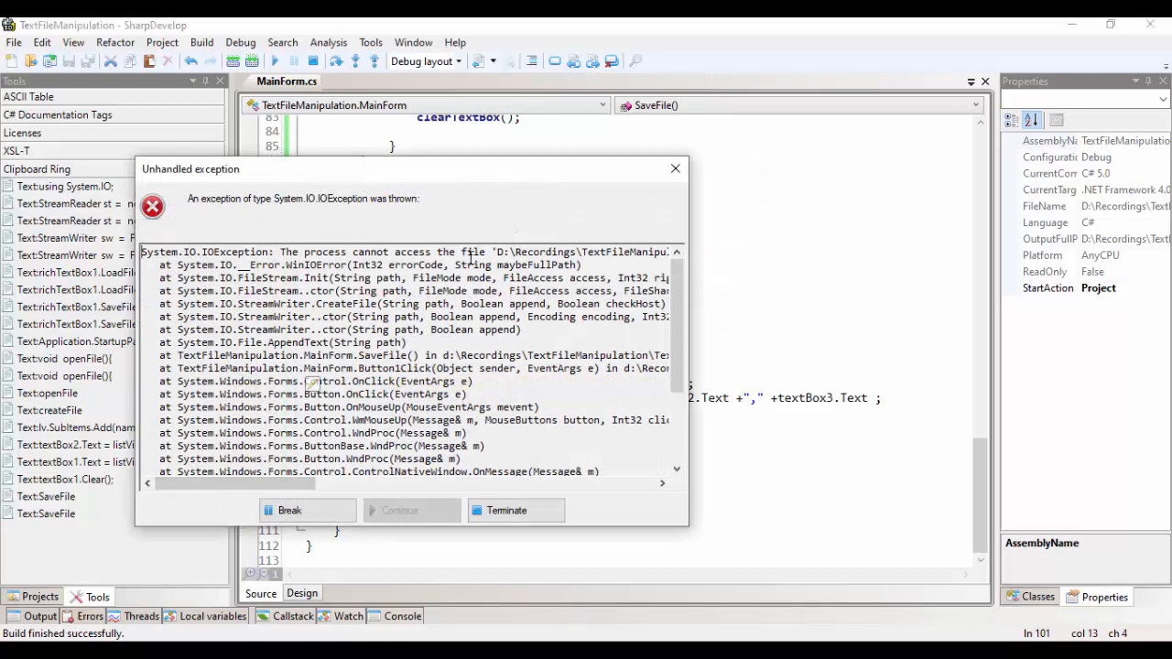
Stop the crashed program and add reader.Close() to readFile.
click(515, 509)
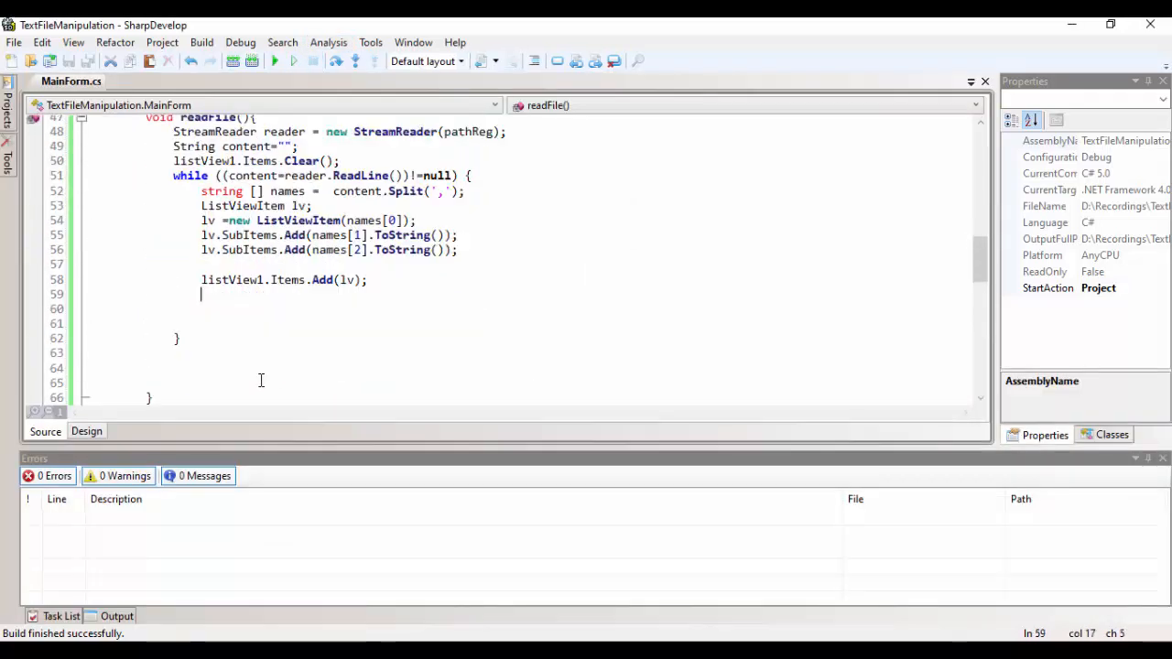
text(reader.c)
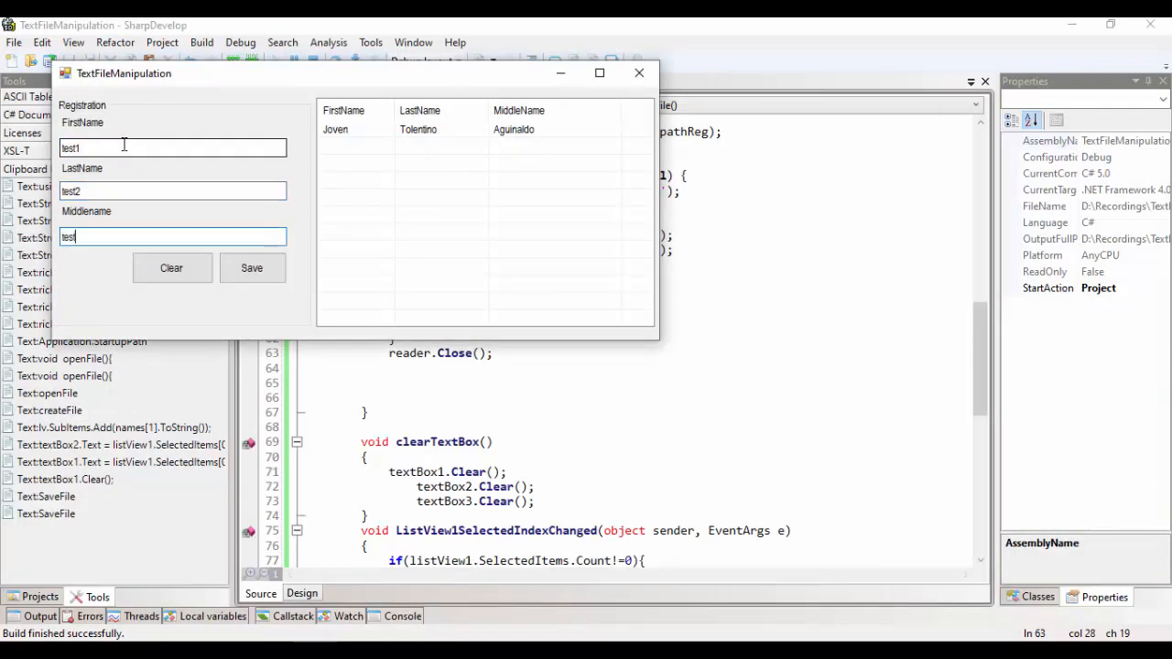
click(251, 267)
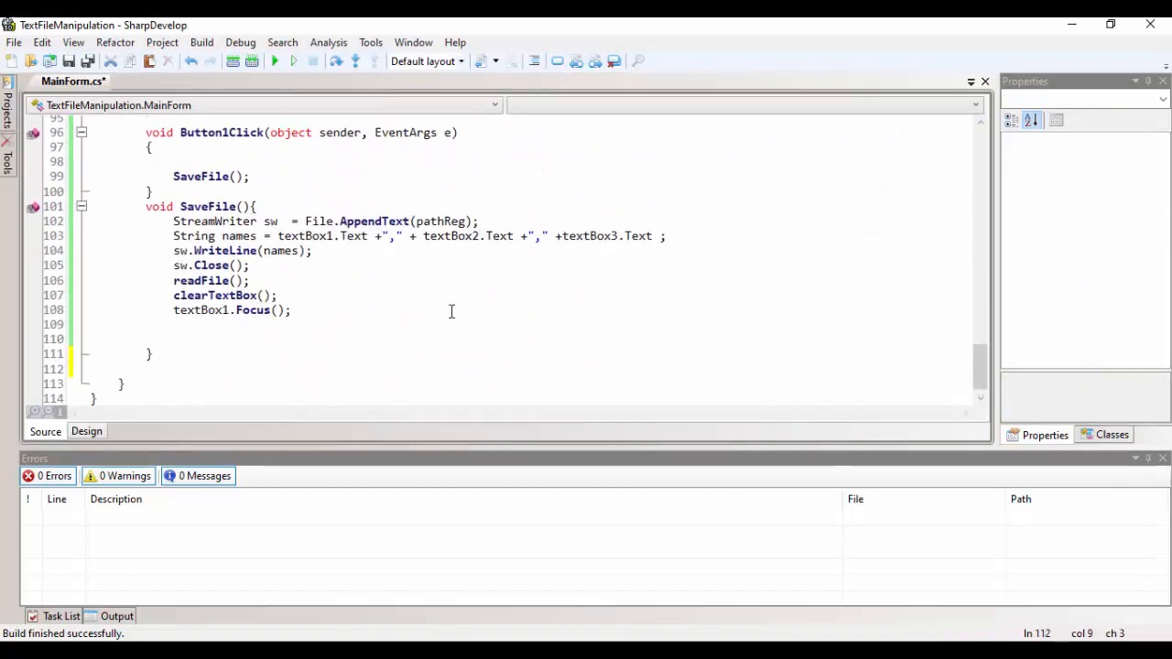
Write edit() copying textBox1–3 into the selected row's Text, SubItems[1] and SubItems[2].
text(l)
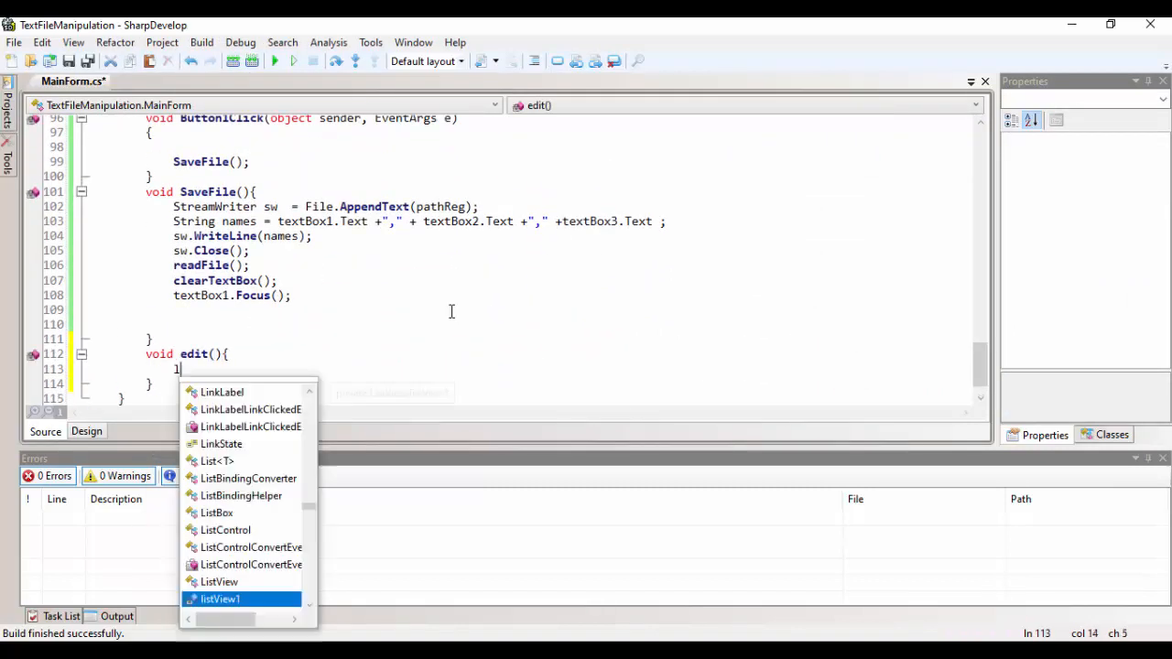
text(if(listView1.se)
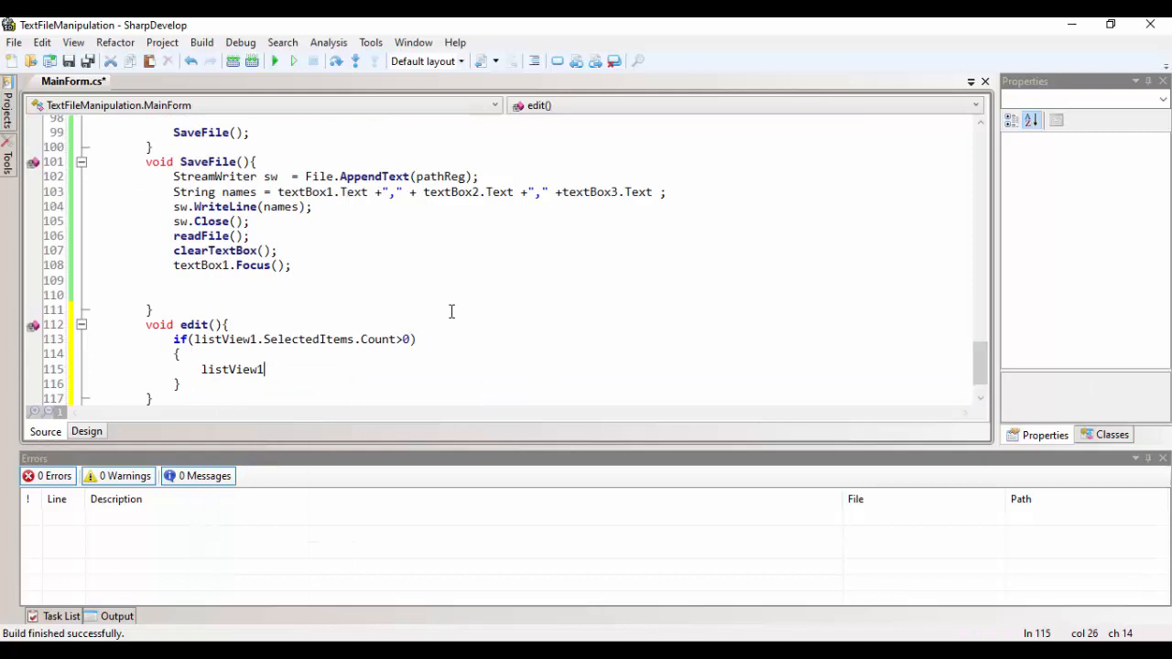
text(.SelectedItems[0].Text = textBox1.t)
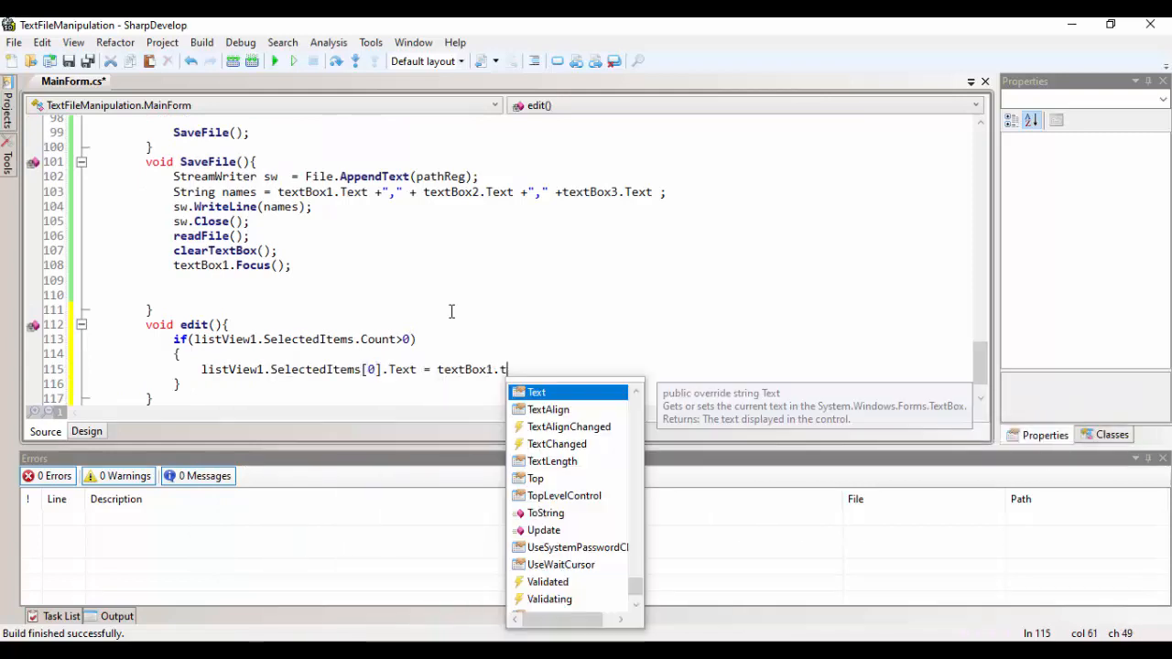
text(ext;)
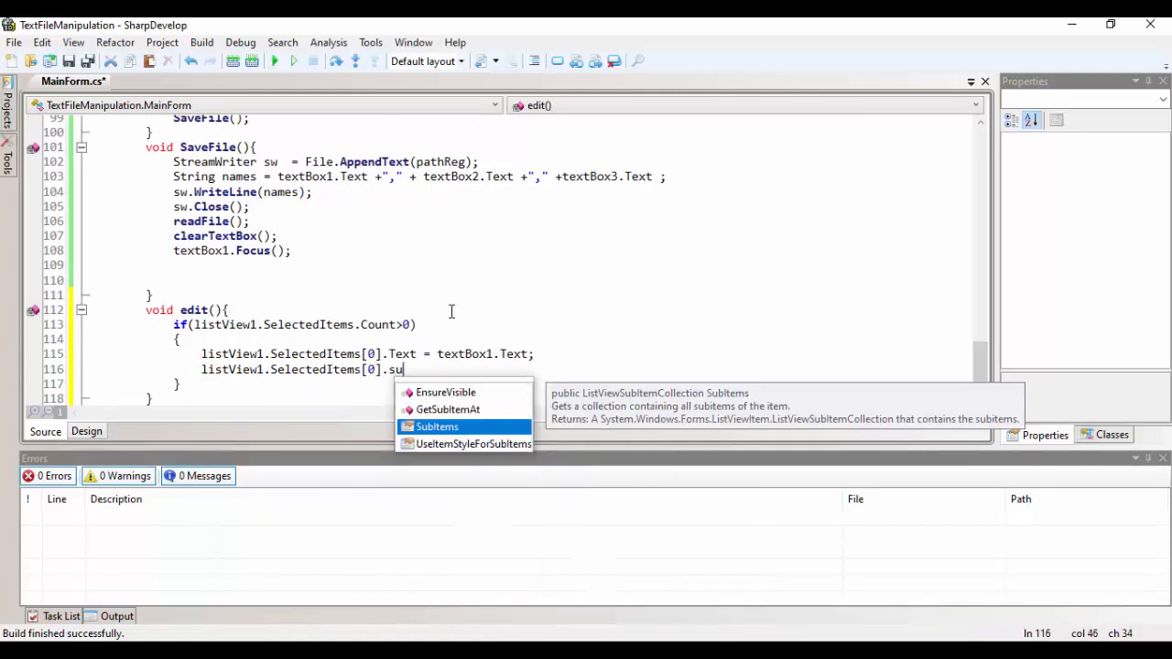
text(bItems[1] = textBox2.Text;)
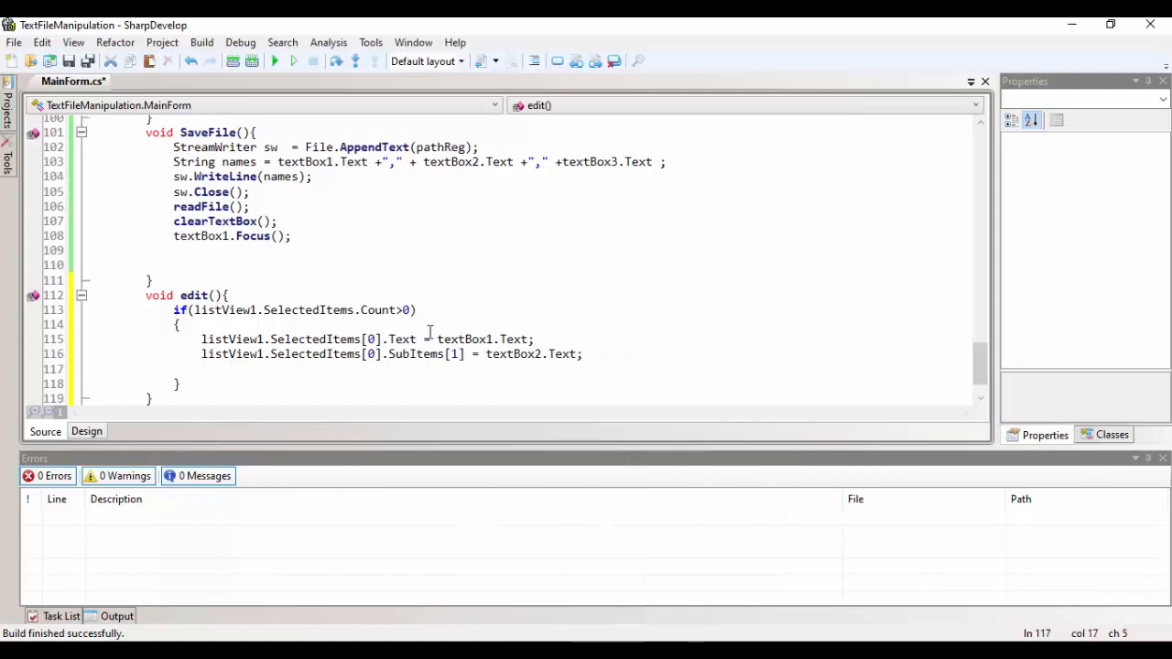
text(listView1.SelectedItems[0].SubItems[2] = textBox2.Text;)
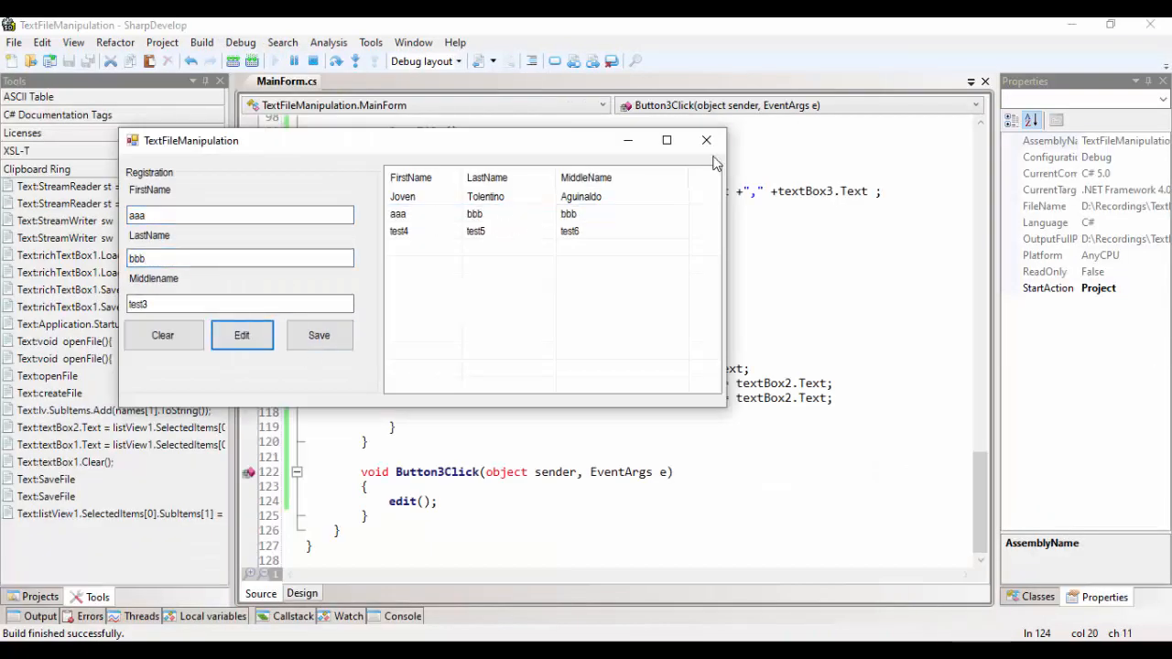
Close the app and add a for loop building names from Items[i].Text, SubItems[1], SubItems[2].
click(705, 140)
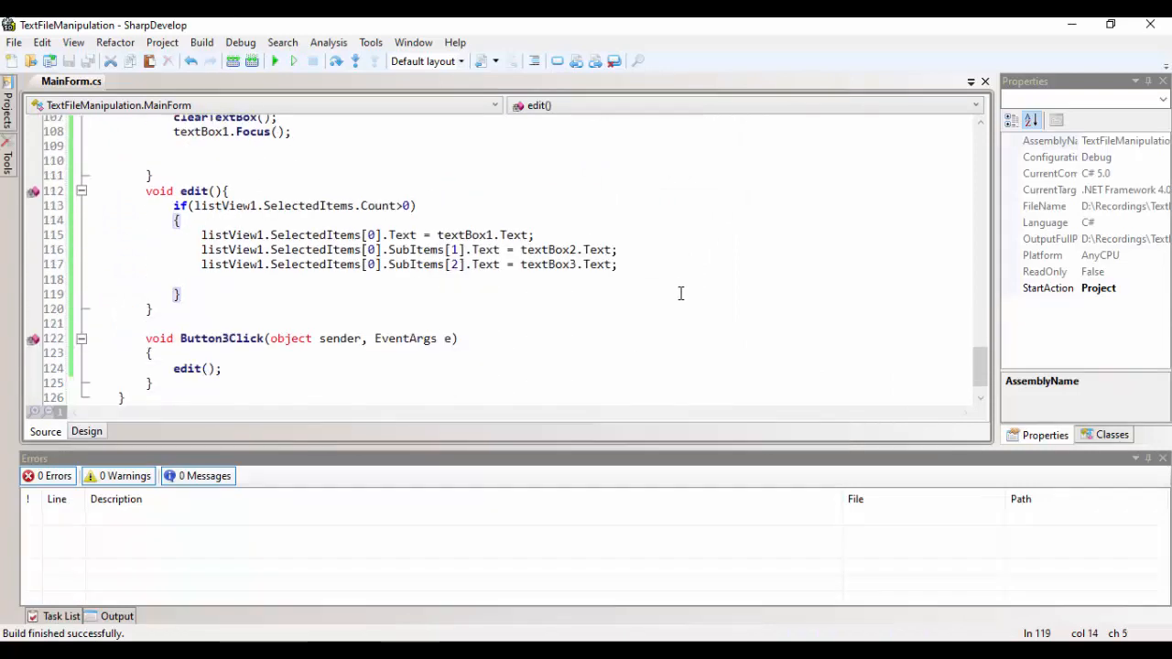
text(for)
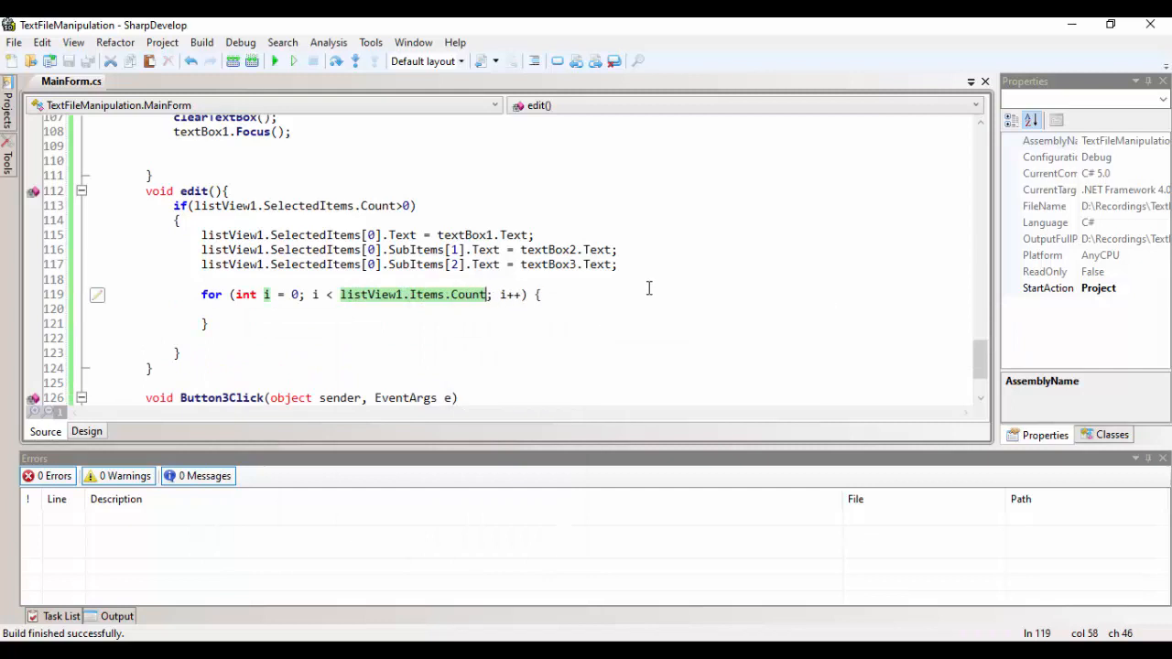
text(l)
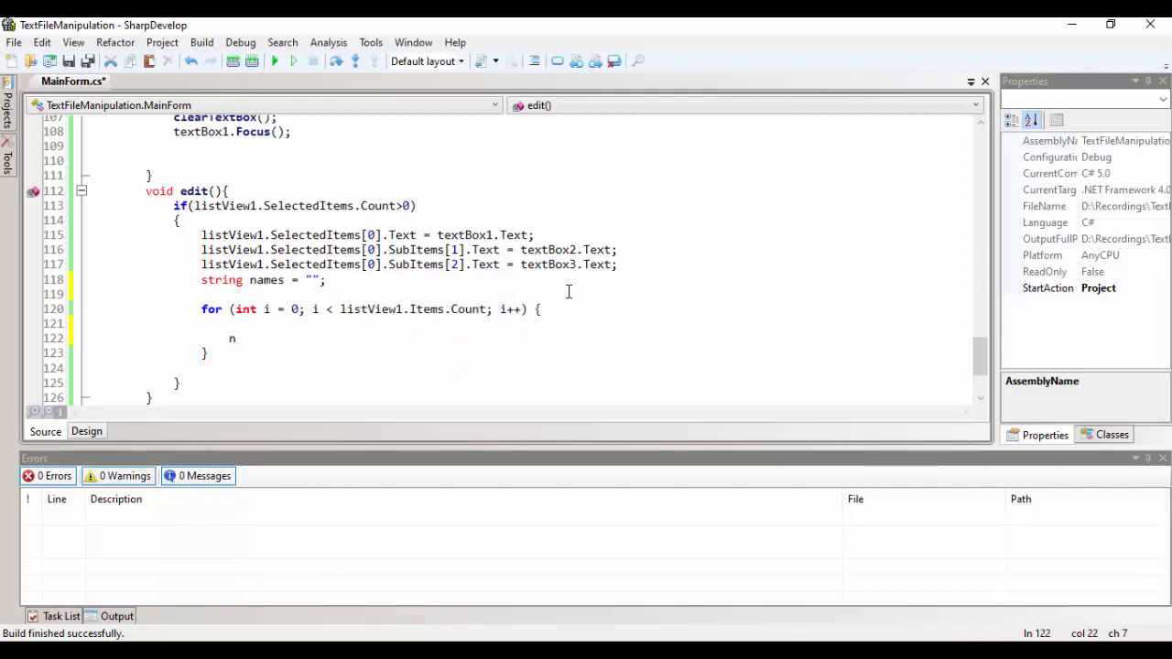
text(ames = listView1)
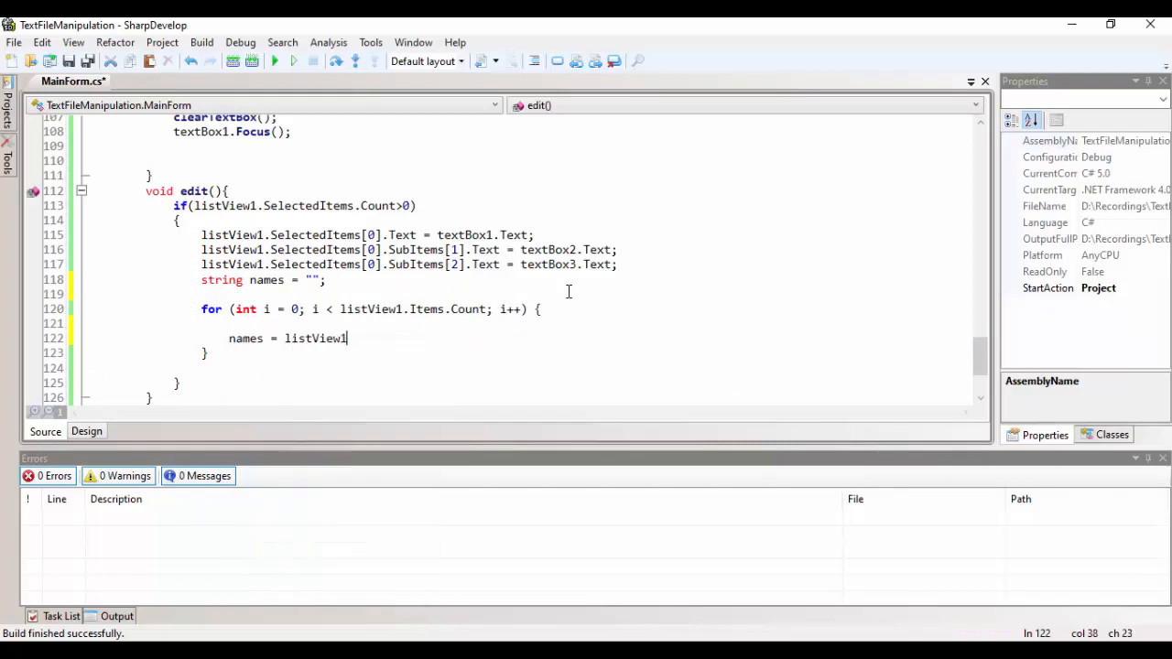
text(.Items[0].Text;)
text(Name)
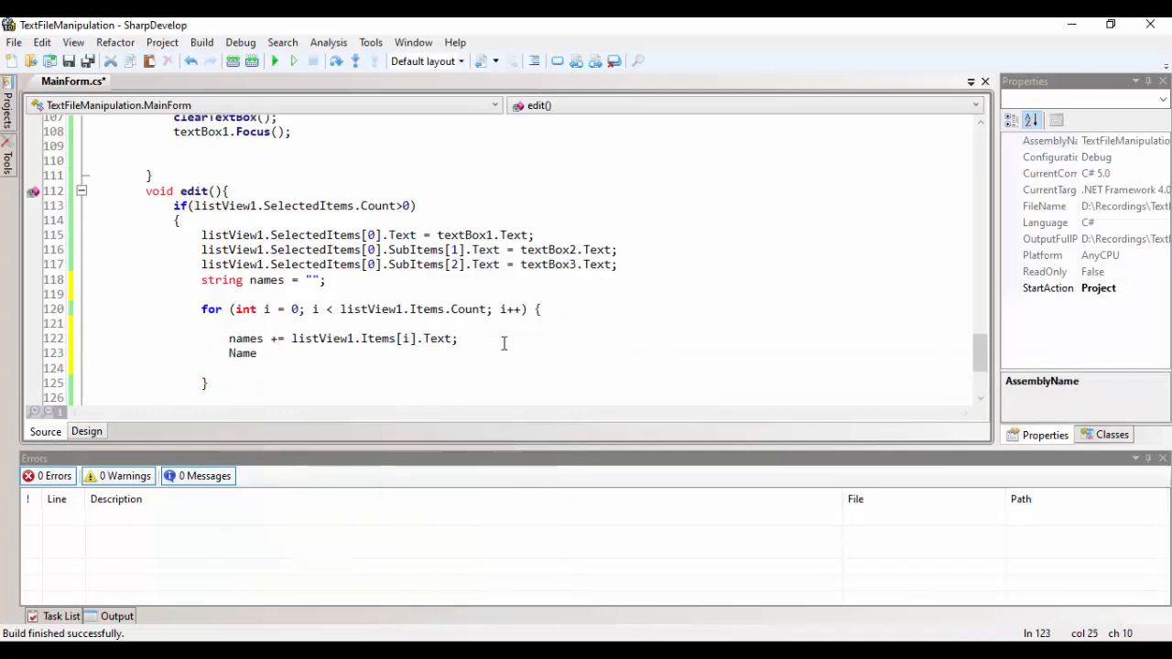
text(names += listView1.Items[i].SubItems)
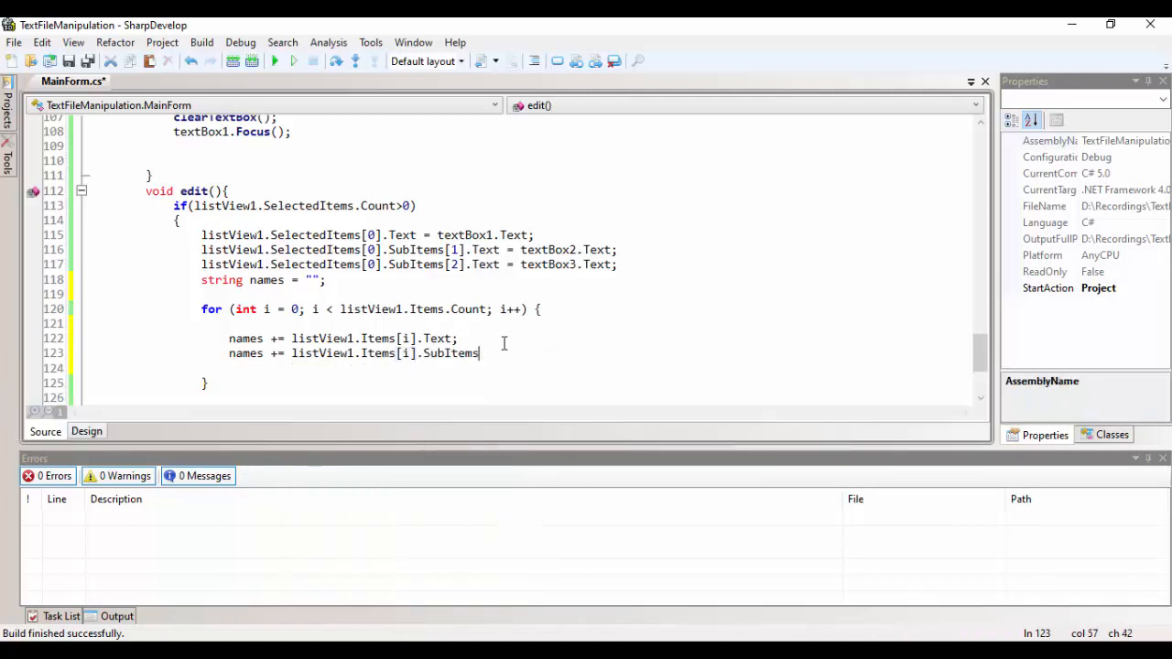
text([1].Text;)
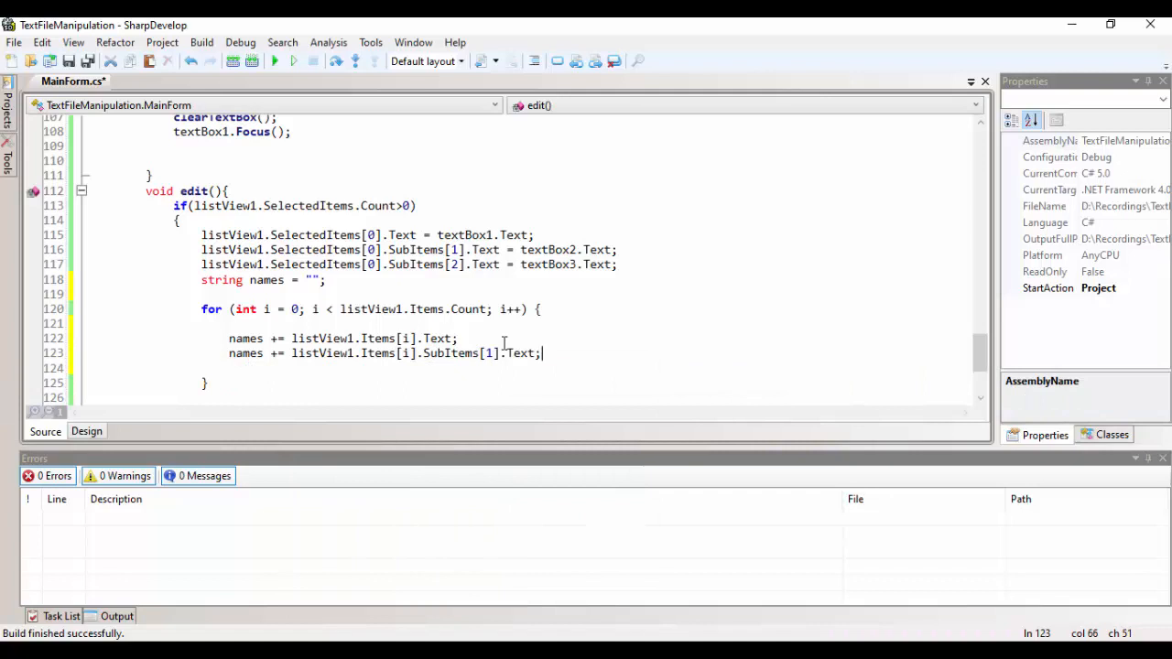
text(names += listView1.T)
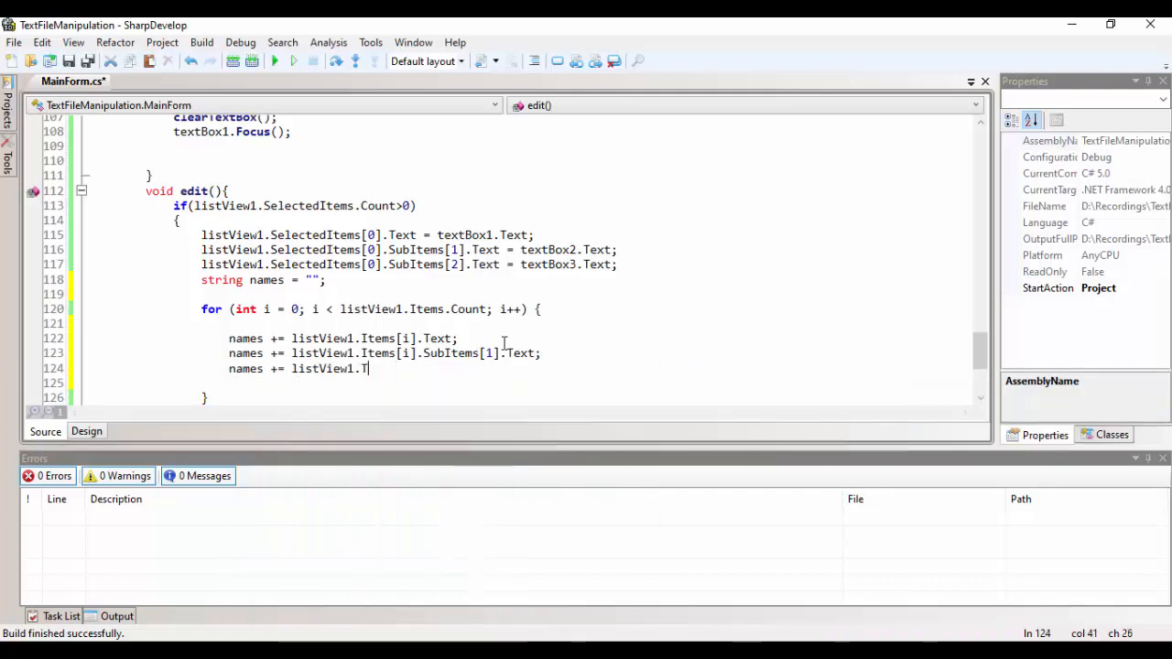
text(Items[i].SubItems[2].Text;)
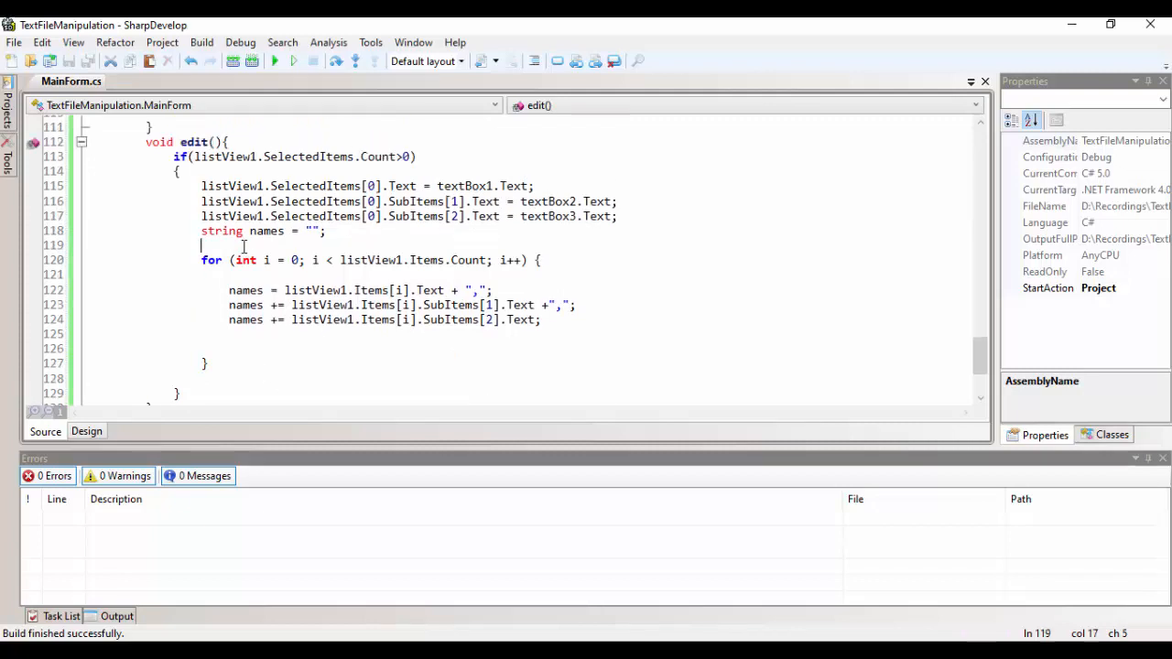
Make edit() empty Reg.txt, write rows via File.AppendText, close and reload; return to Design view.
text(StreamWriter sw =  new StreamWriter)
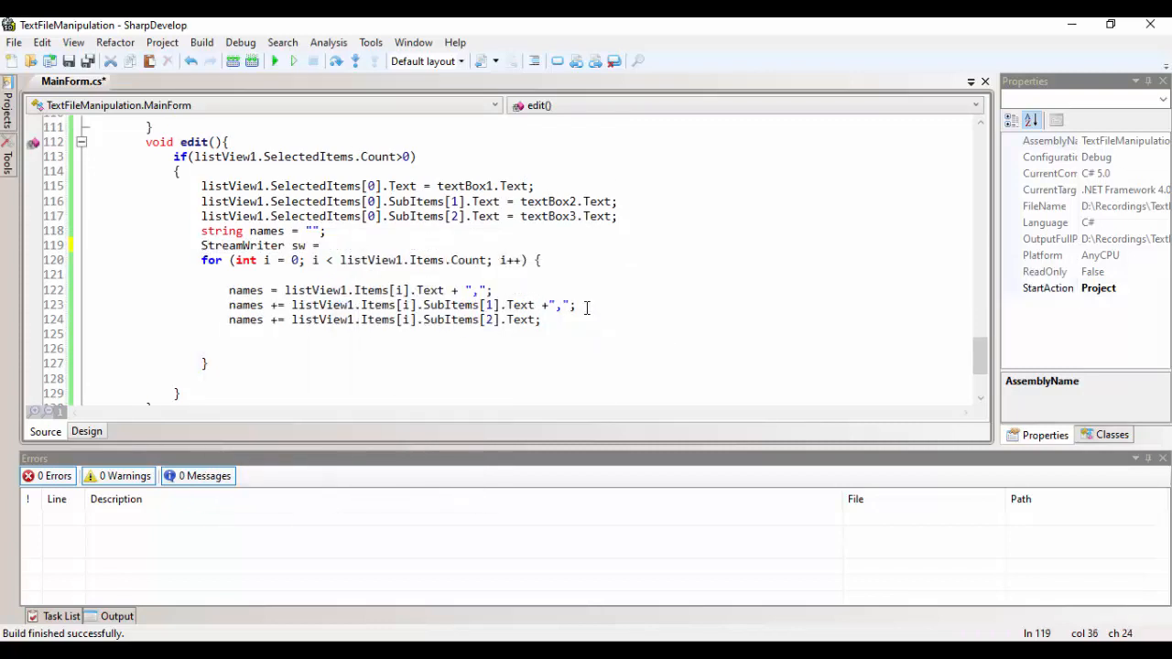
text(File.AppendText(pathReg);)
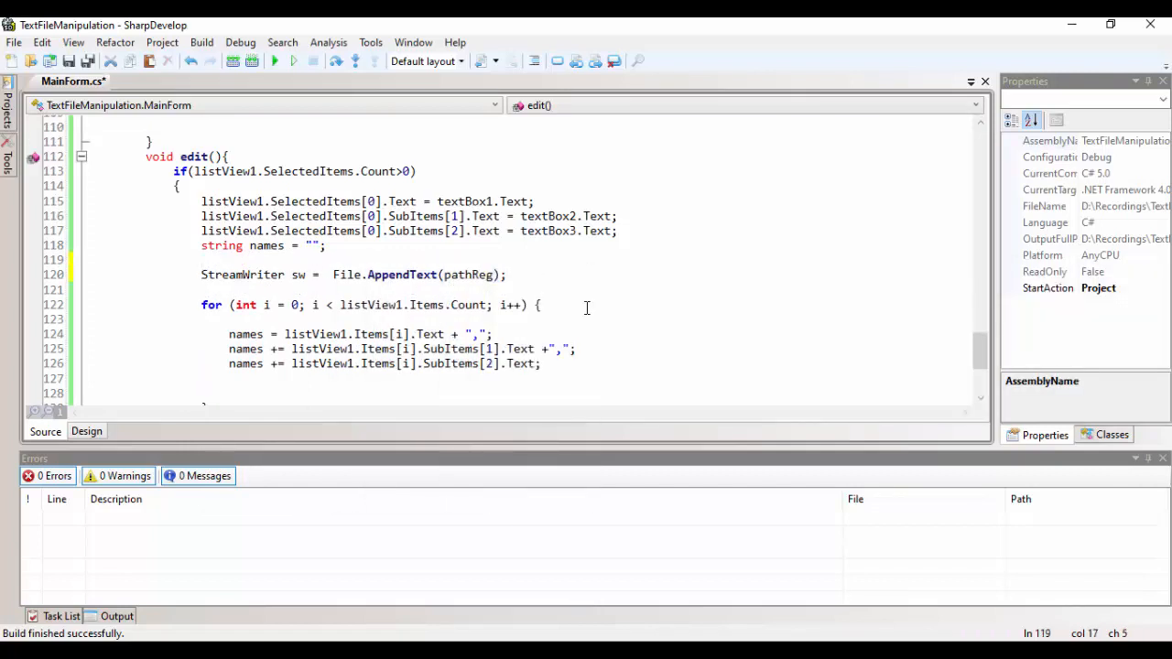
text(File.WriteAllText())
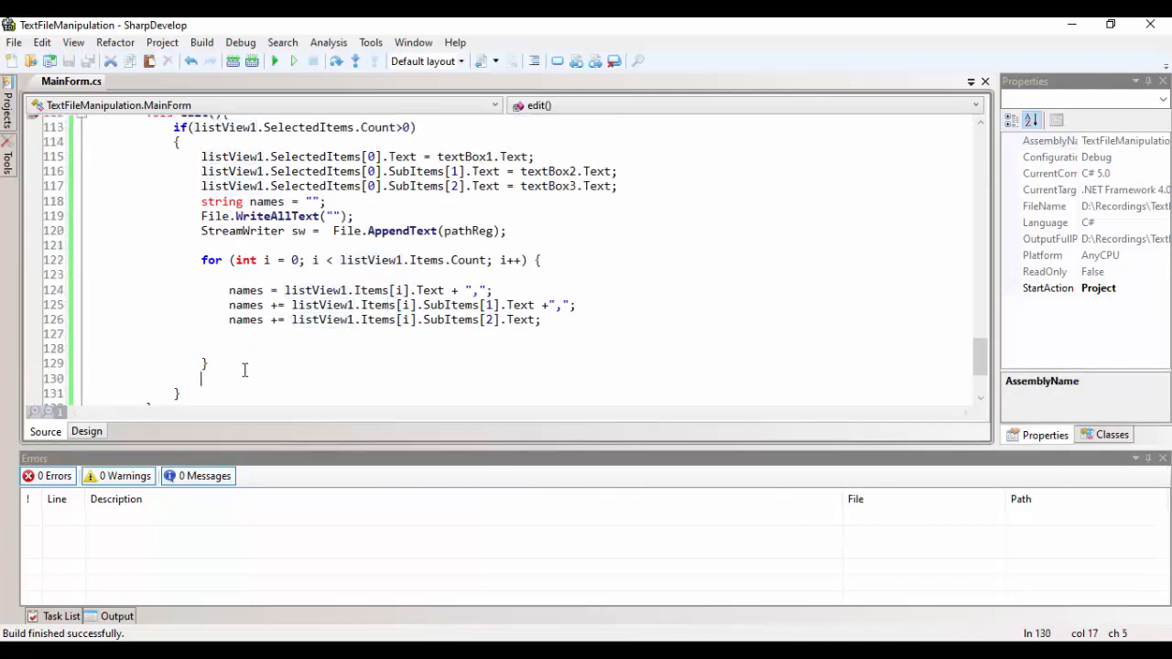
text(sw.Close();)
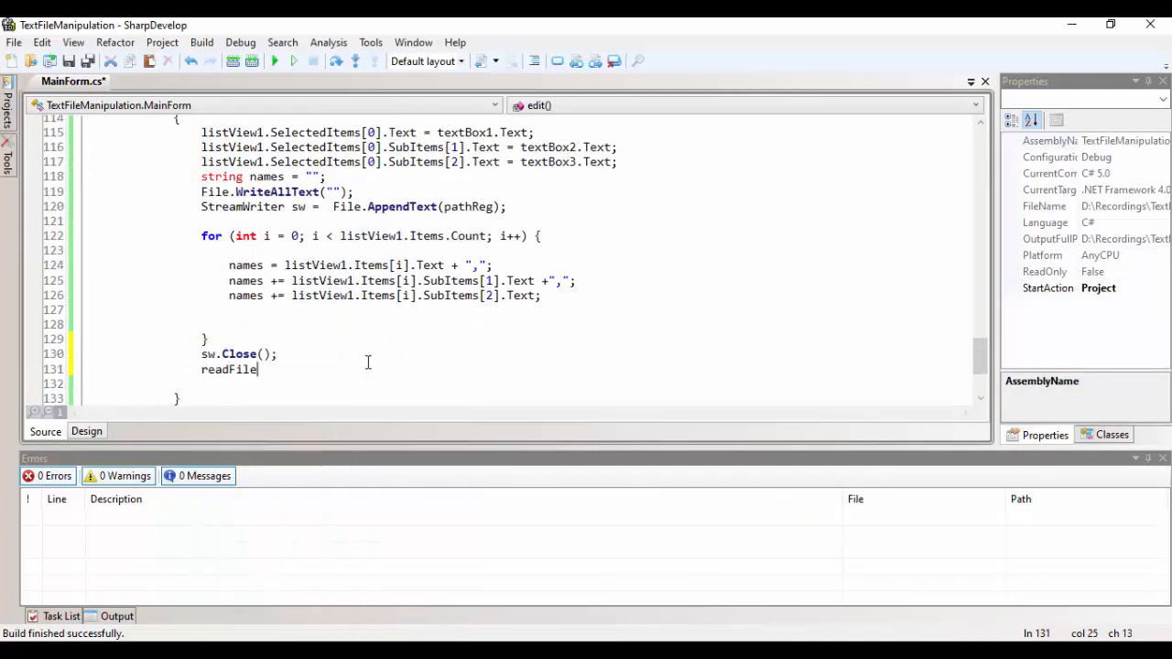
text(();)
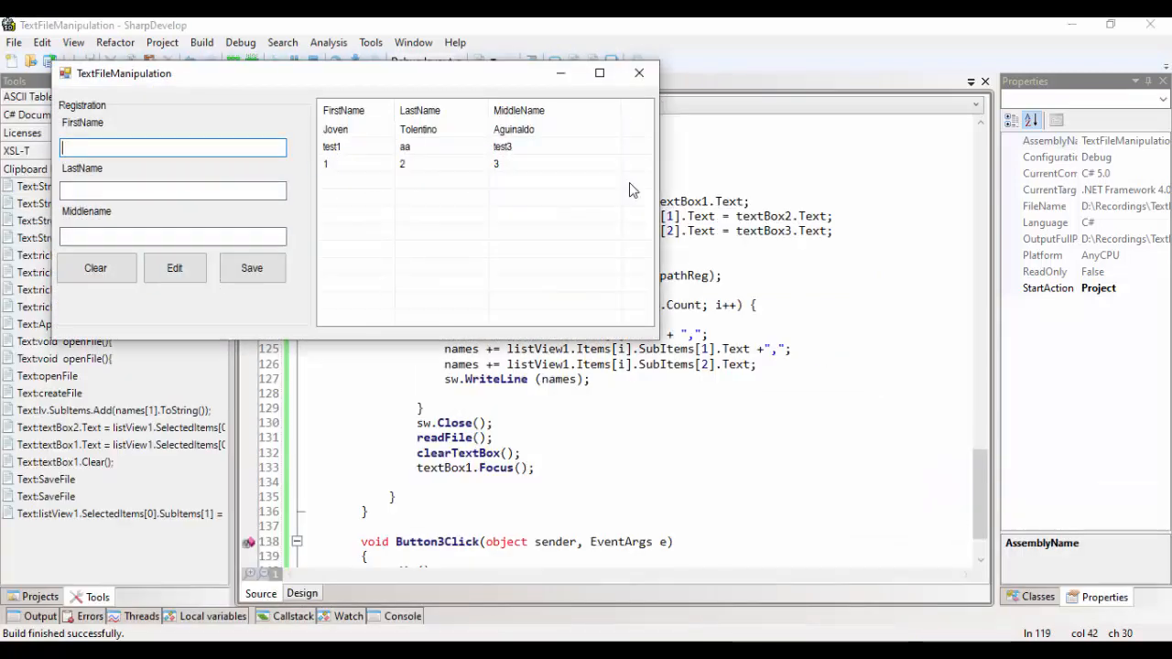
click(638, 73)
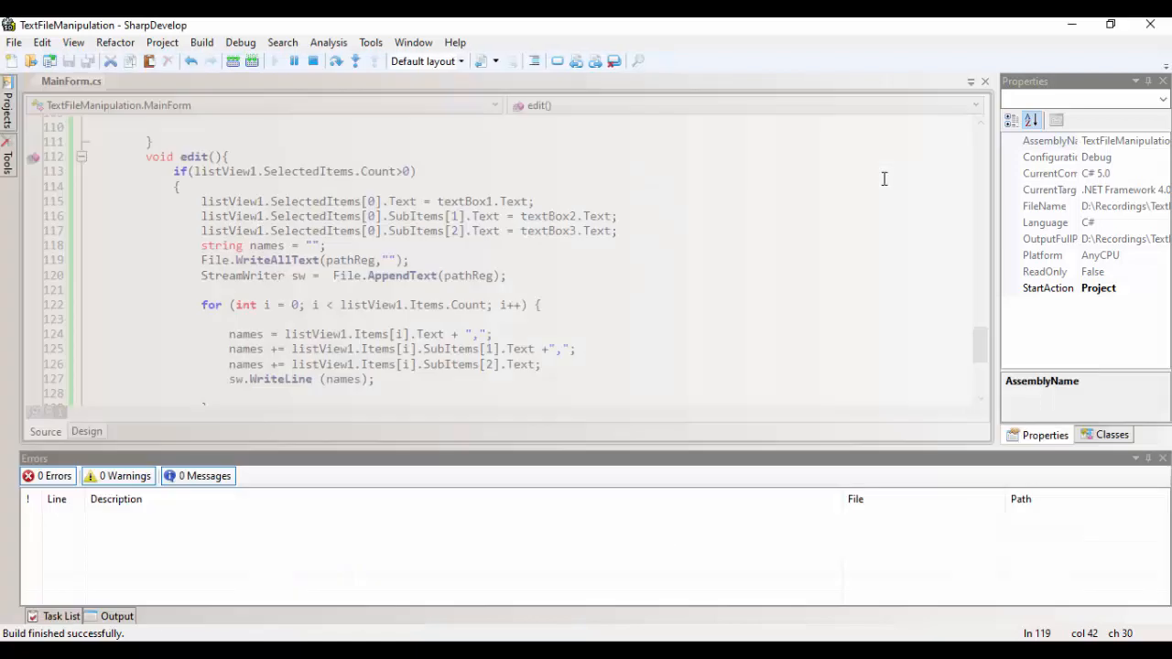
click(86, 431)
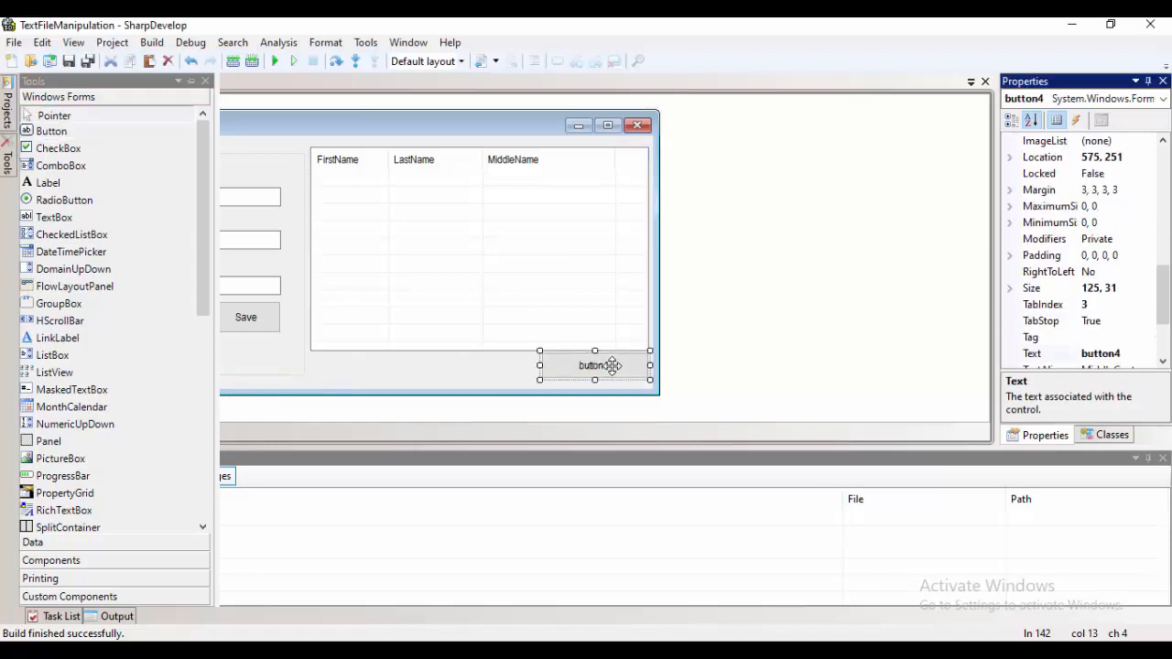
Create Button4Click that removes the selected listView1 item.
double_click(595, 365)
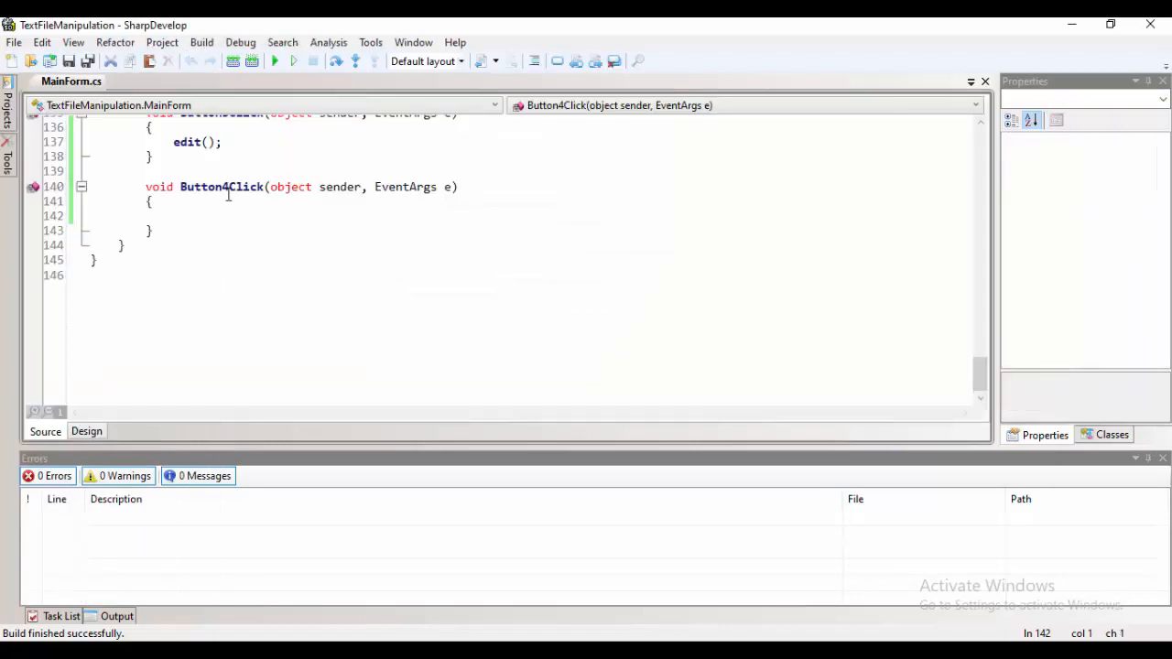
text(if( list))
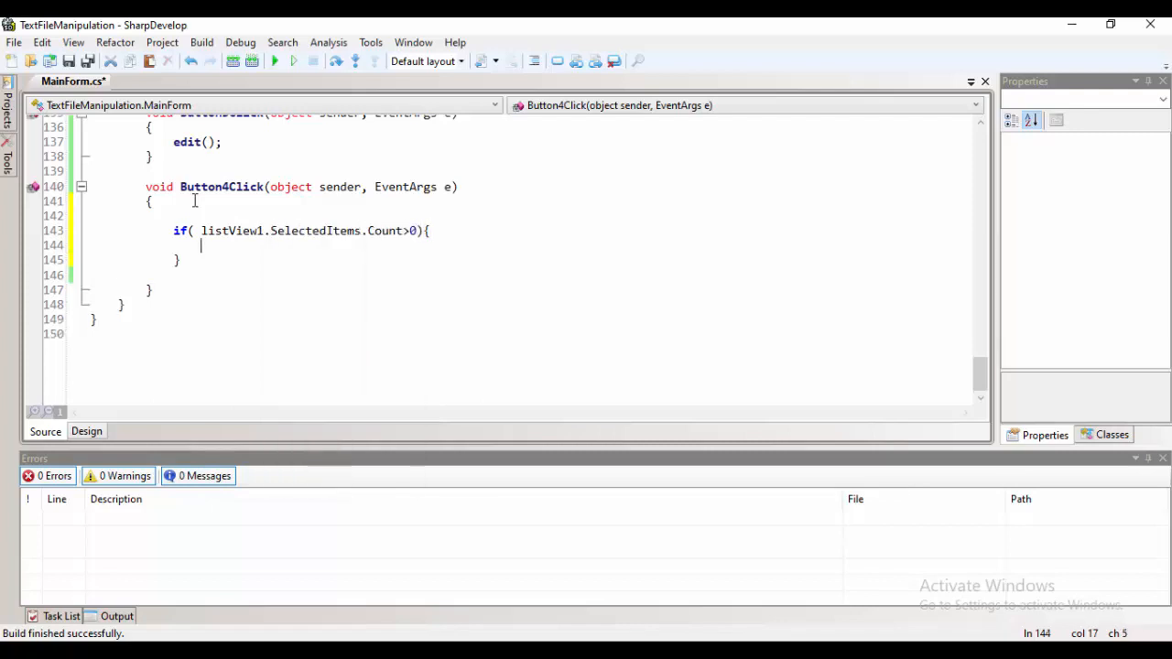
text(listView1)
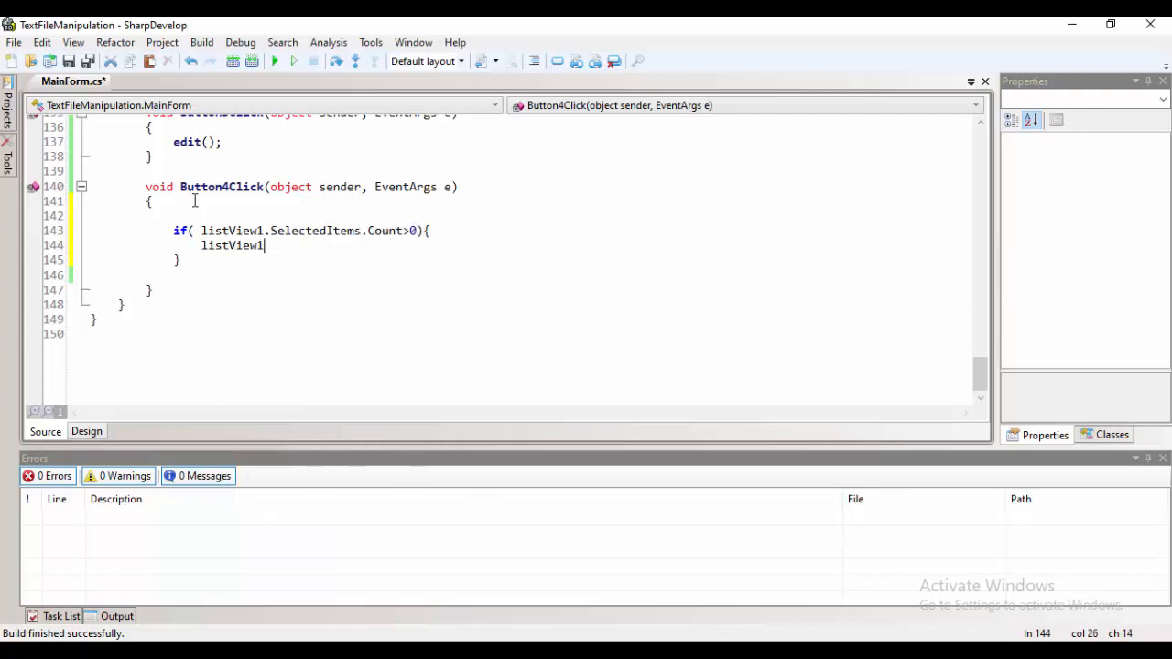
text(.Items[listview1.SelectedItems[0].in)
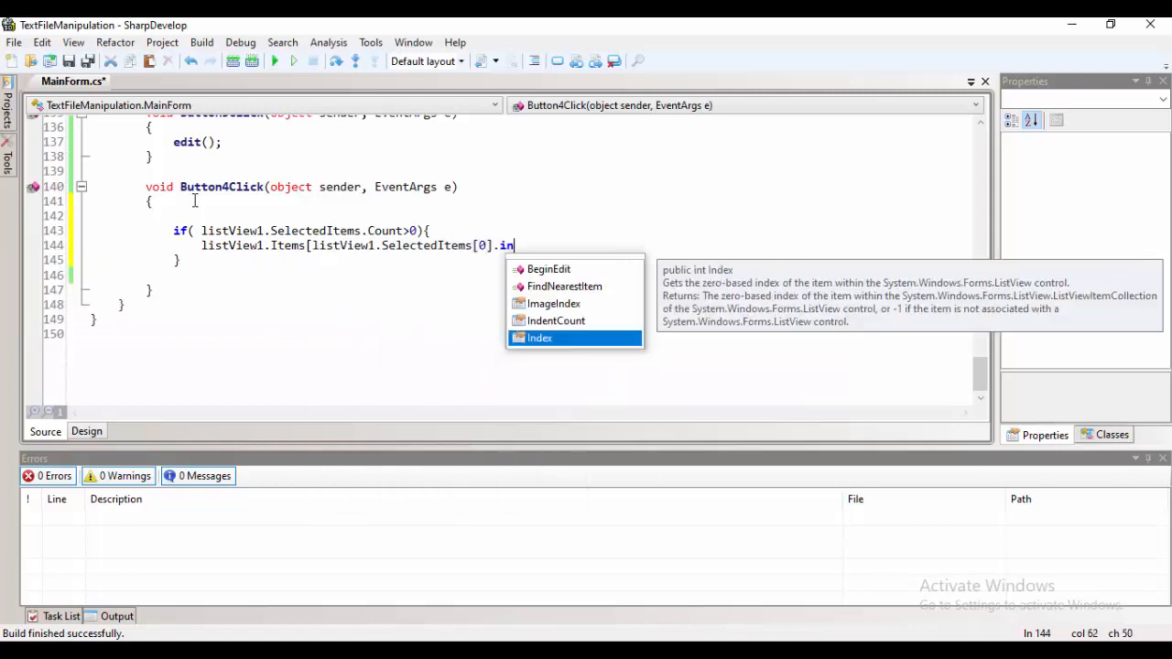
text(dex].Remove();)
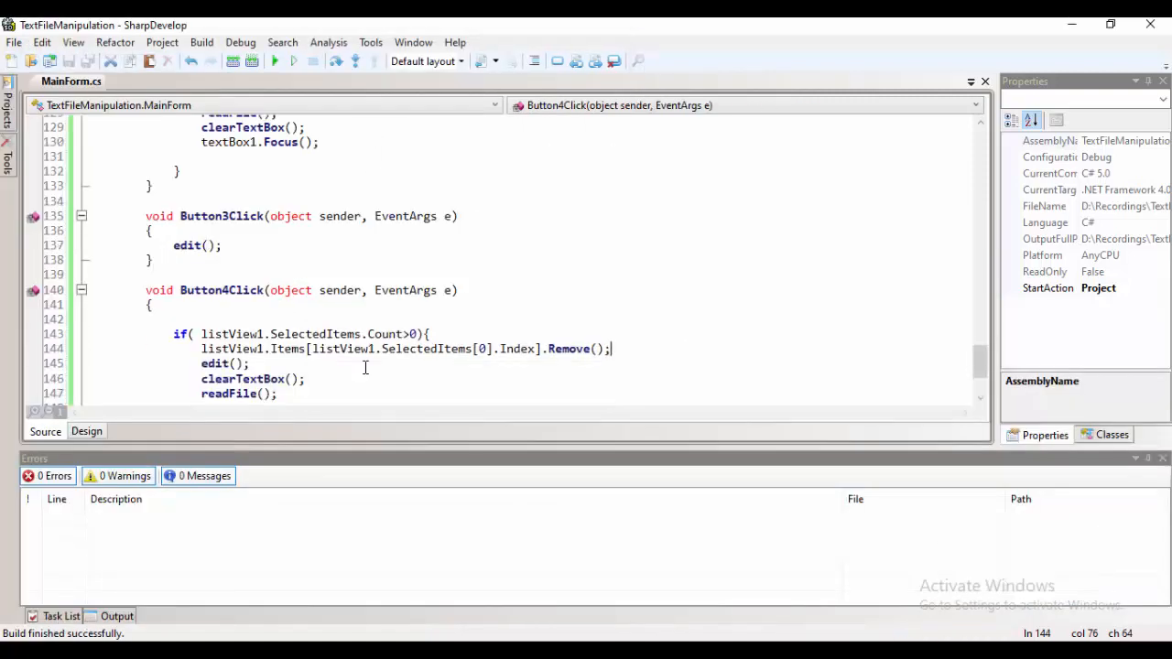
text(i)
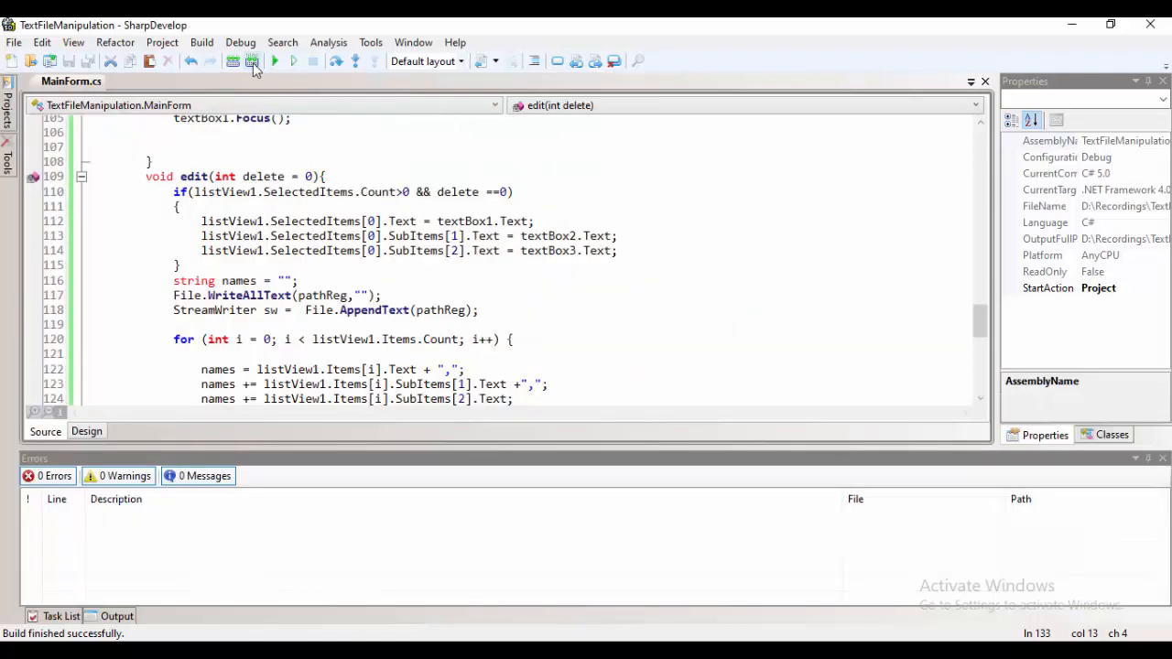
click(275, 61)
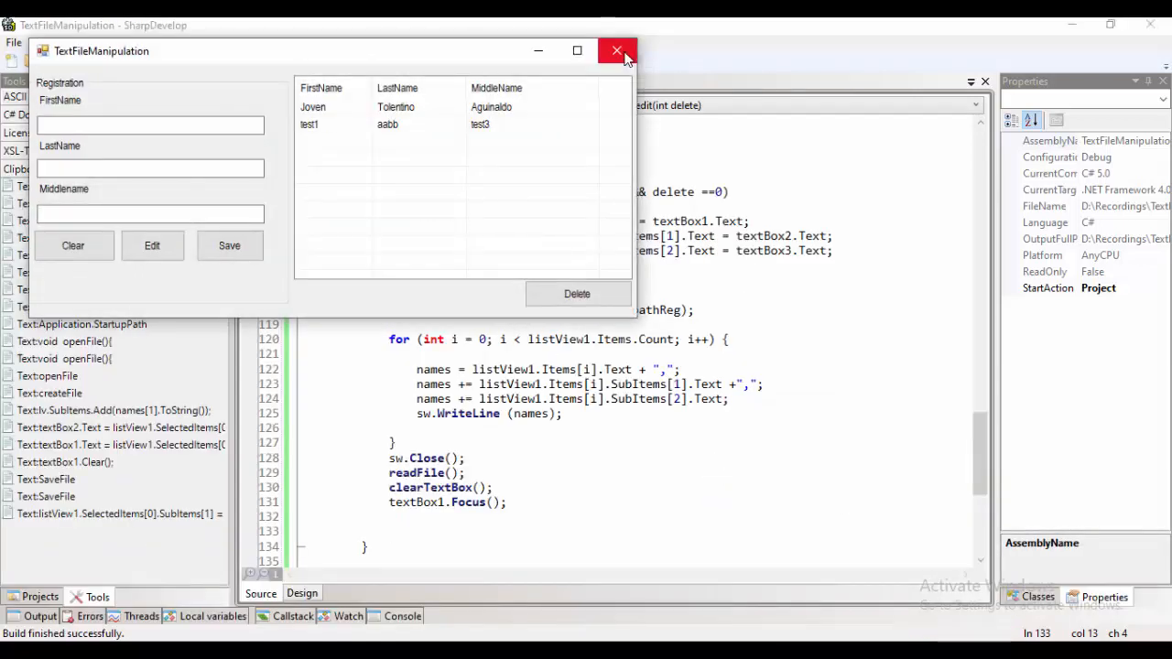
click(614, 51)
text(bbb)
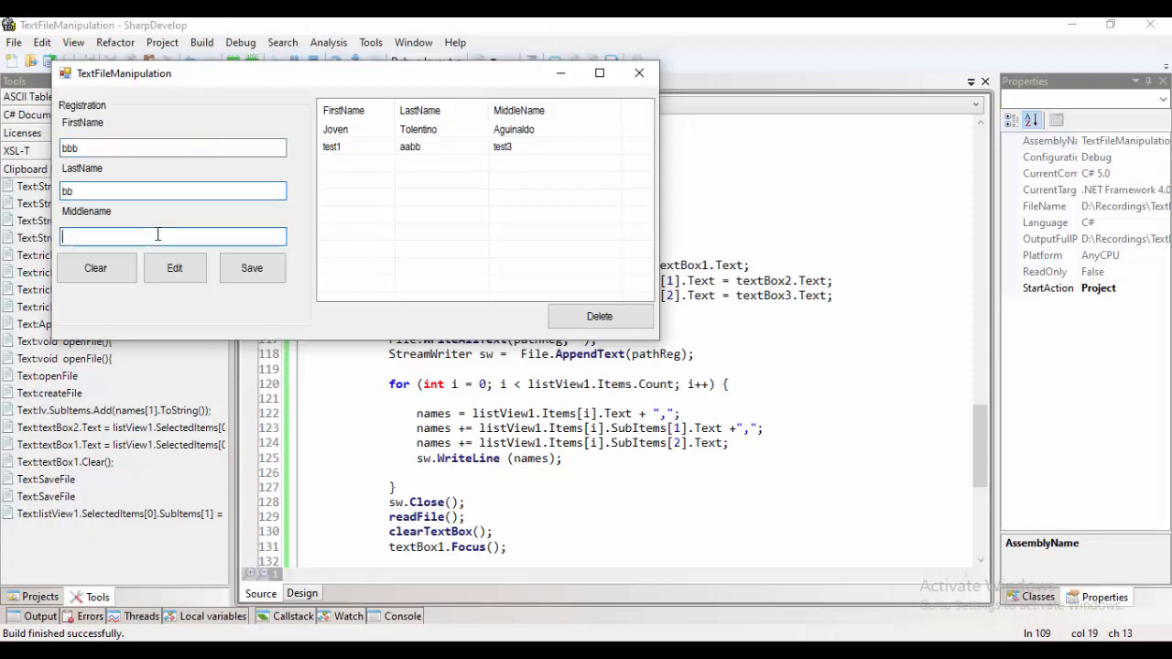
click(252, 268)
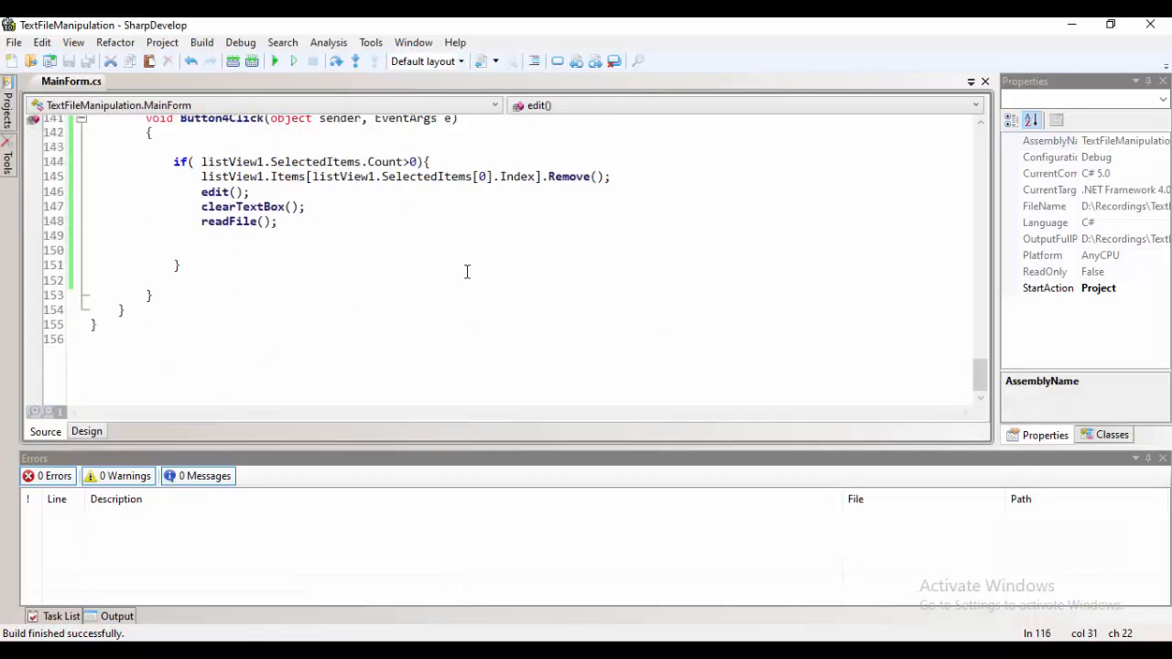
Wrap the removal in a MessageBox.Show "Are you sure you want to delete?" Yes/No check.
text(if(mess)
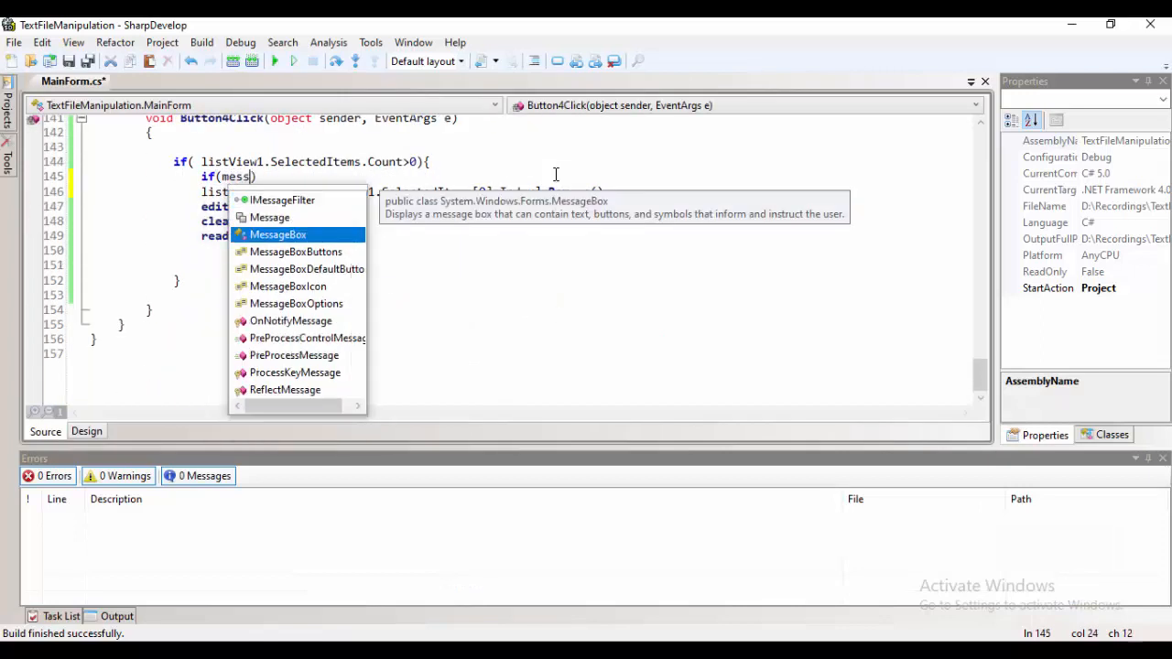
text(MessageBox.Show("Are "))
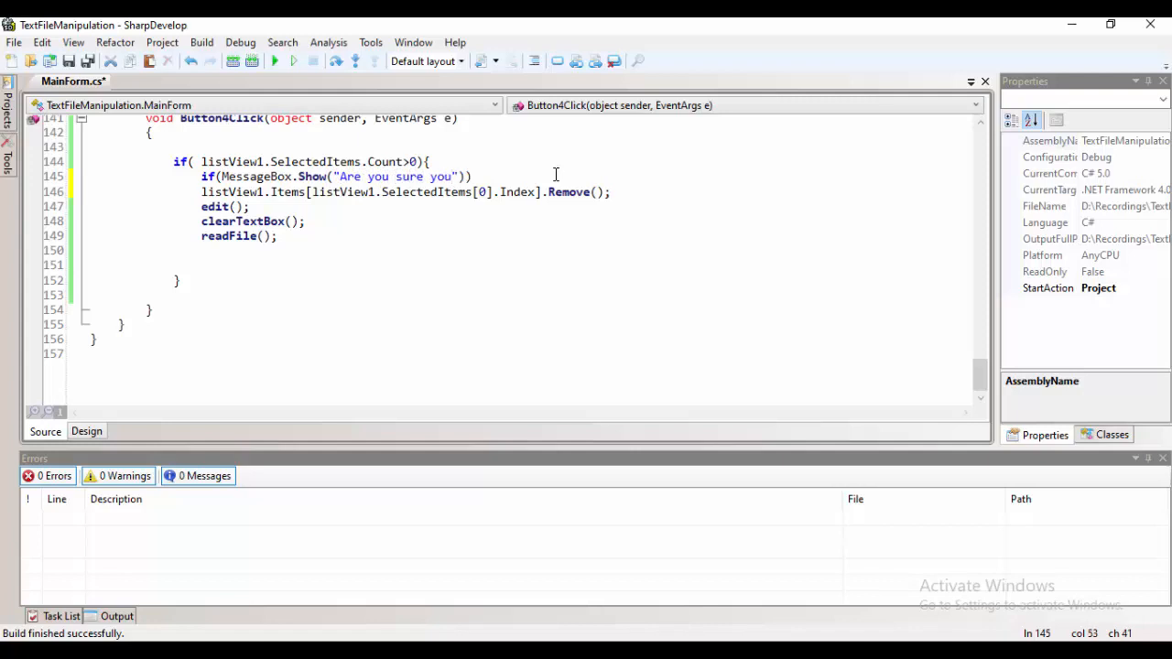
text(want to delete)
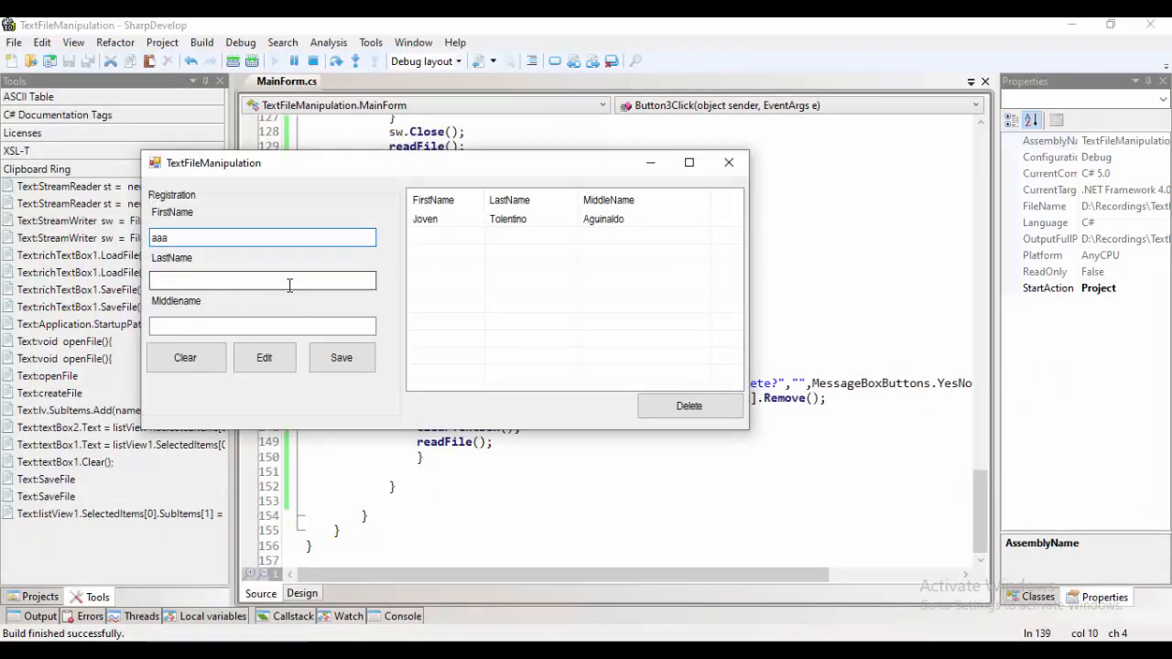
Save new name entries such as aaa/ccc/vbbbb and dd/ee/fff in the running app.
click(341, 357)
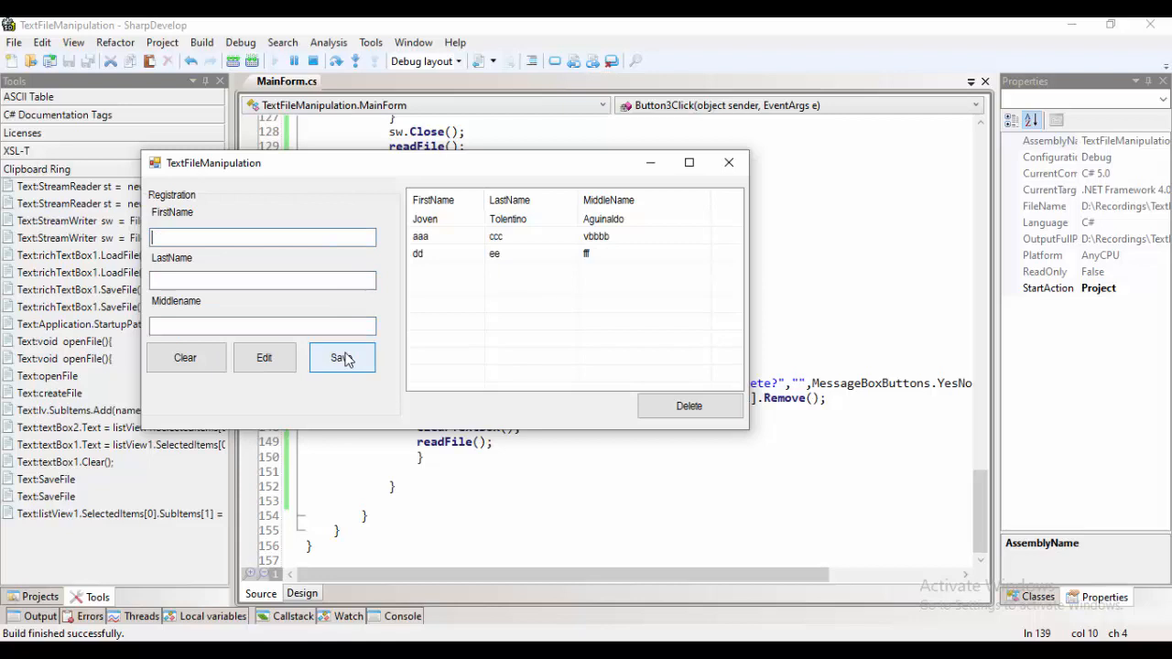
click(341, 357)
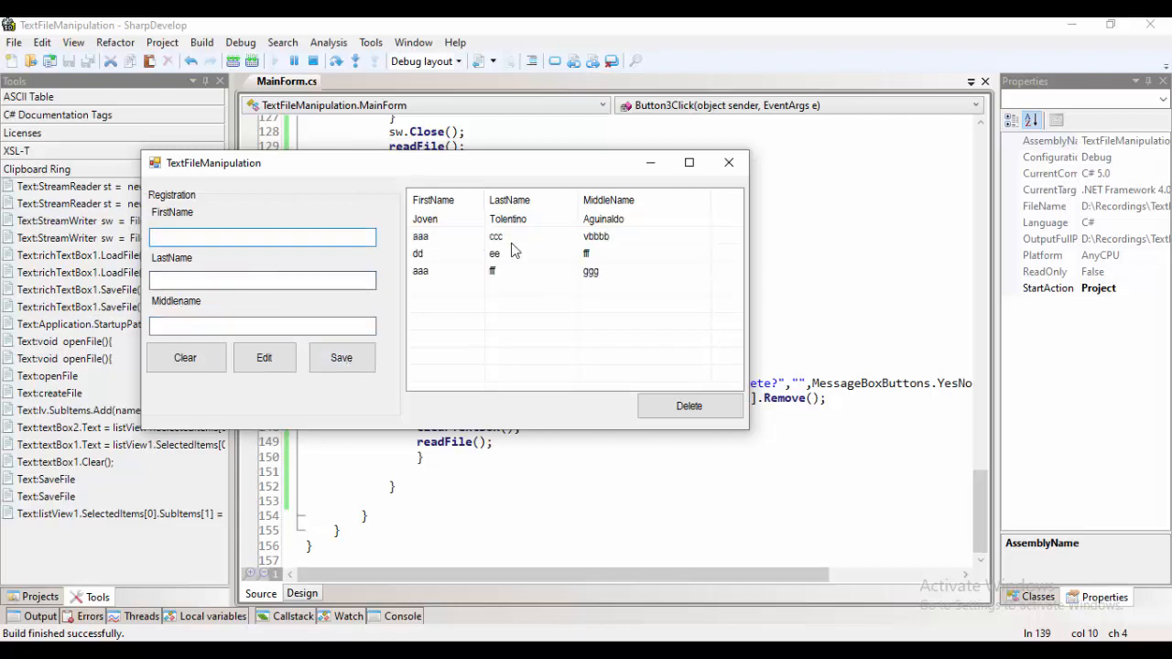